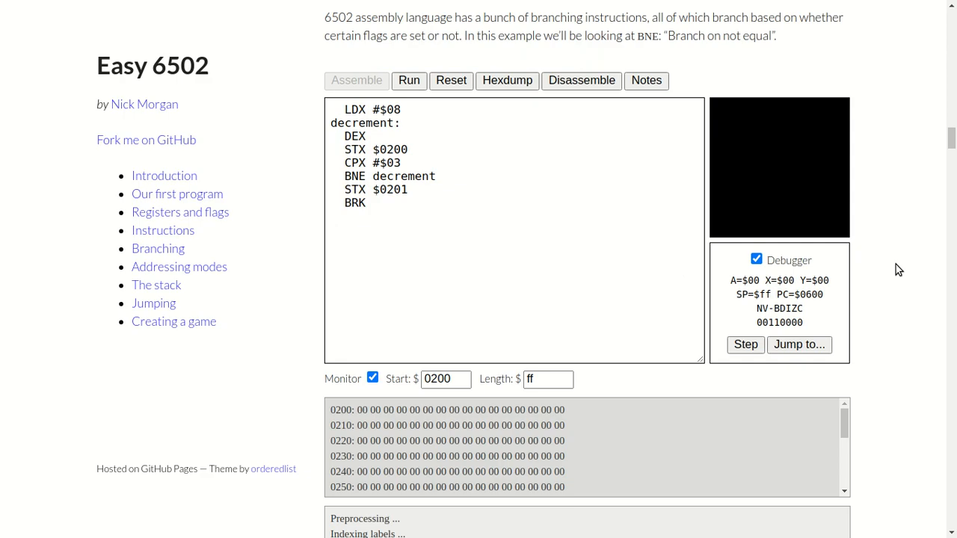
mouse_move(568, 185)
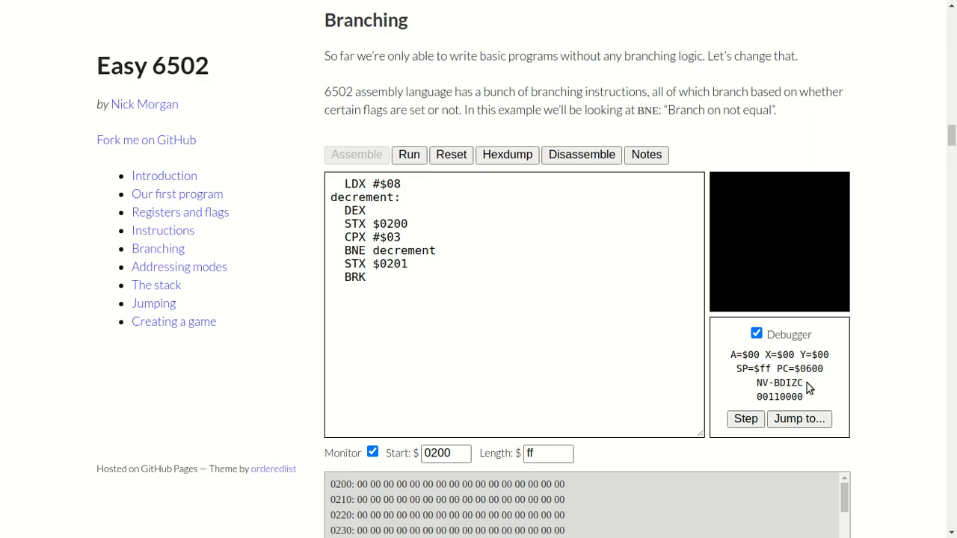
mouse_move(780, 383)
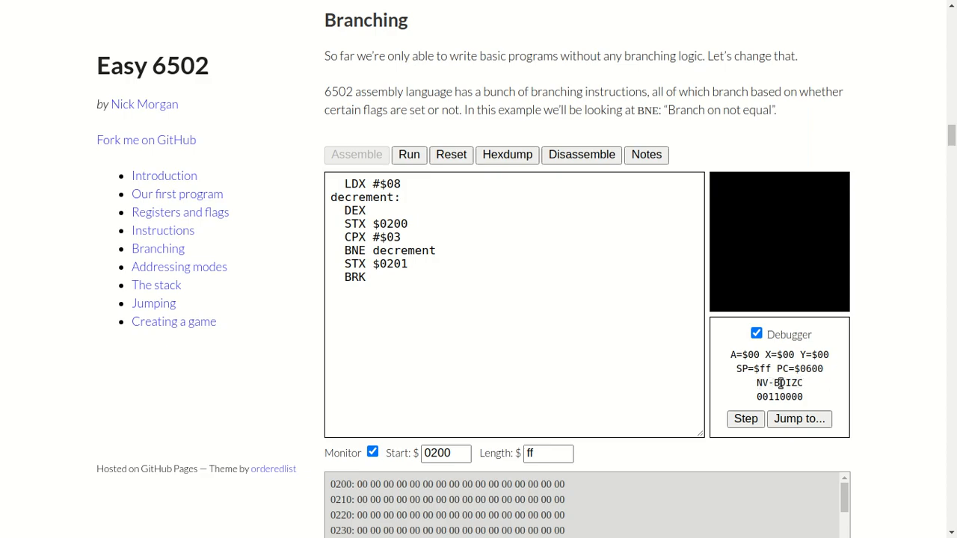
Step: Step the first pass: X decrements 08 to 07, 07 stored at $0200, then compared with 03
scroll(down, 3)
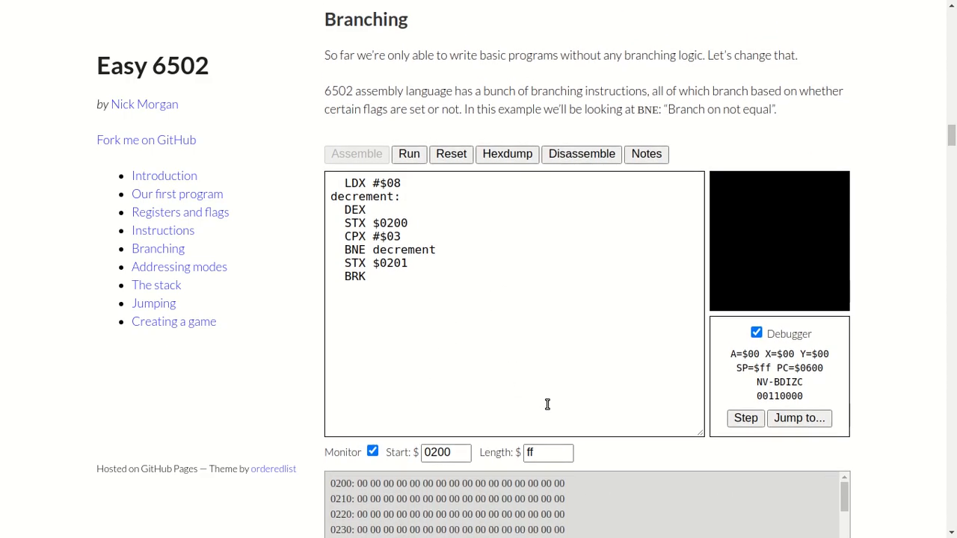
scroll(down, 3)
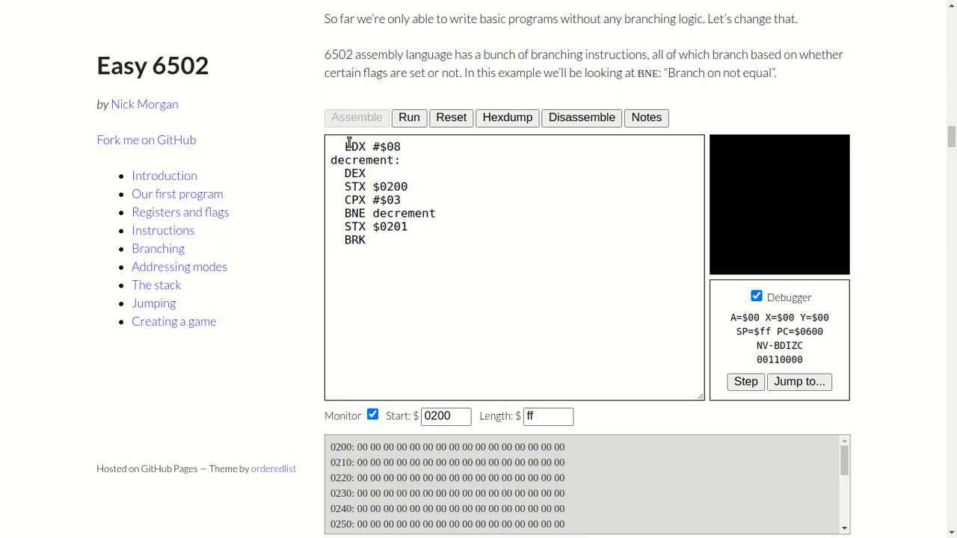
mouse_move(415, 148)
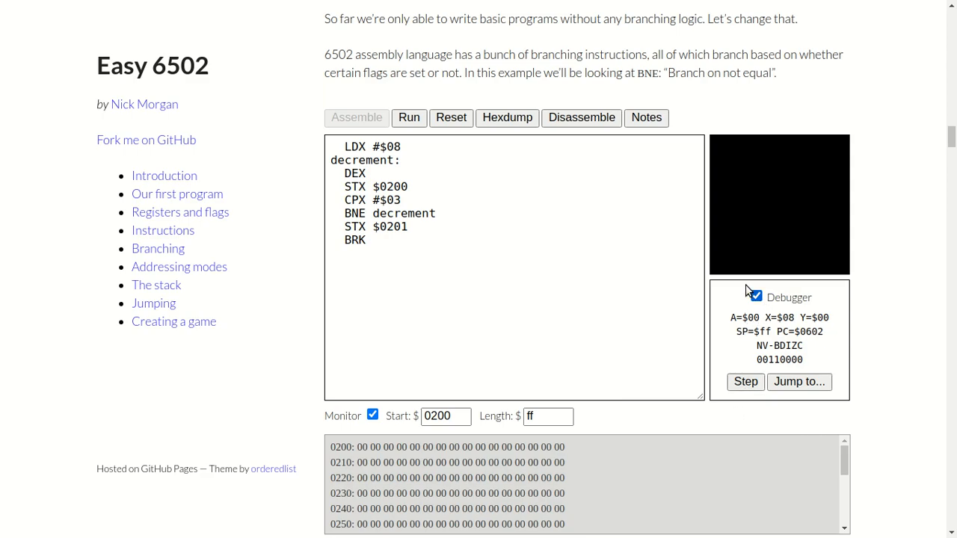
mouse_move(371, 169)
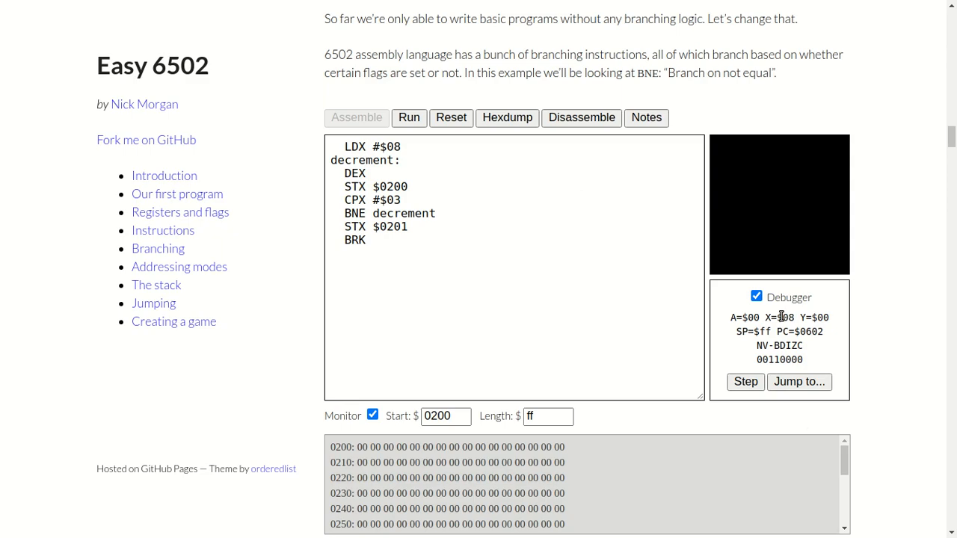
click(745, 381)
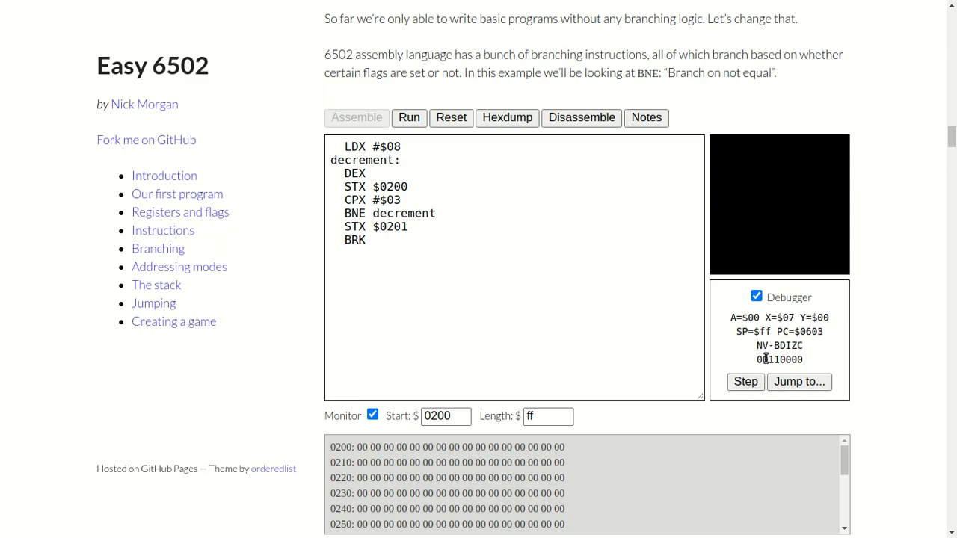
mouse_move(611, 269)
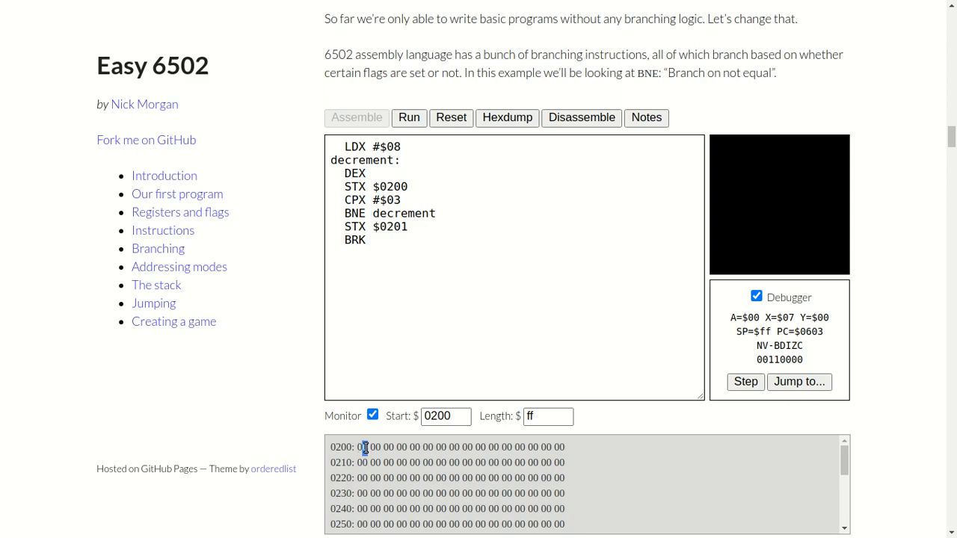
mouse_move(365, 445)
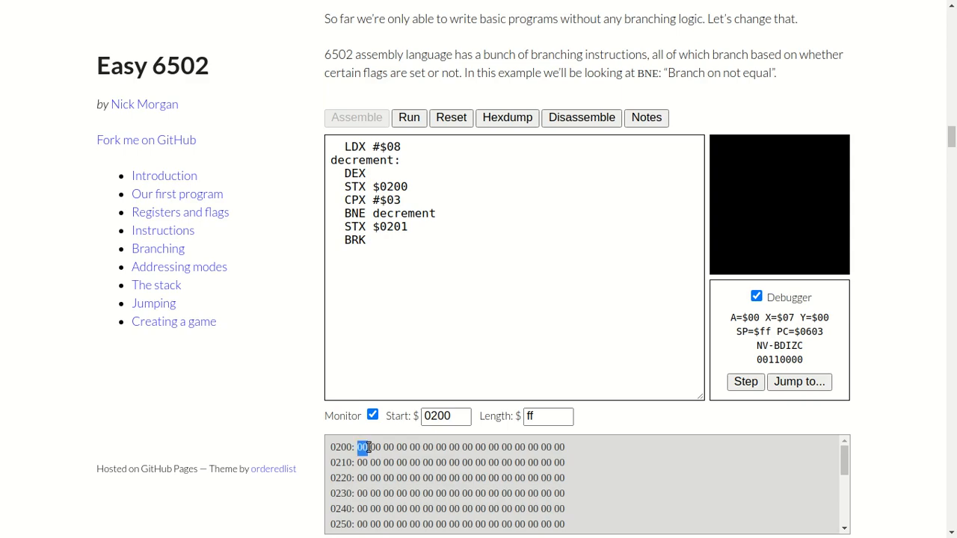
click(745, 381)
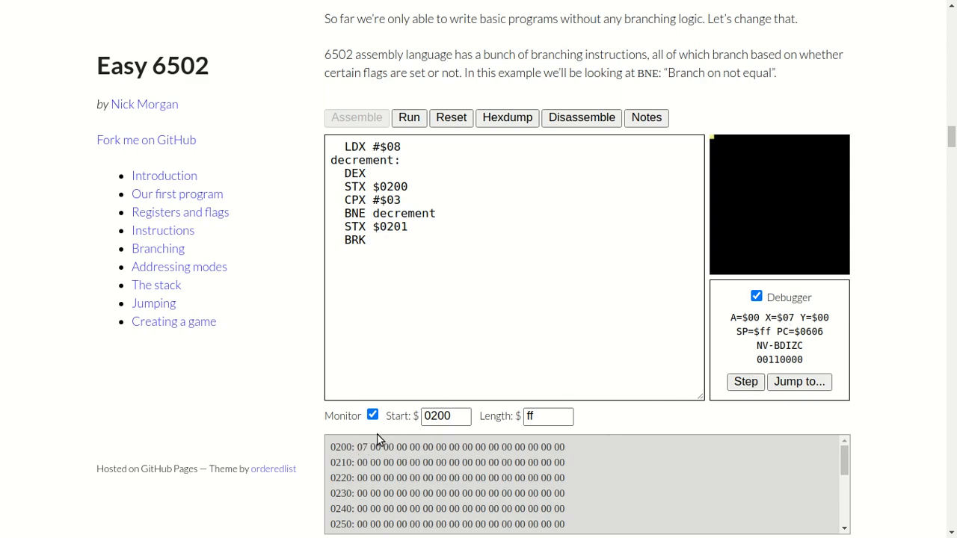
click(745, 383)
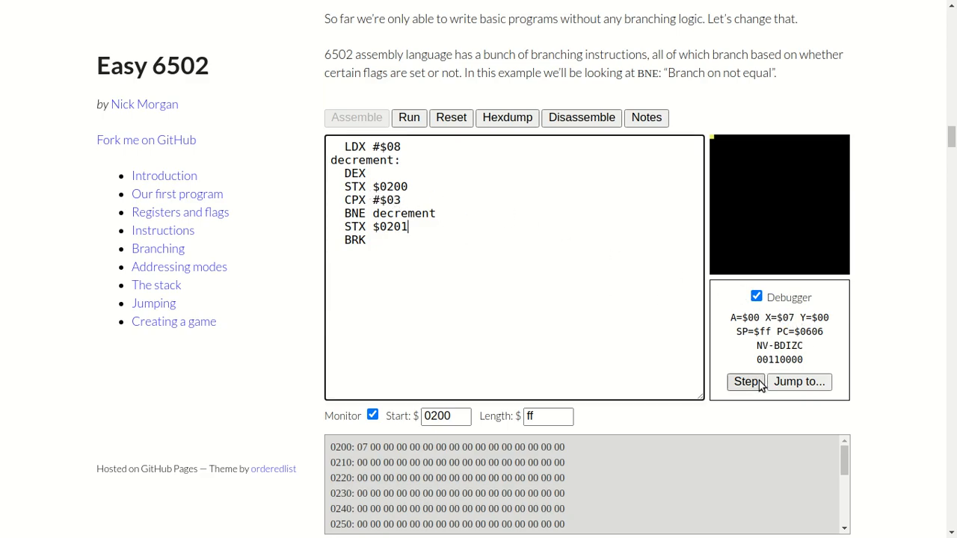
click(745, 382)
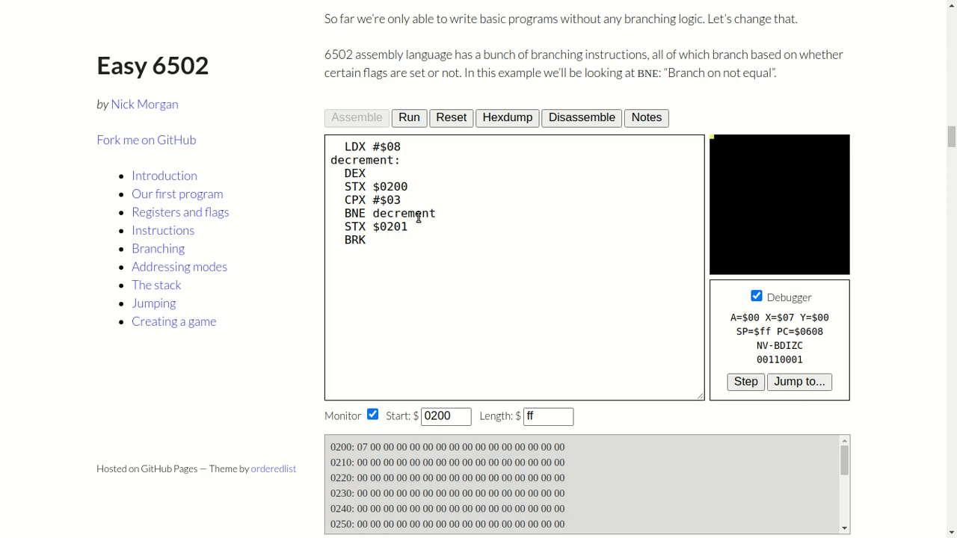
mouse_move(740, 292)
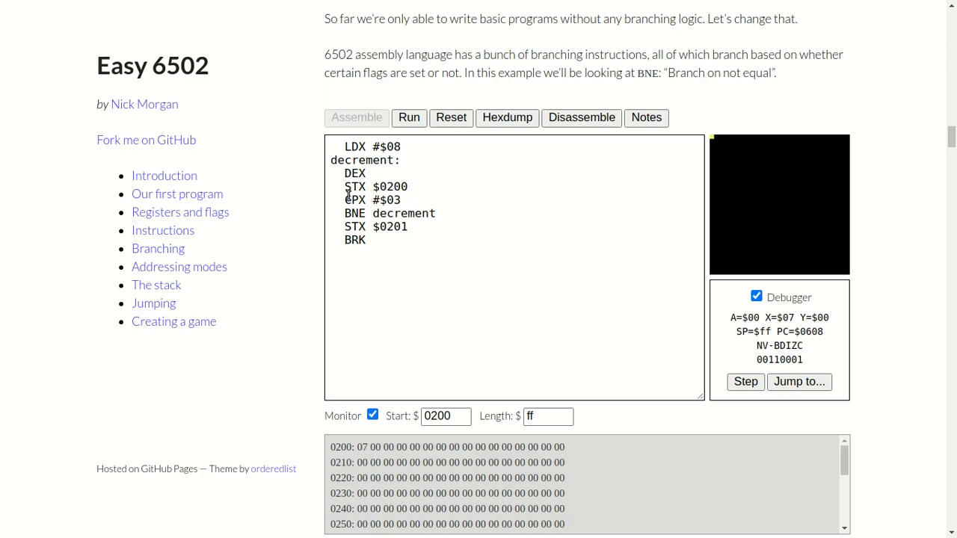
mouse_move(419, 197)
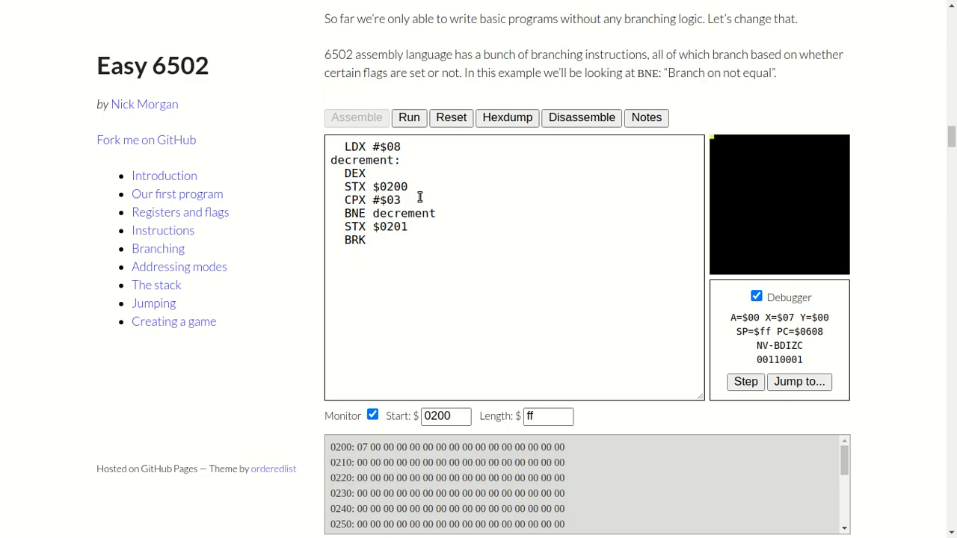
mouse_move(412, 203)
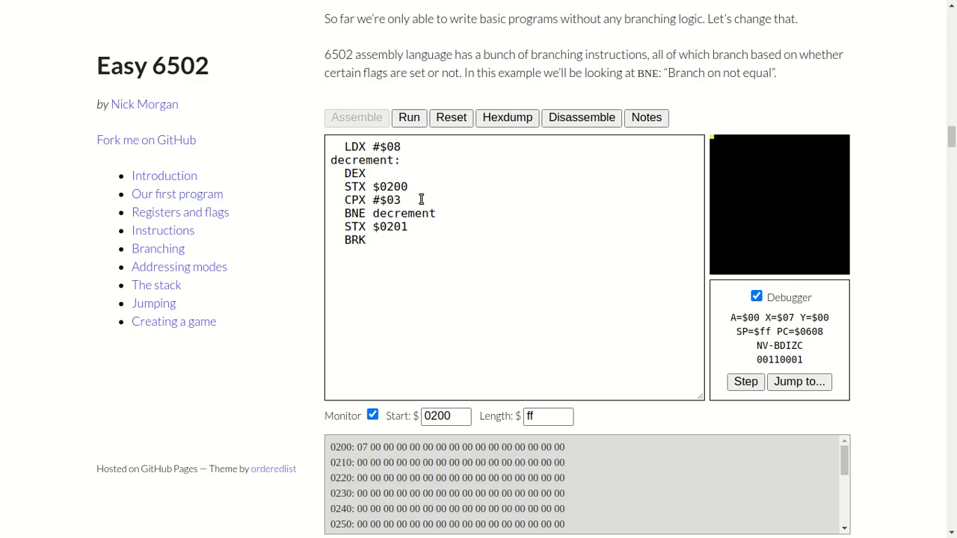
mouse_move(353, 212)
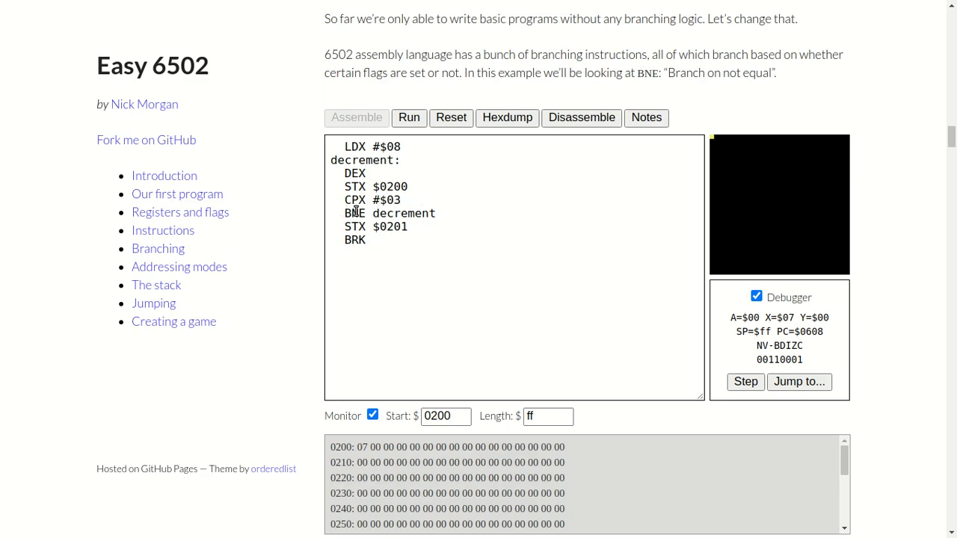
scroll(down, 3)
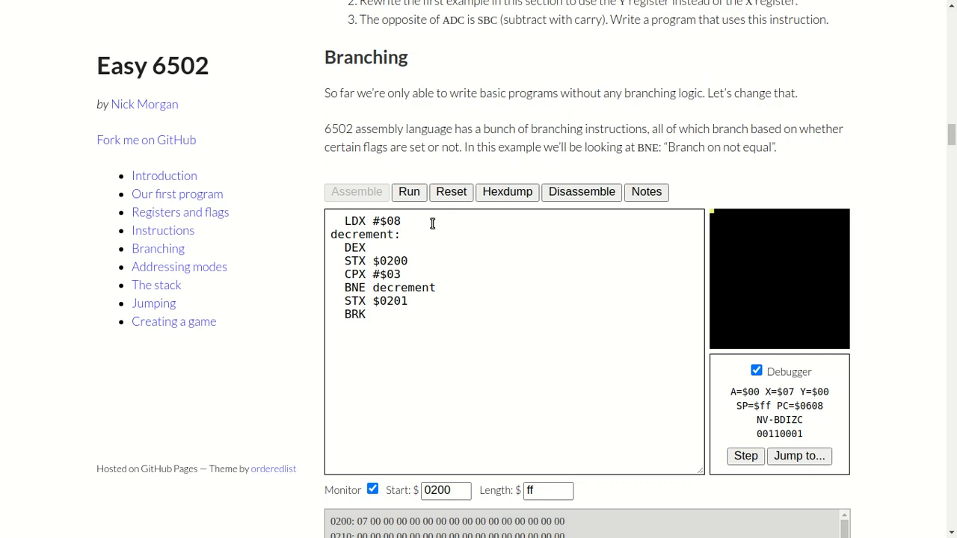
scroll(down, 3)
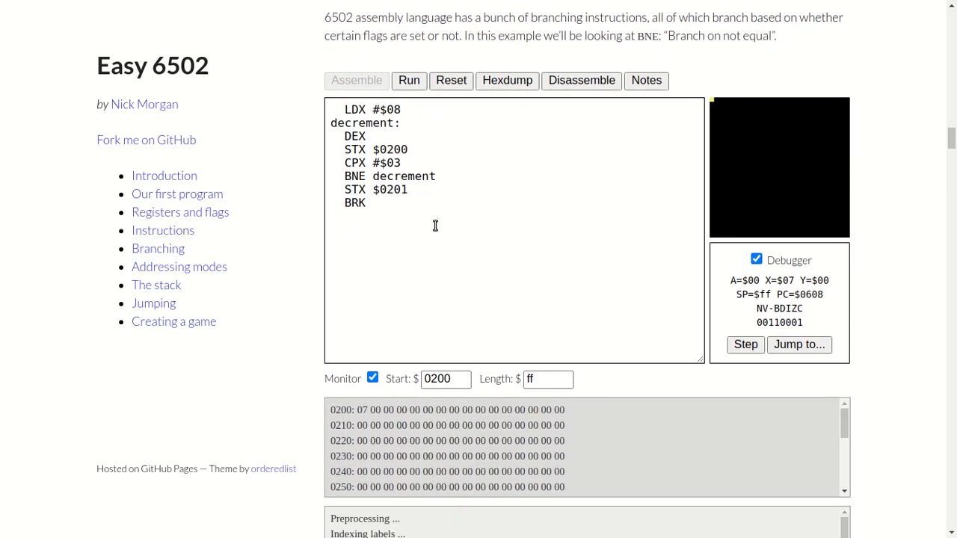
scroll(down, 3)
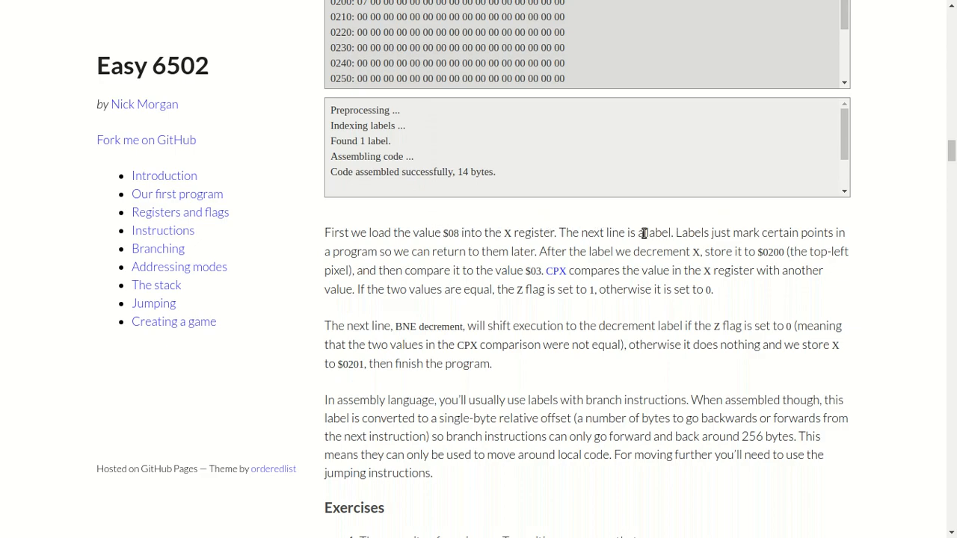
mouse_move(340, 230)
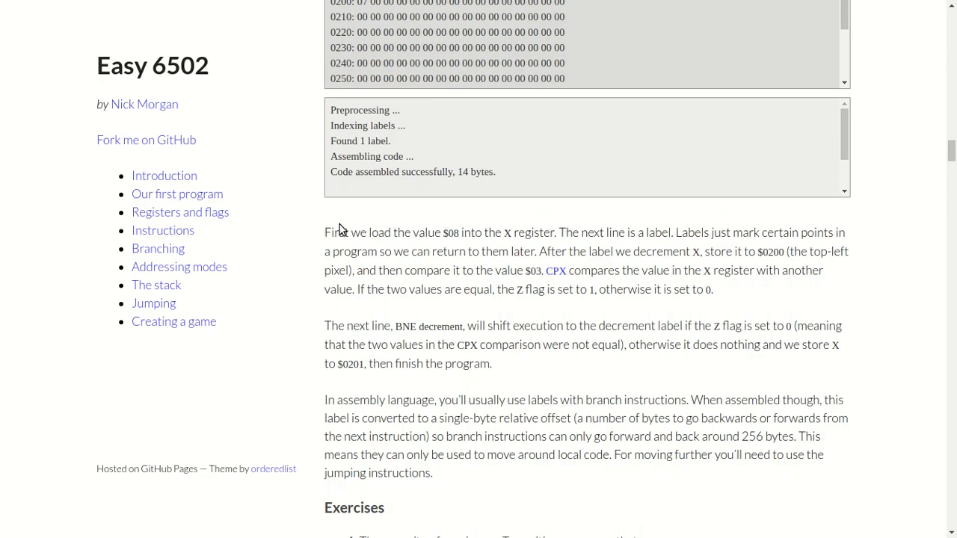
mouse_move(531, 231)
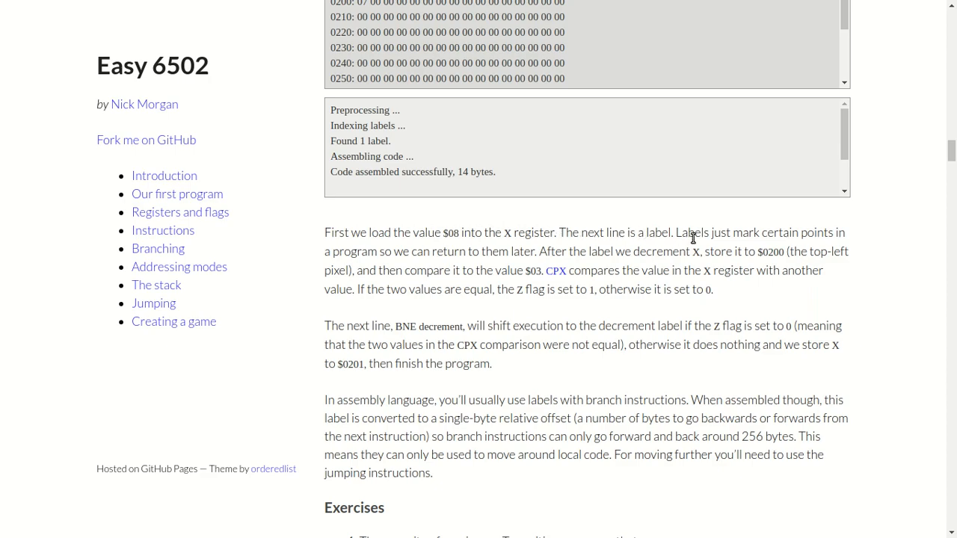
mouse_move(531, 251)
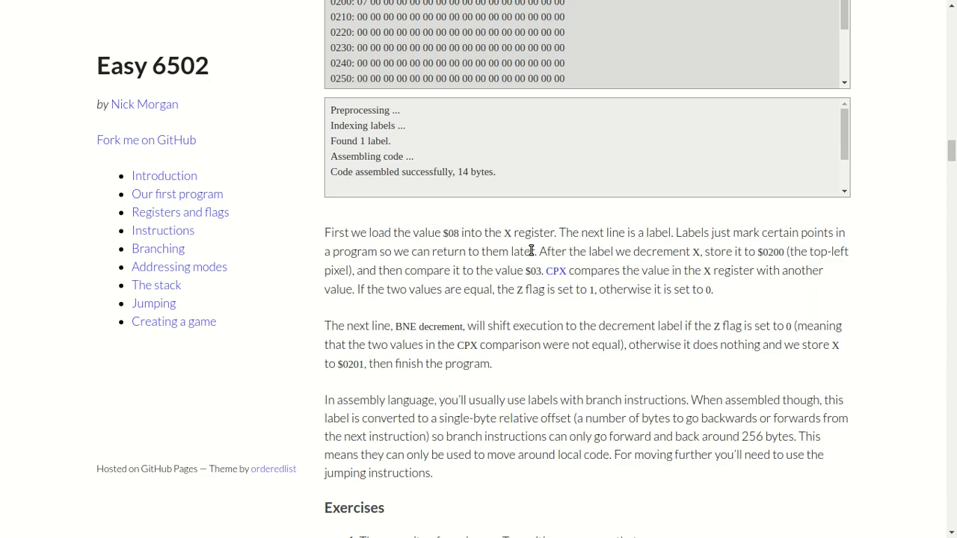
mouse_move(766, 256)
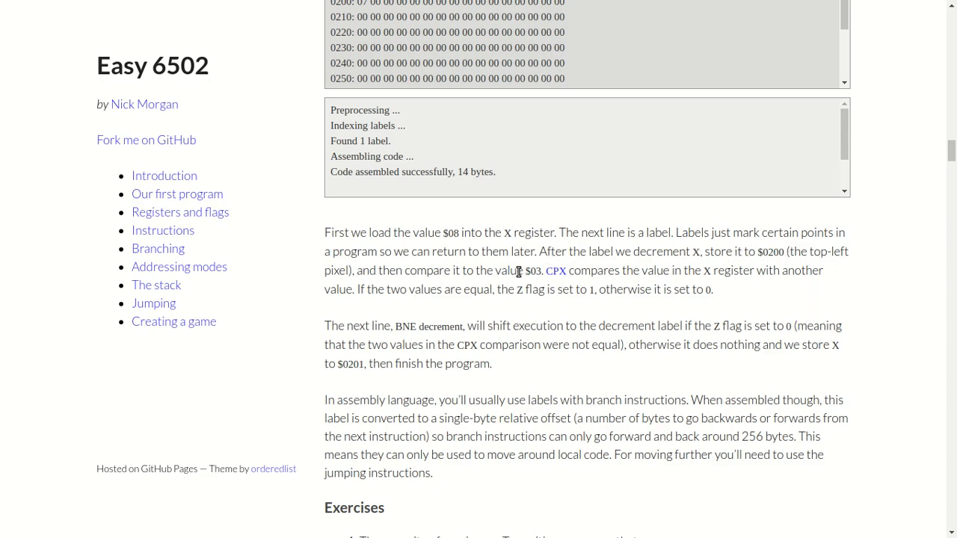
mouse_move(544, 276)
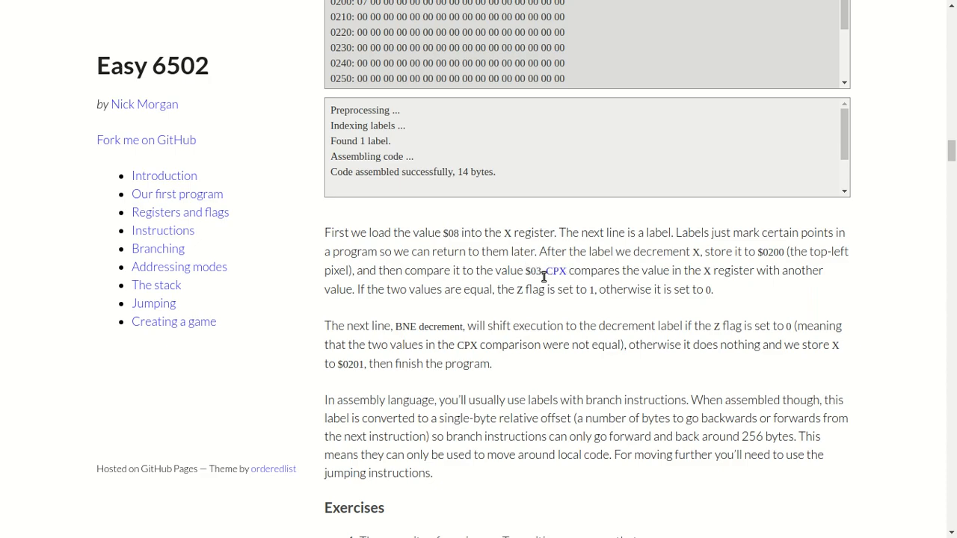
mouse_move(697, 284)
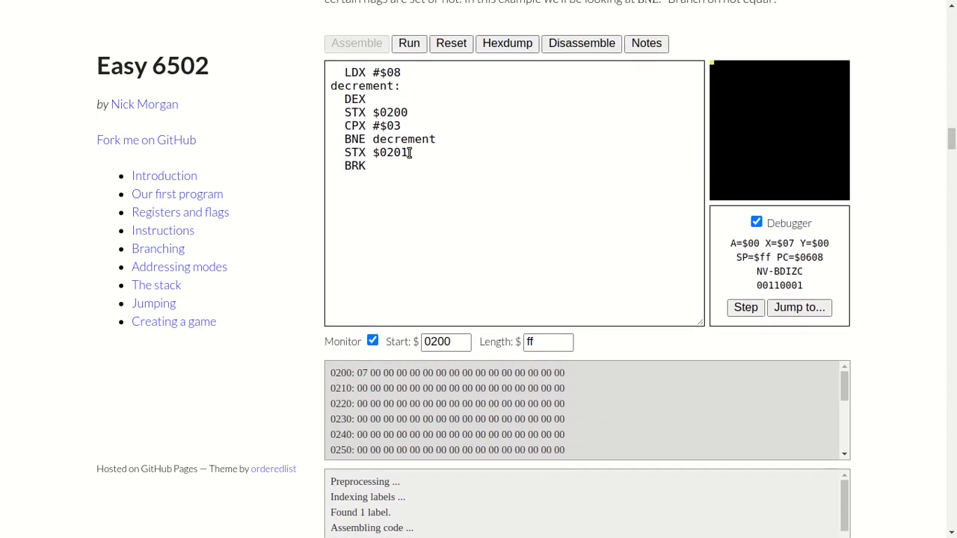
scroll(down, 3)
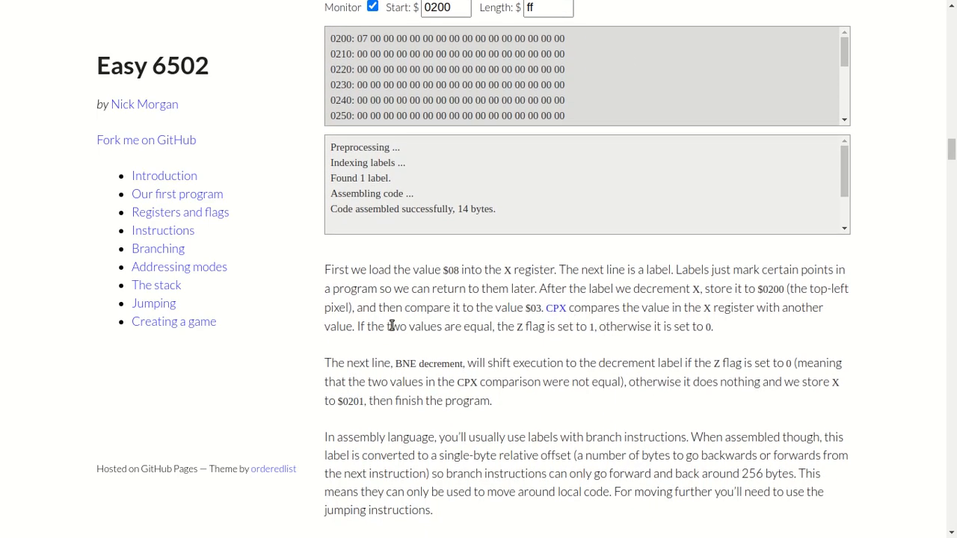
mouse_move(537, 331)
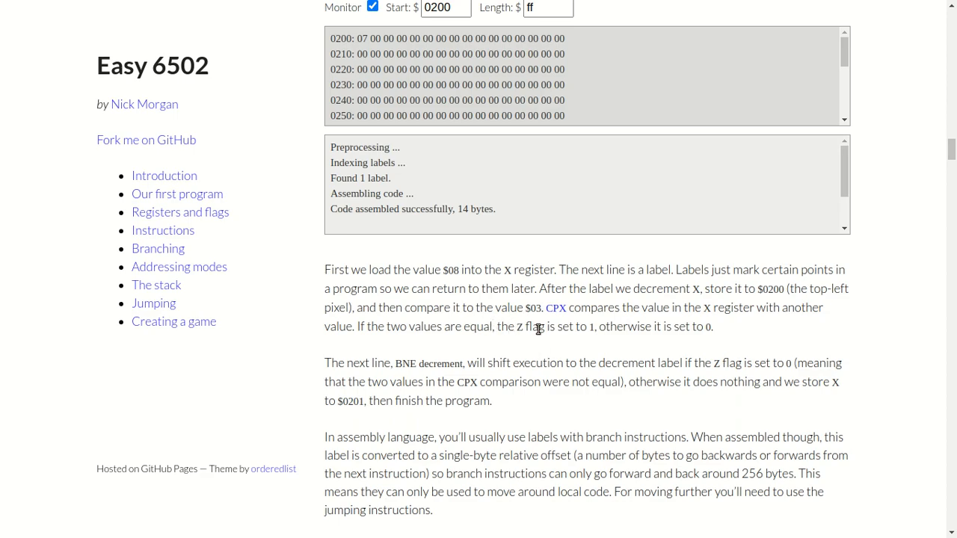
mouse_move(644, 327)
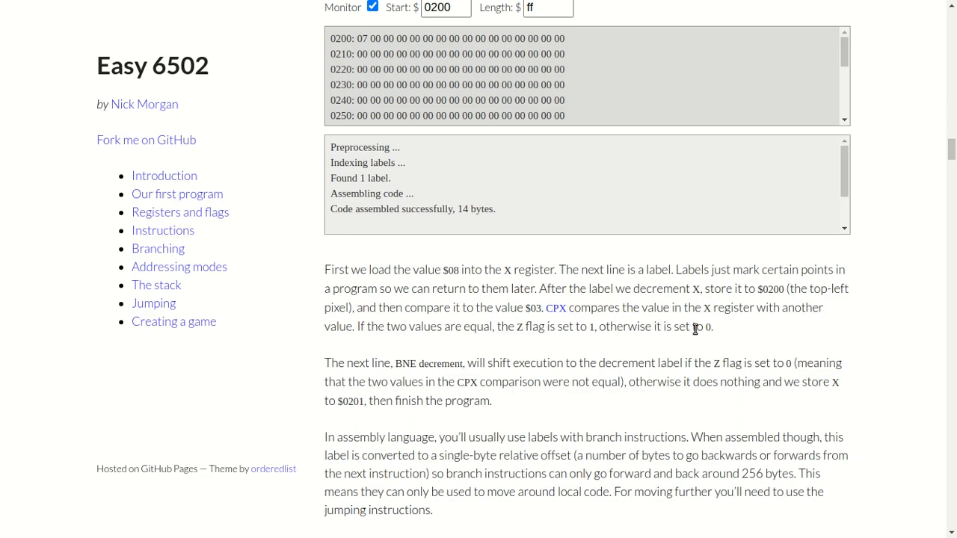
mouse_move(413, 345)
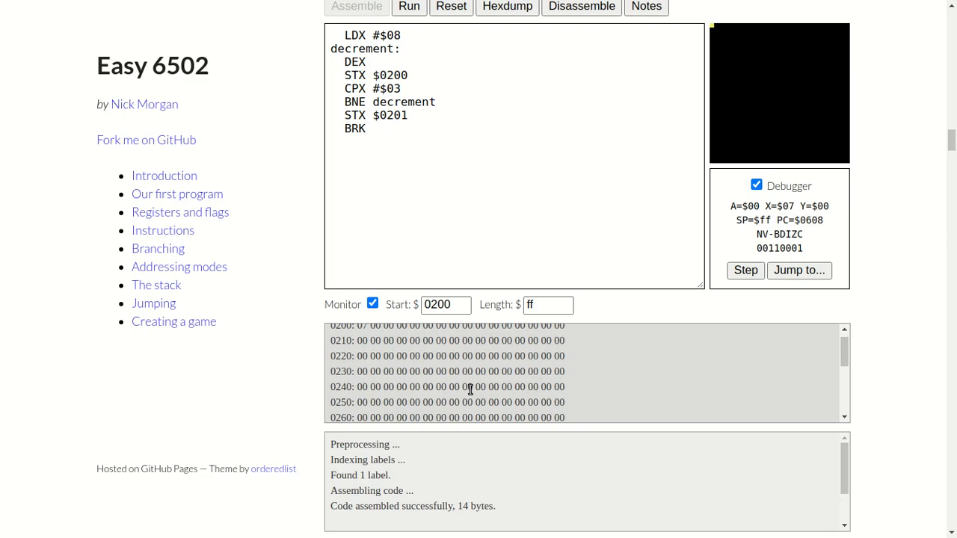
mouse_move(580, 359)
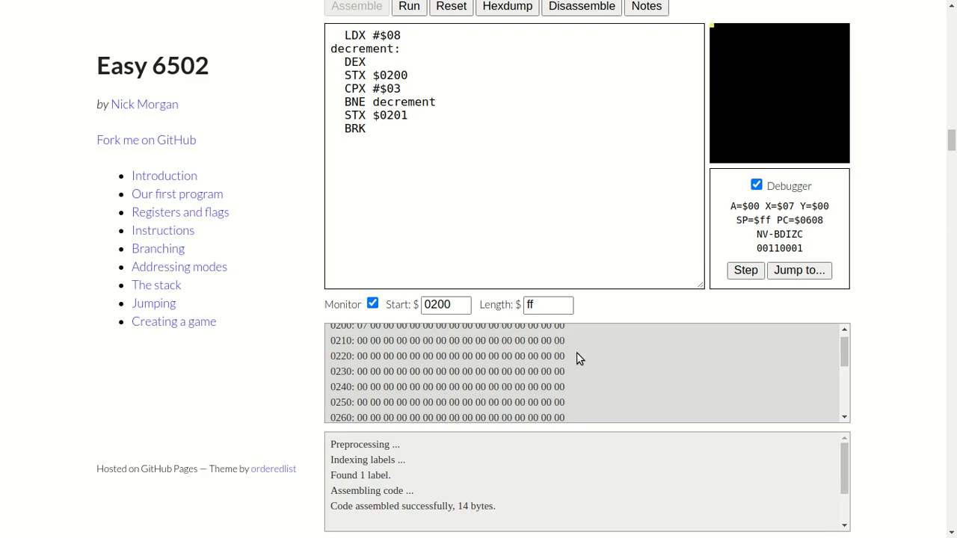
Step: Open 6502_Assembly_Language_Programming.pdf from the Documents folder in Nemo
click(22, 529)
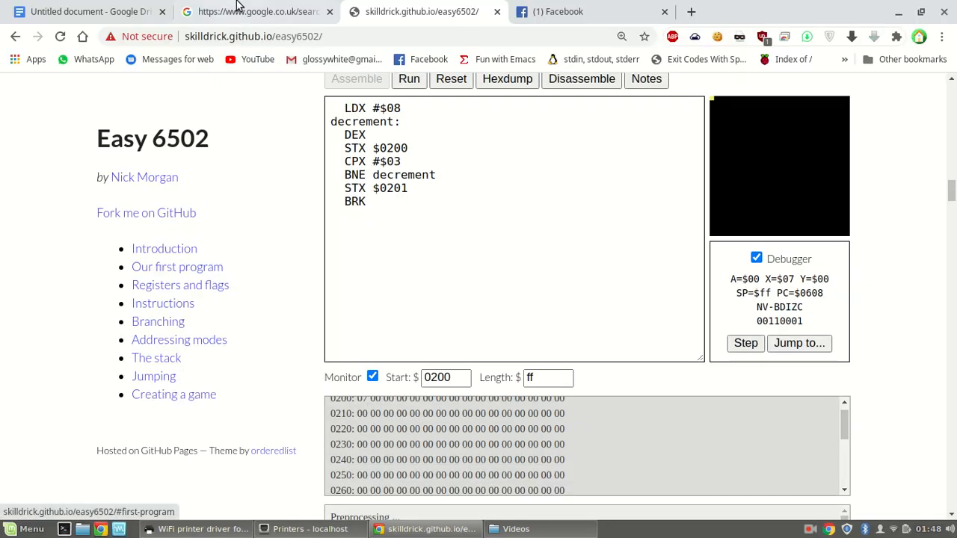
right_click(419, 12)
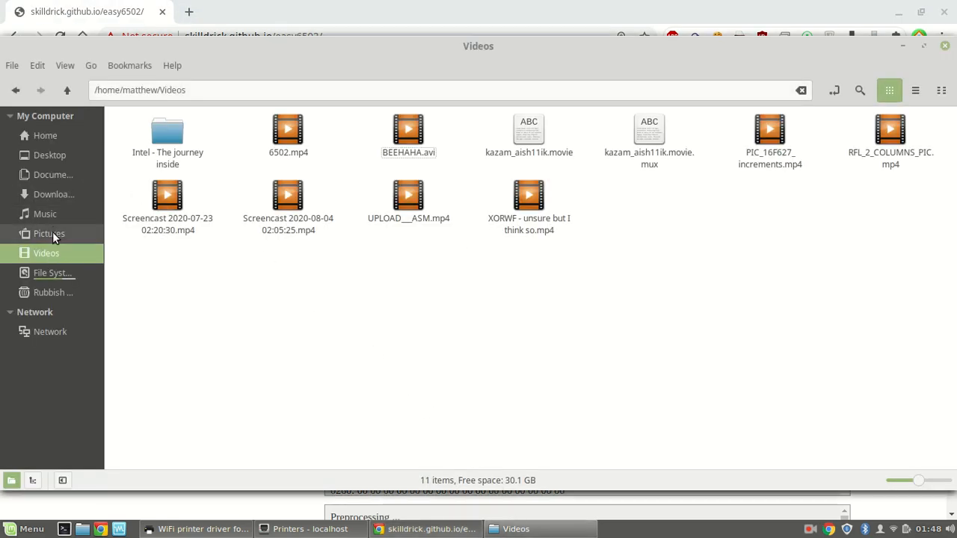
click(53, 173)
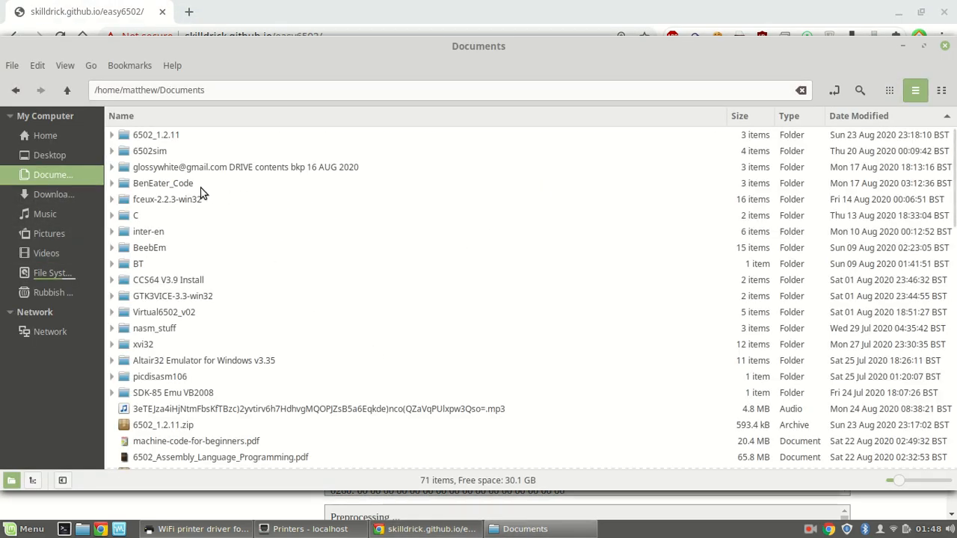
click(221, 458)
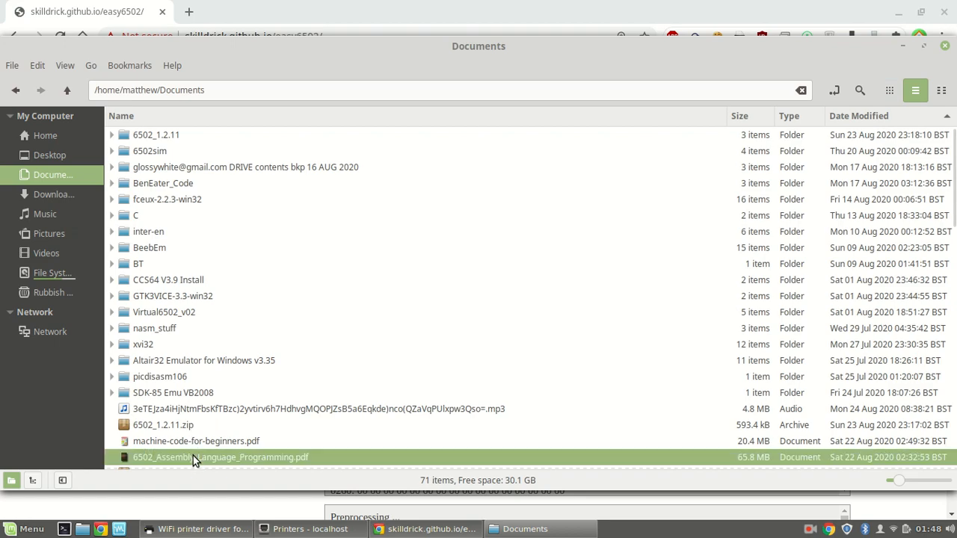
double_click(219, 458)
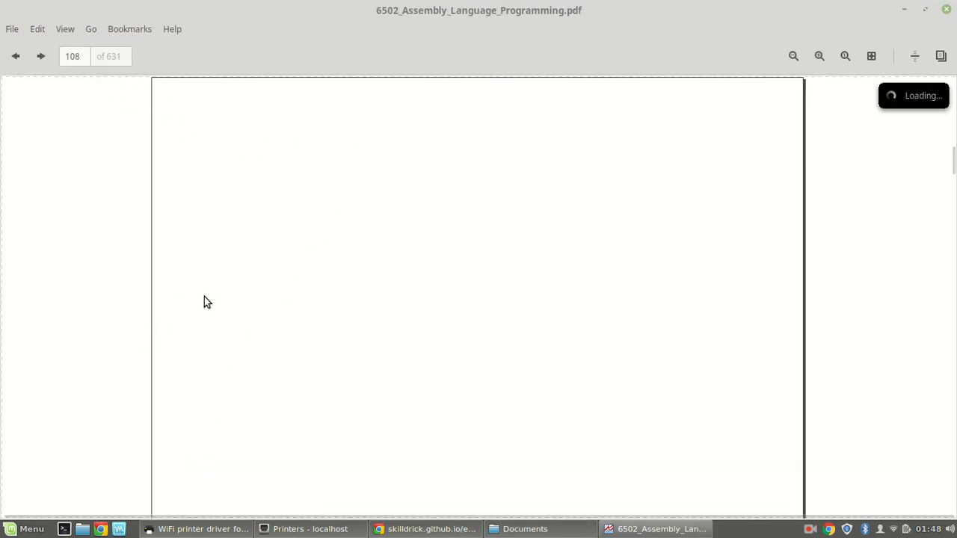
mouse_move(939, 275)
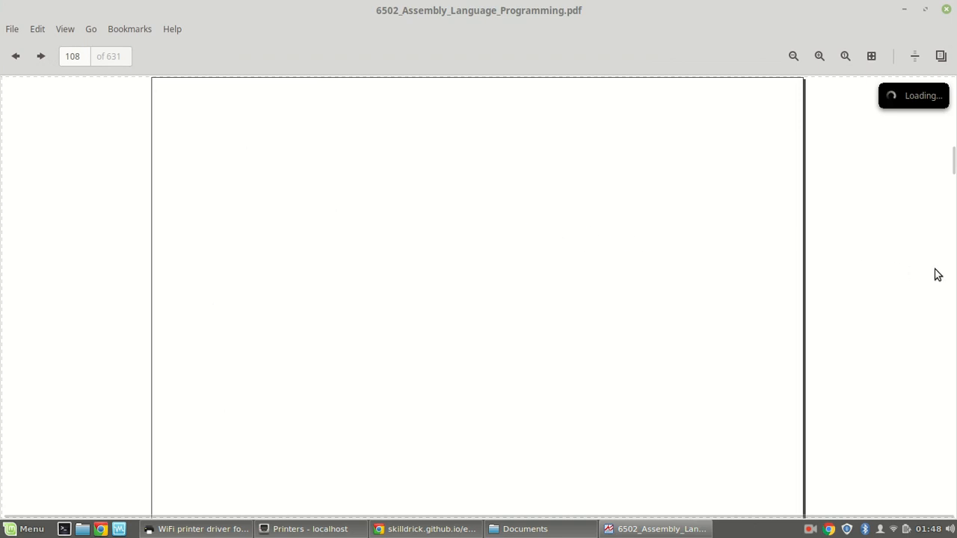
mouse_move(942, 287)
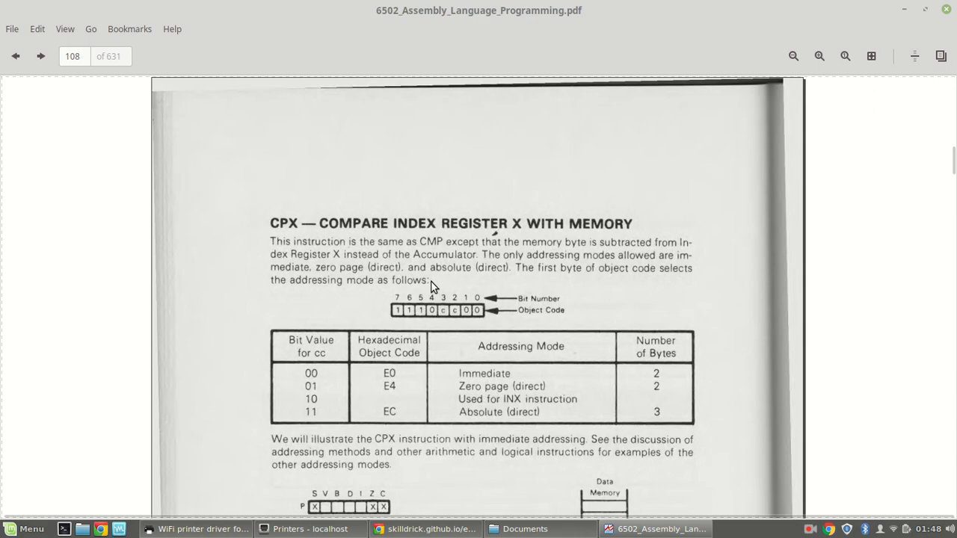
mouse_move(439, 223)
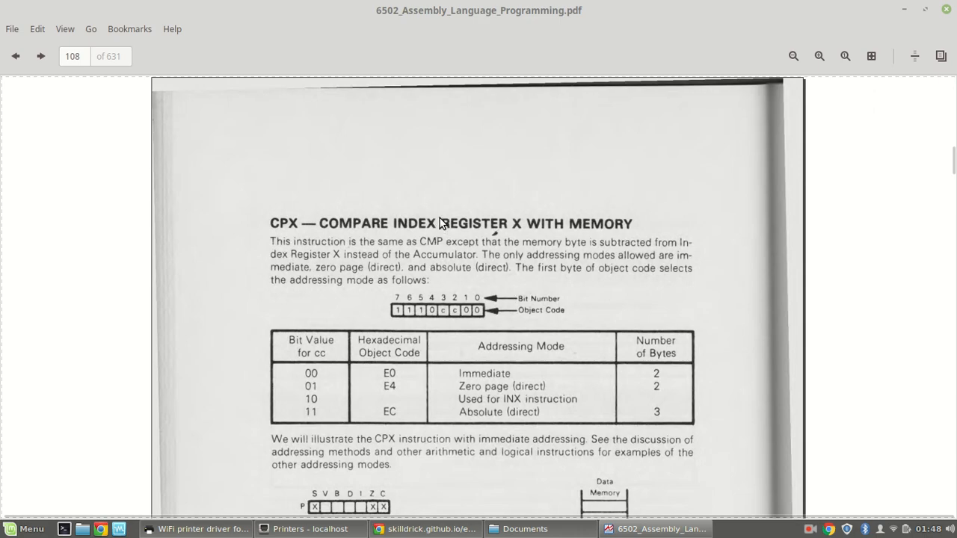
Step: Search the 6502 assembly book for 'bne' and step through the matches
text(bne)
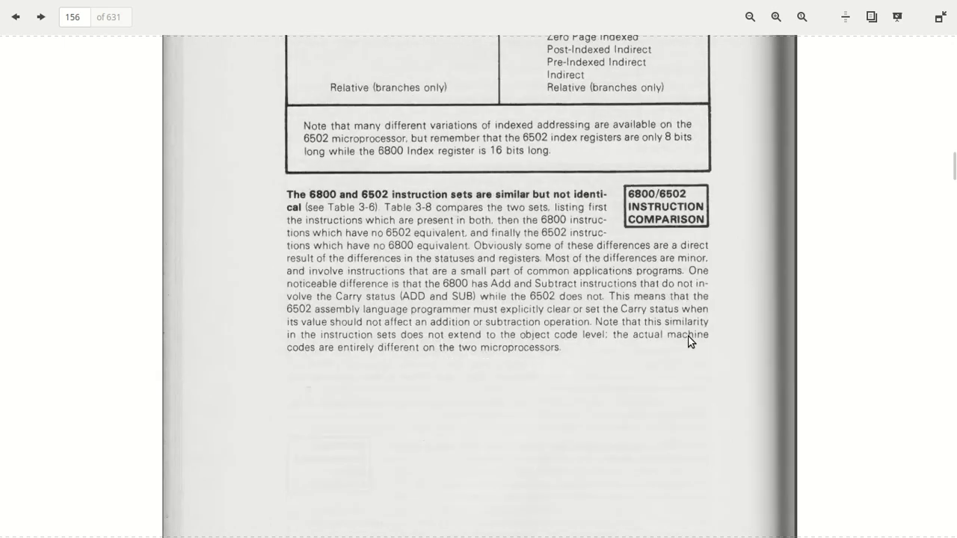
text(bne)
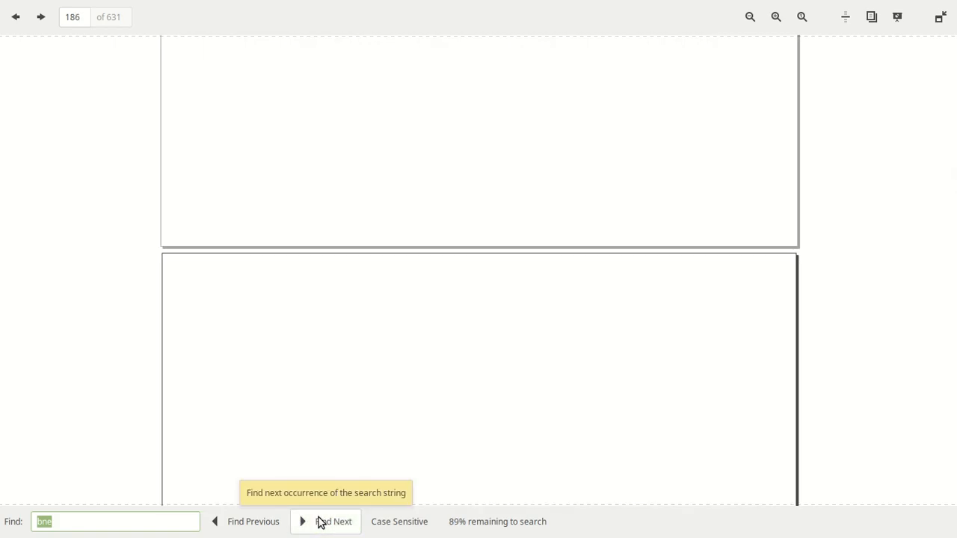
mouse_move(386, 365)
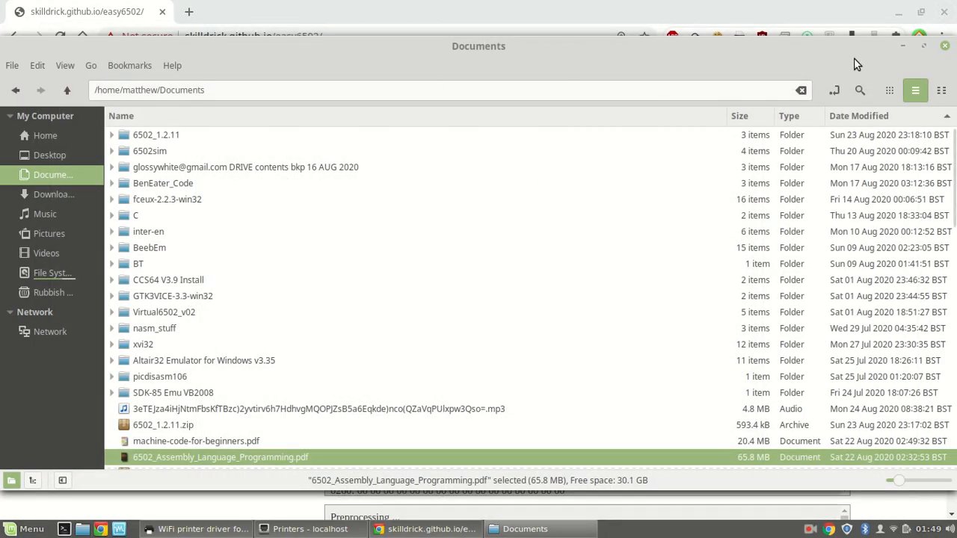
Step: Return to the Easy 6502 page full screen and scroll through the Branching explanation
click(430, 529)
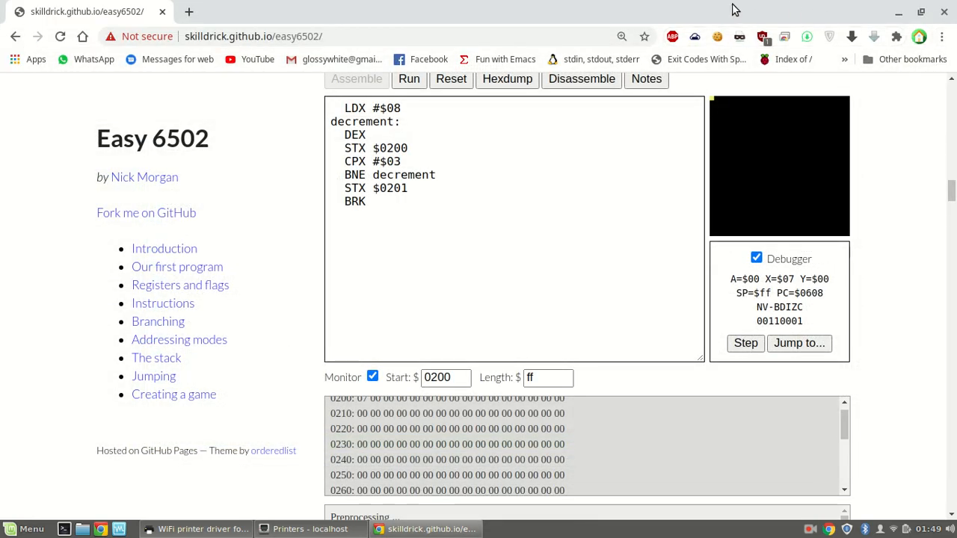
key(f11)
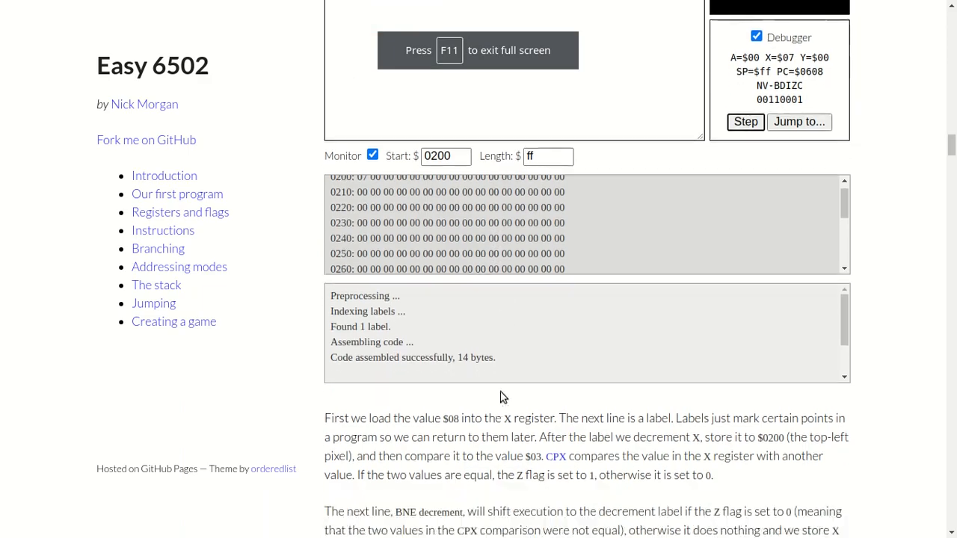
scroll(down, 3)
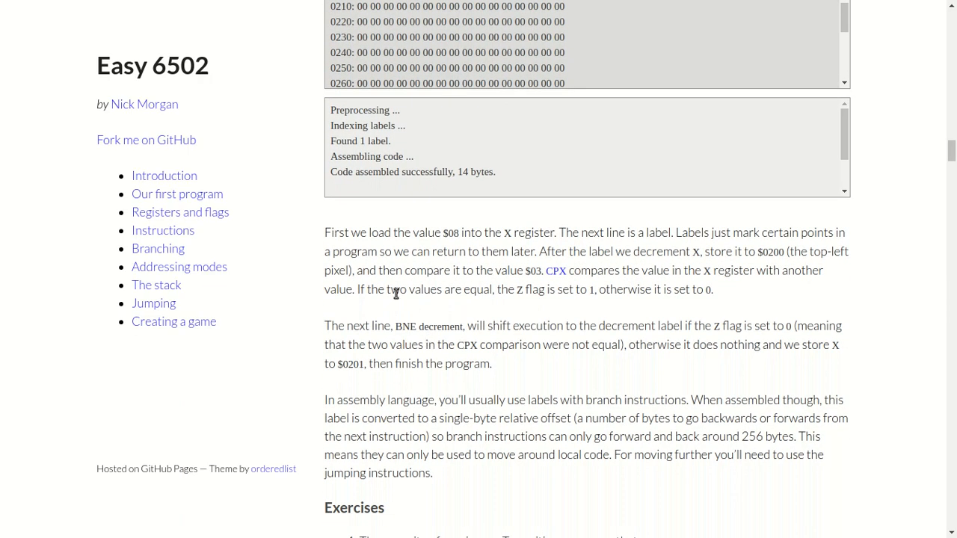
mouse_move(390, 290)
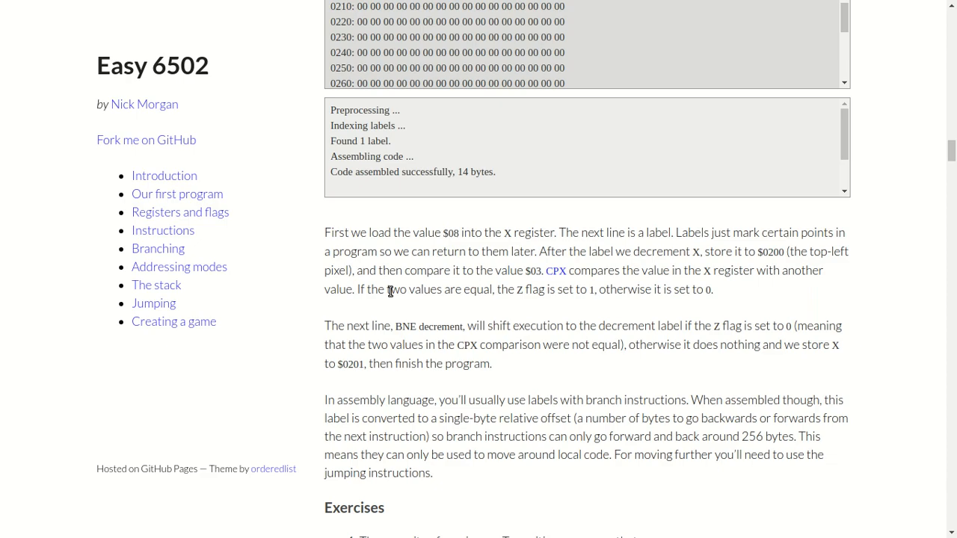
click(179, 212)
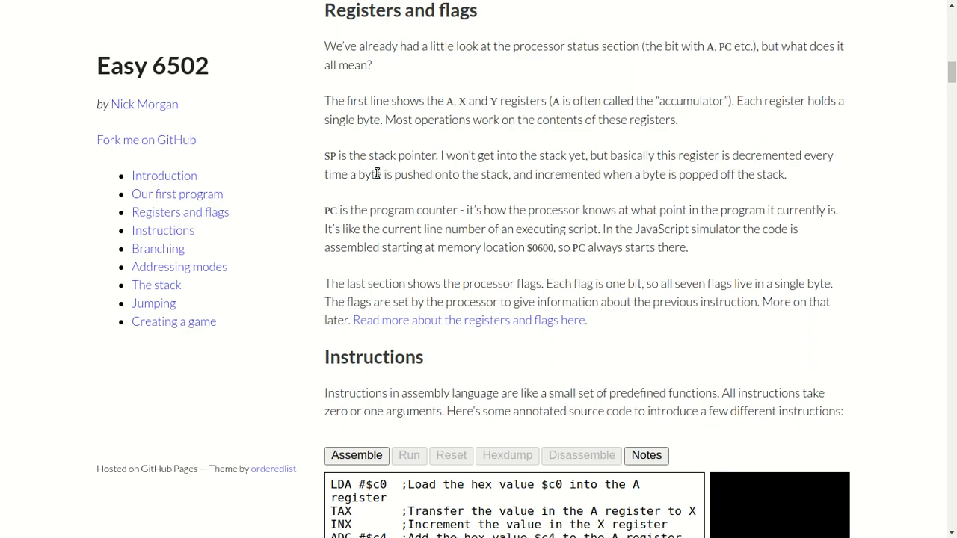
scroll(down, 3)
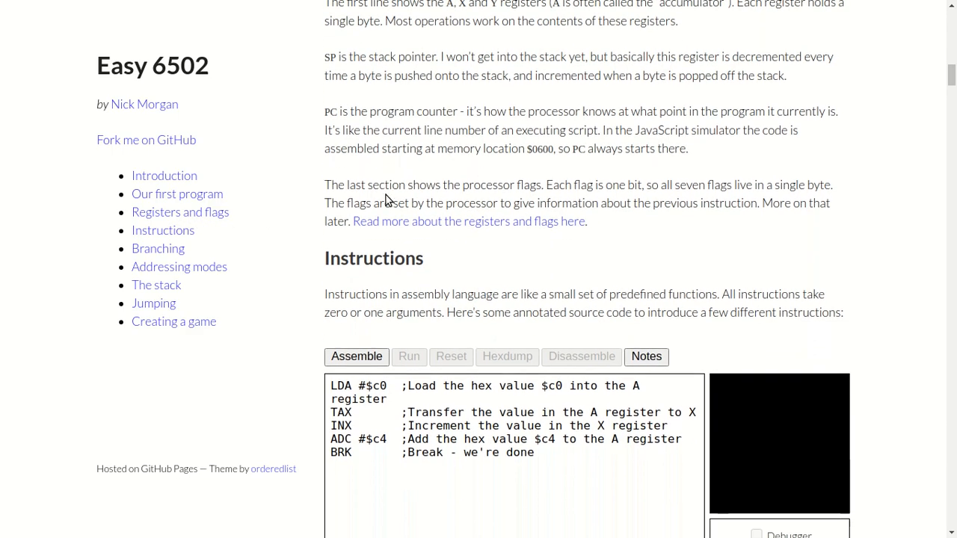
scroll(down, 3)
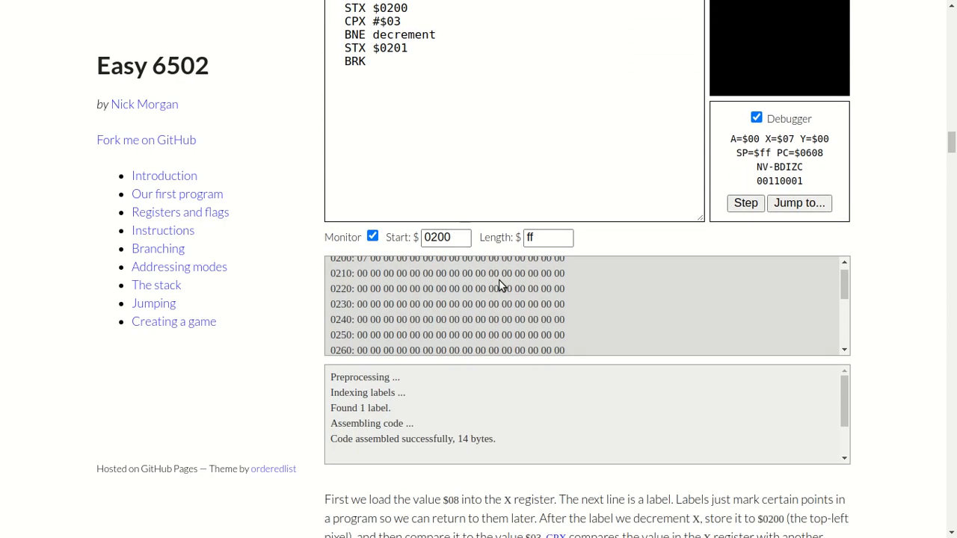
scroll(down, 3)
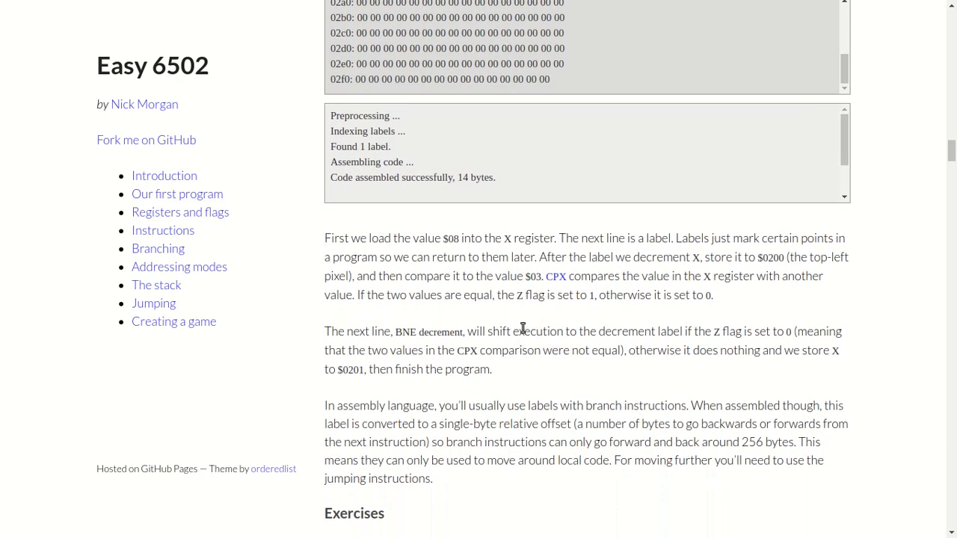
mouse_move(371, 332)
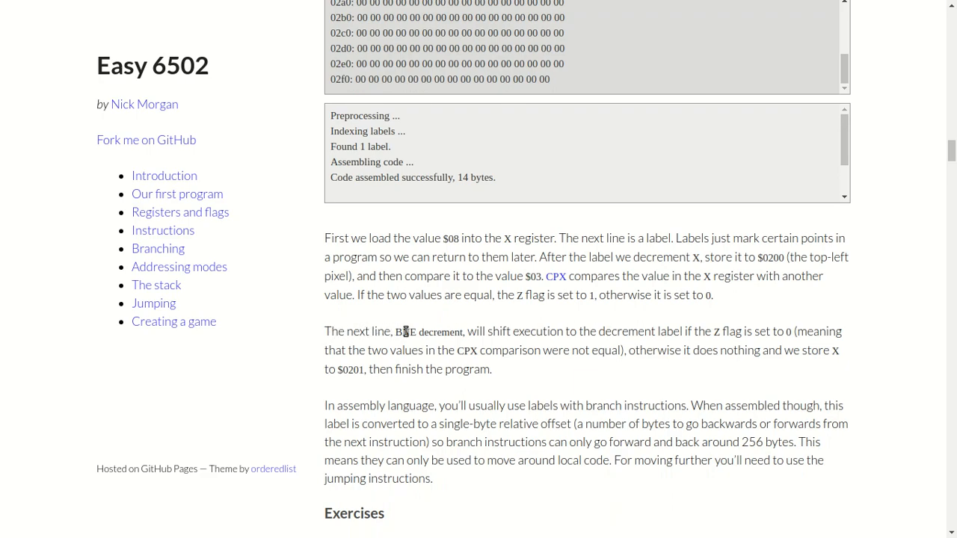
mouse_move(449, 331)
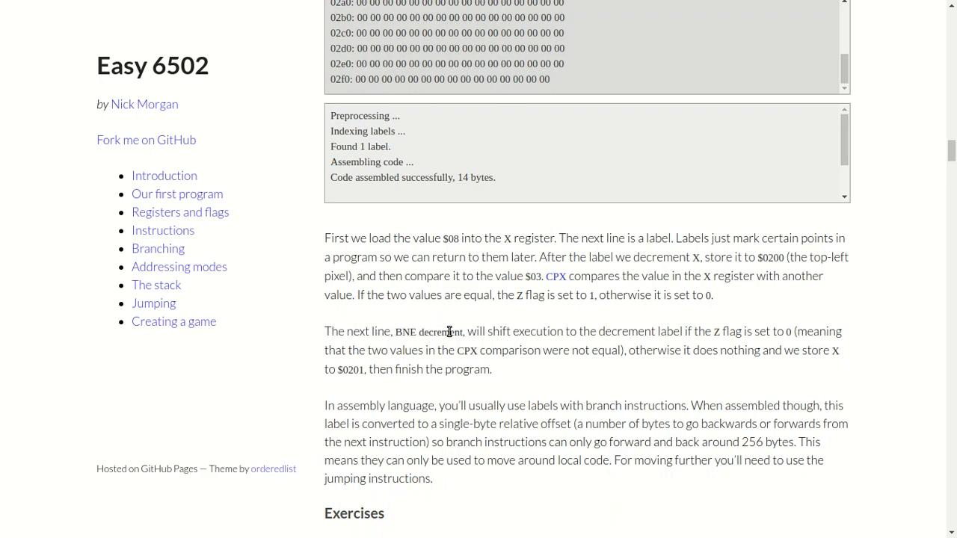
mouse_move(709, 330)
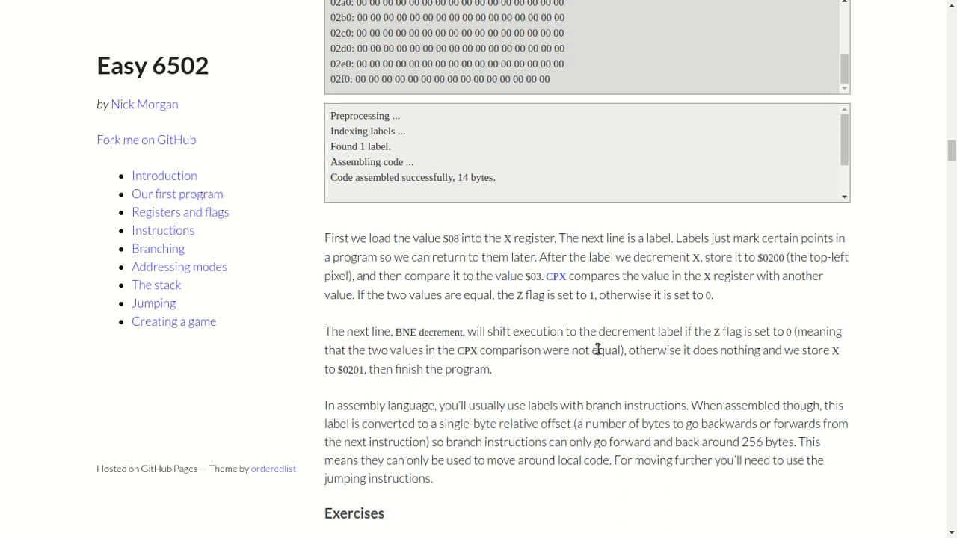
mouse_move(535, 383)
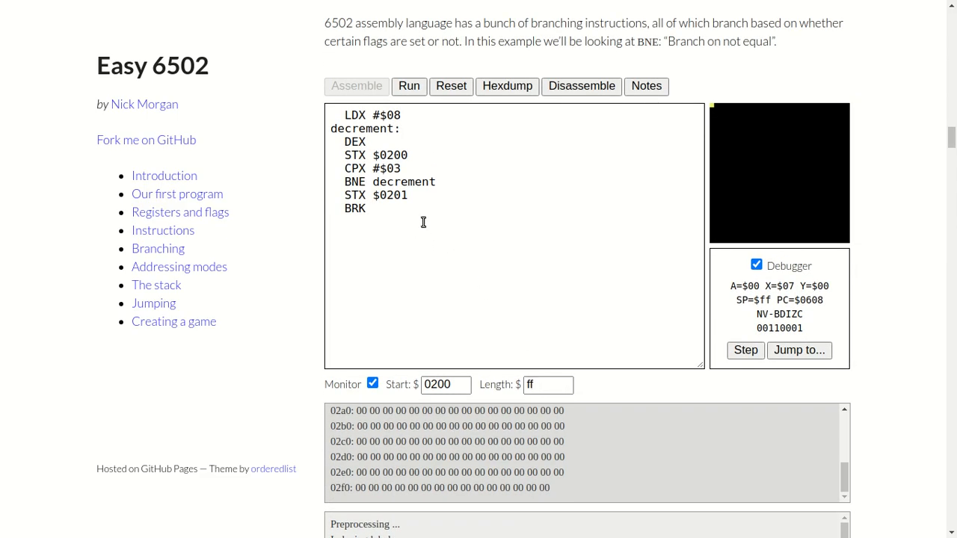
mouse_move(428, 154)
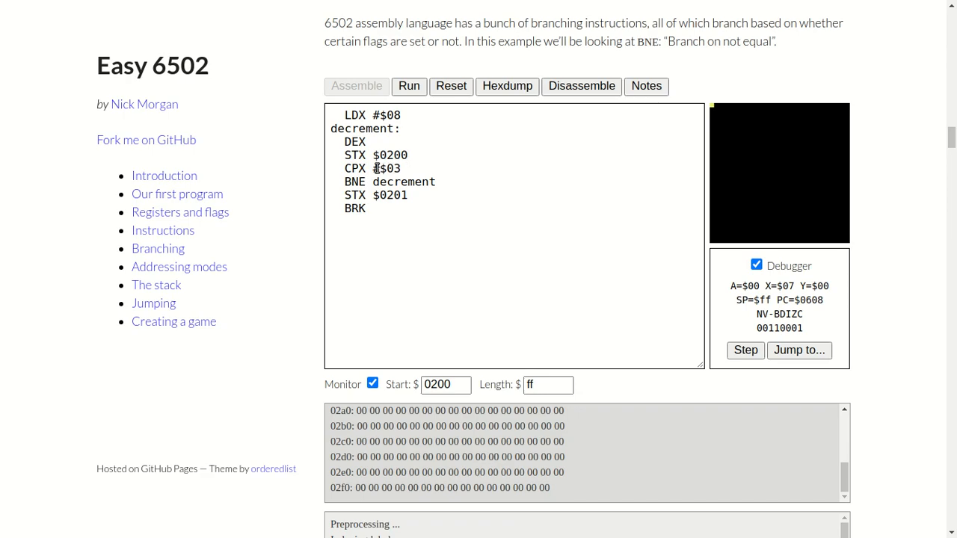
mouse_move(403, 181)
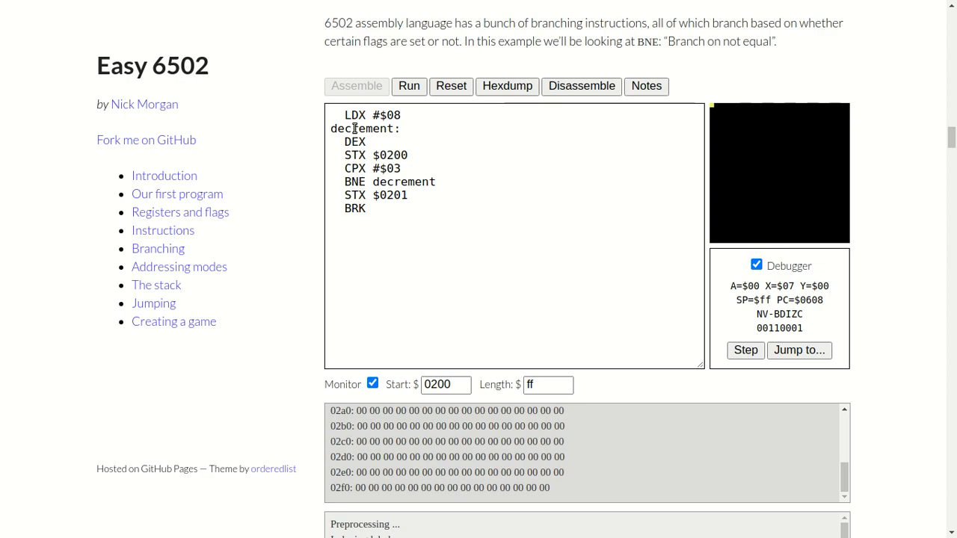
mouse_move(401, 172)
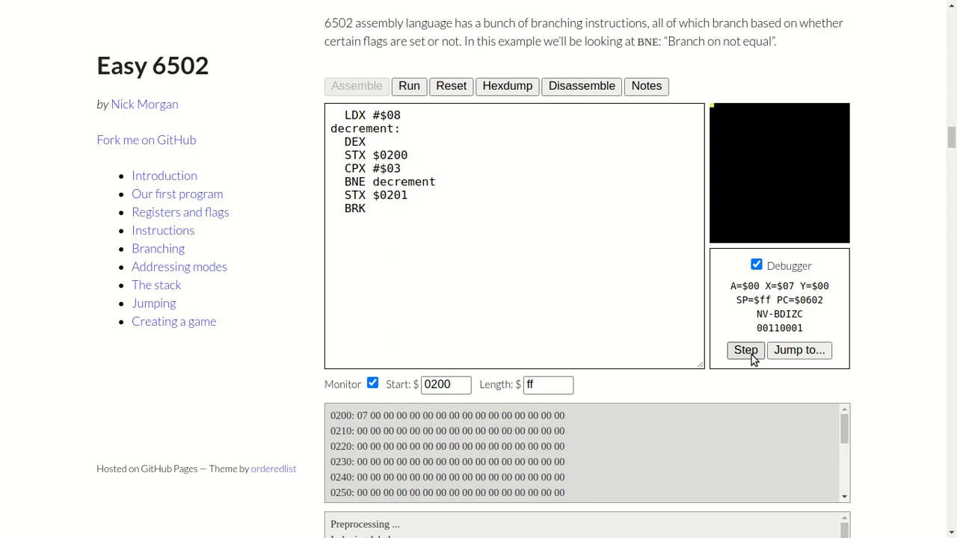
Step: Step the loop passes so X drops to 06, 05 then 04, each stored at $0200
click(745, 350)
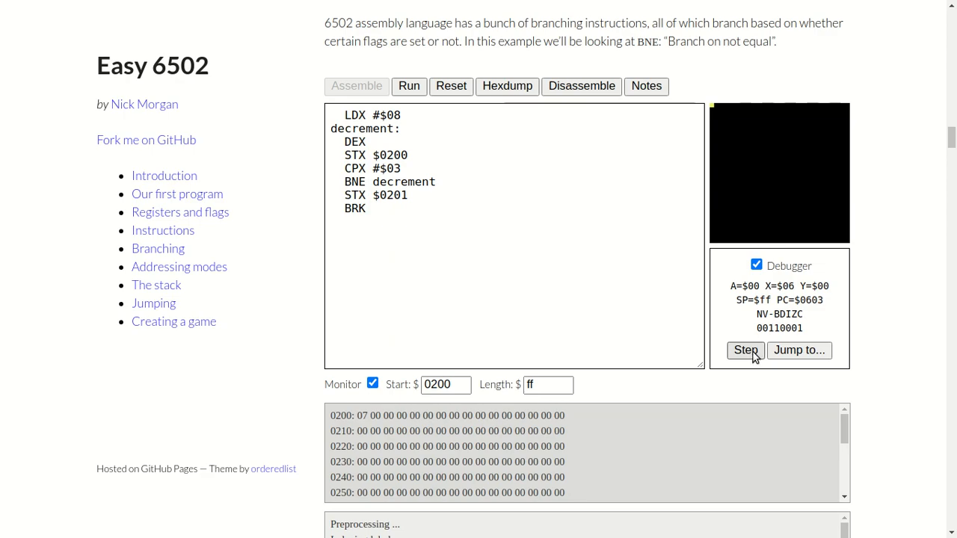
click(745, 350)
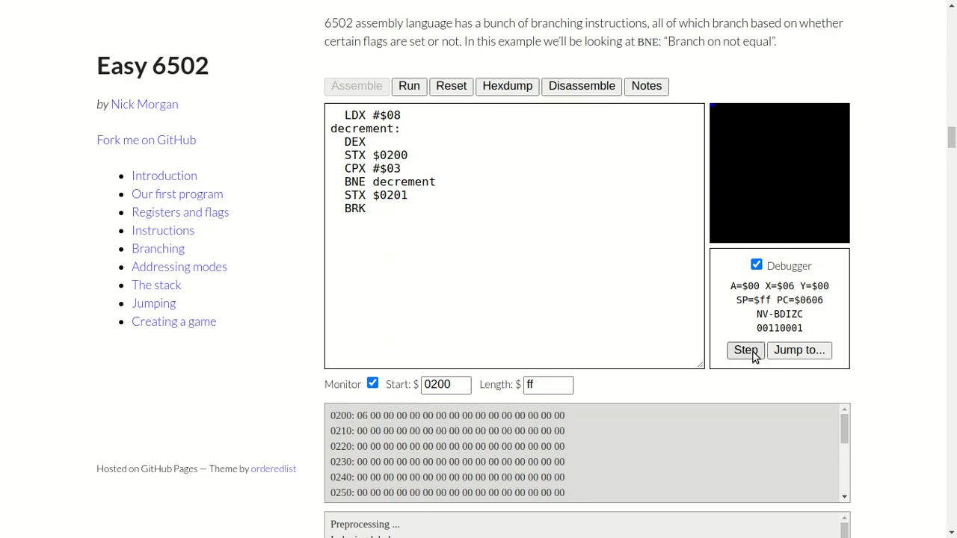
click(744, 350)
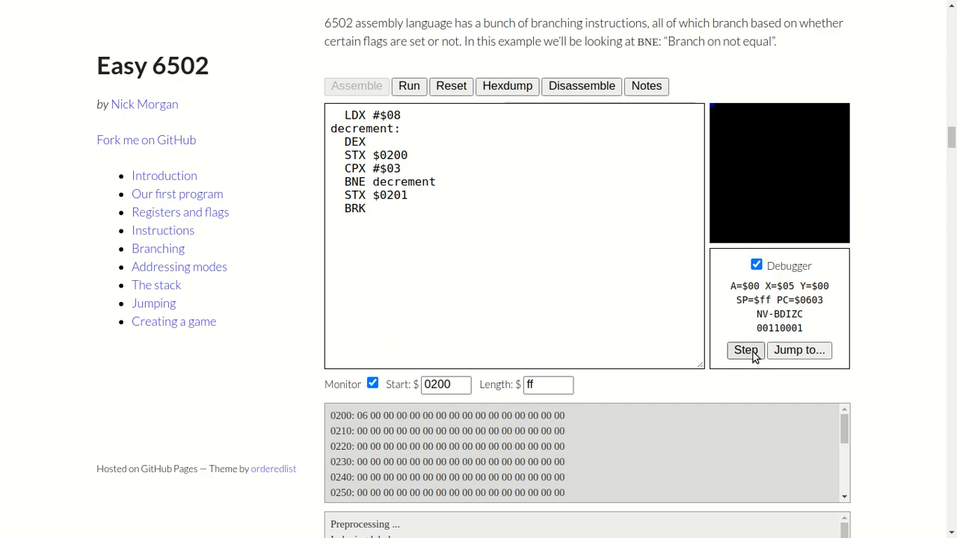
click(744, 350)
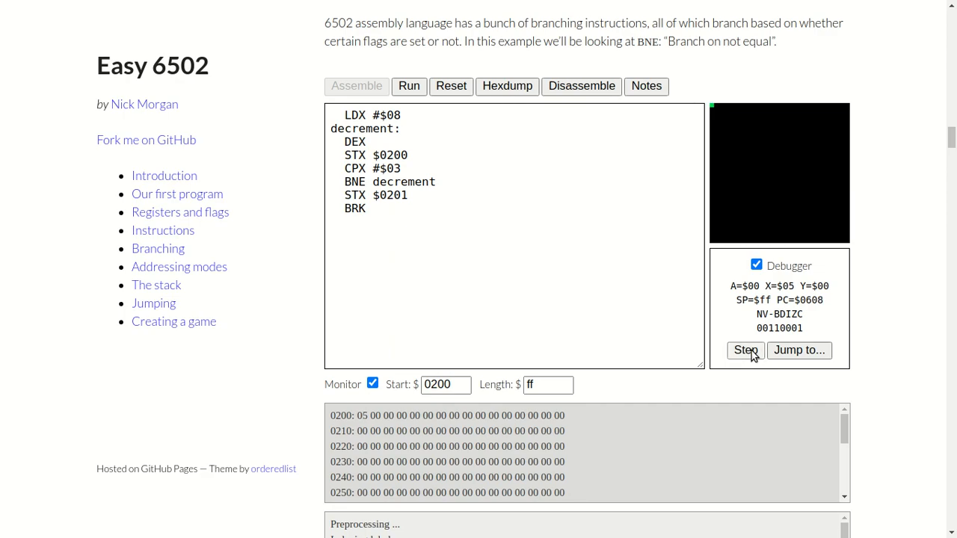
click(744, 350)
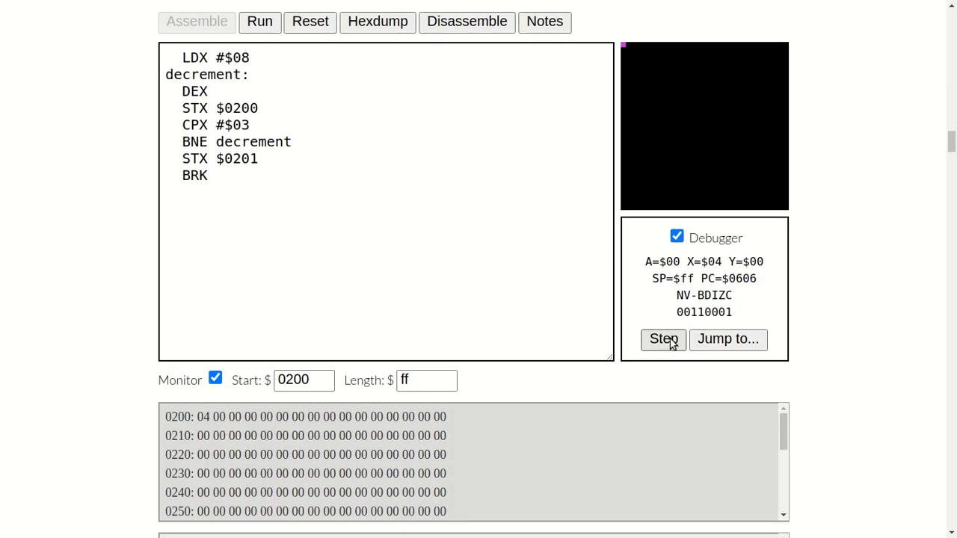
Step: Step until X reaches 03, the loop exits, 03 is stored at $0201 and BRK ends the program
click(662, 338)
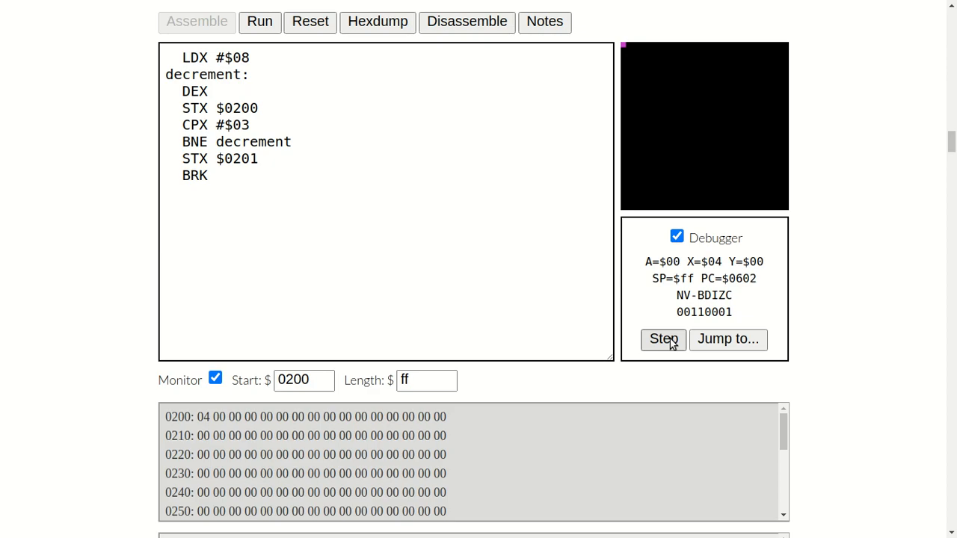
click(662, 338)
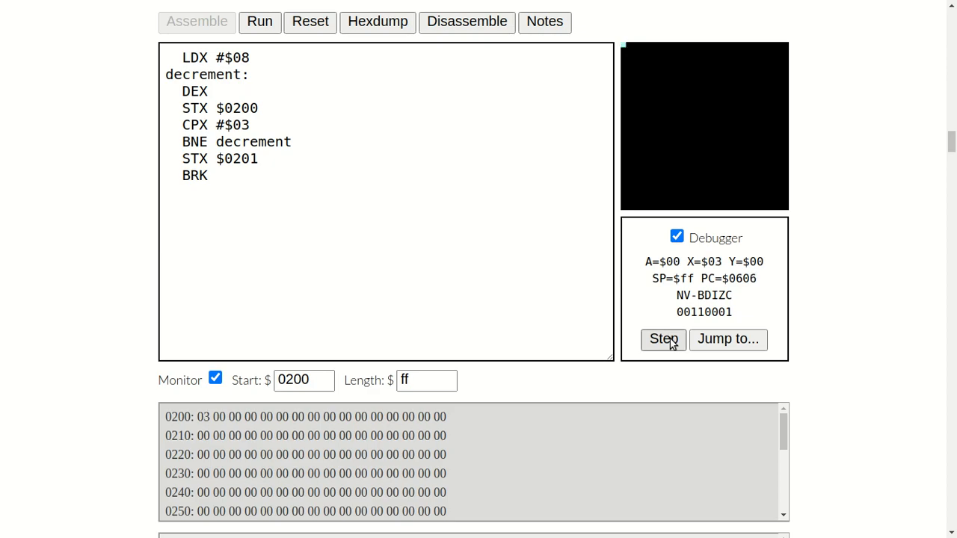
click(662, 338)
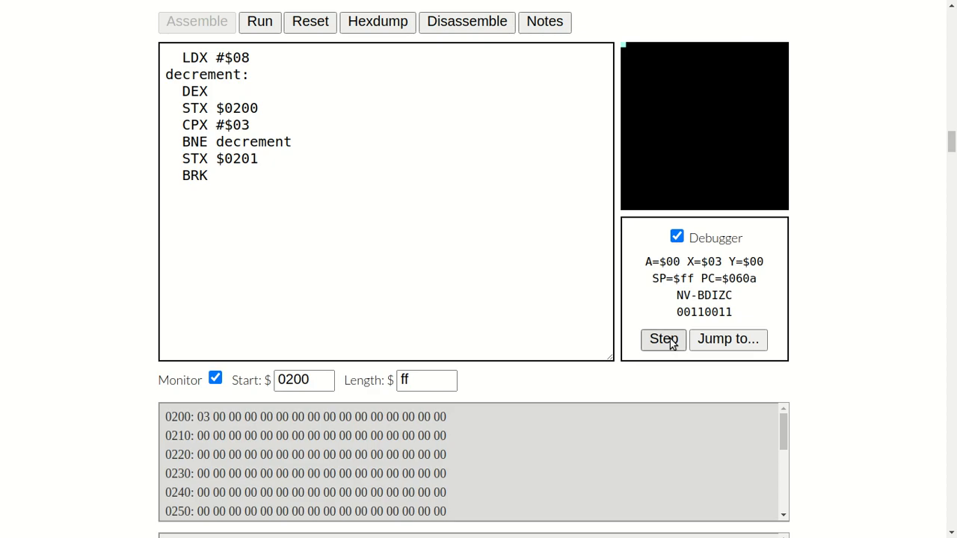
click(664, 338)
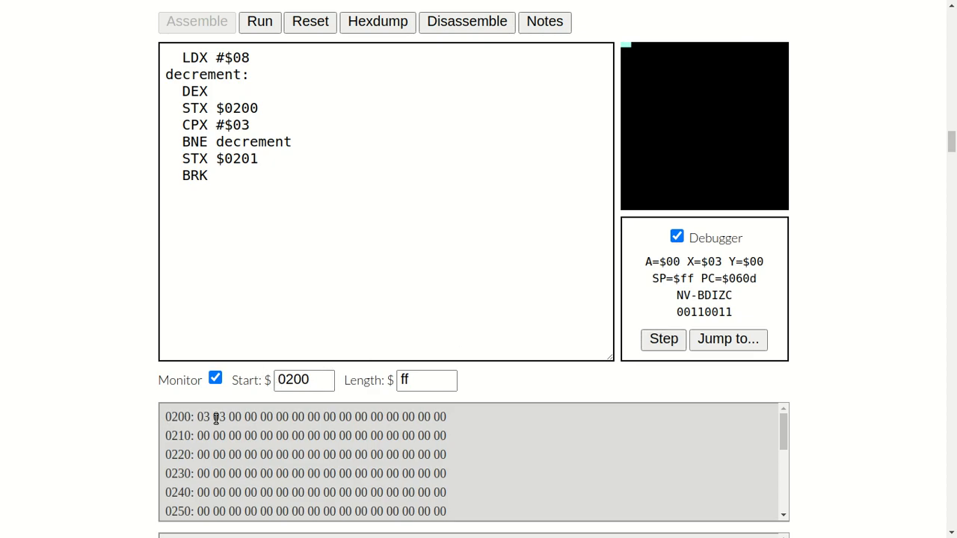
click(664, 338)
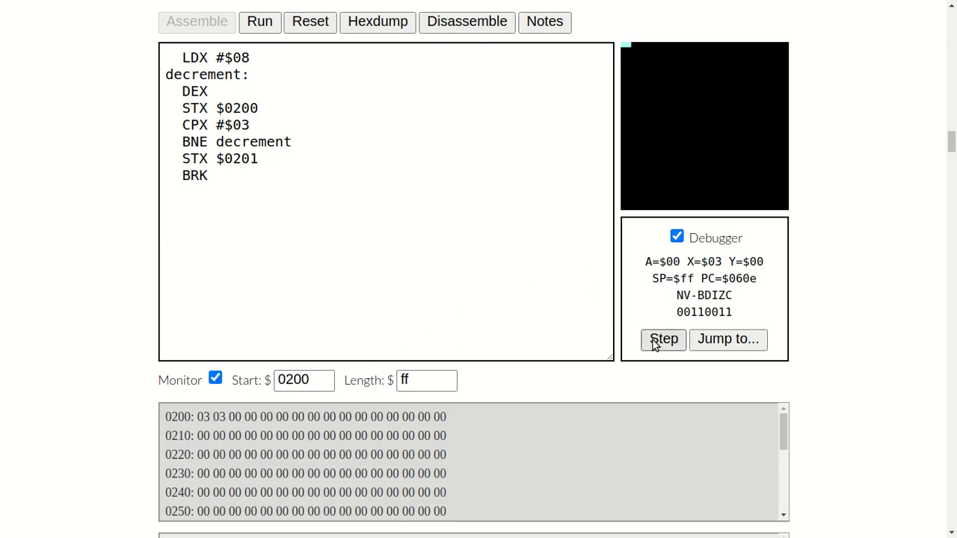
click(663, 338)
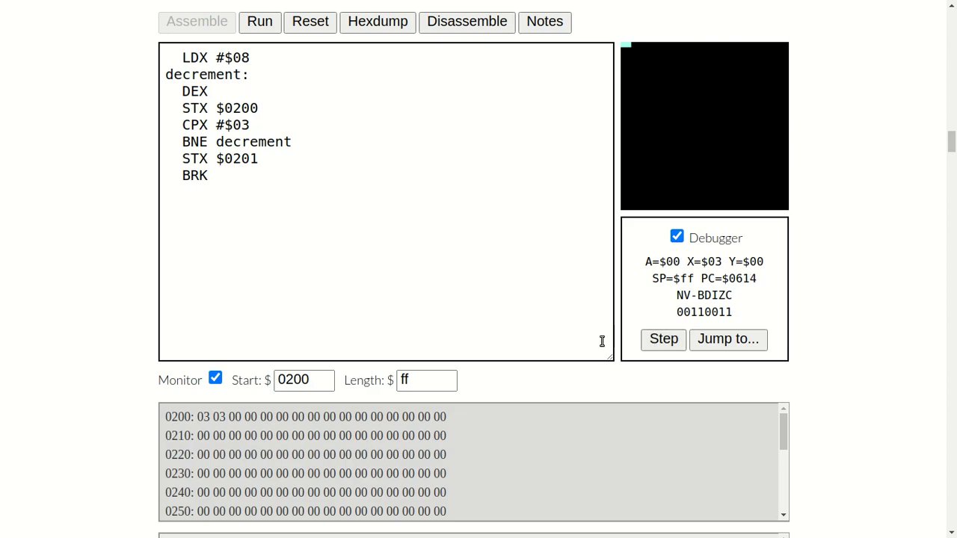
mouse_move(344, 281)
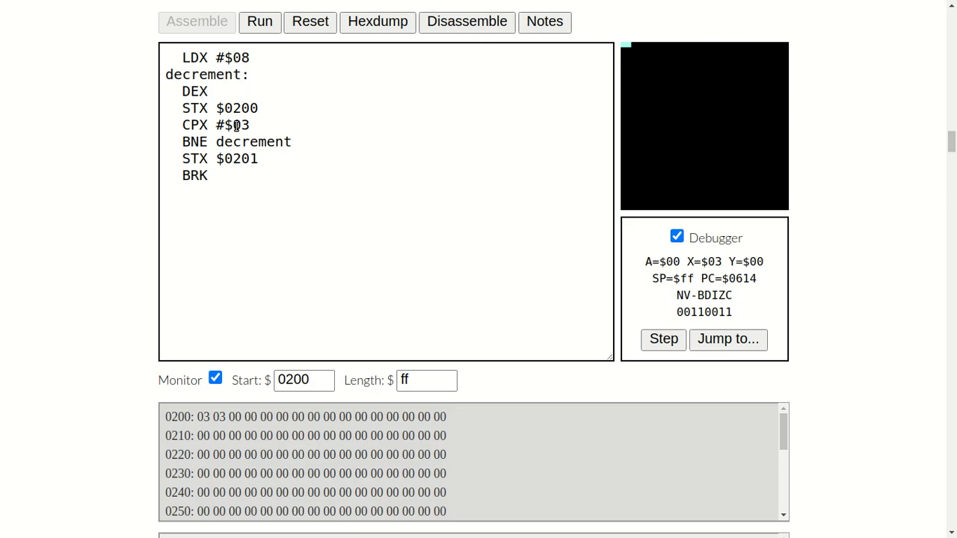
mouse_move(314, 125)
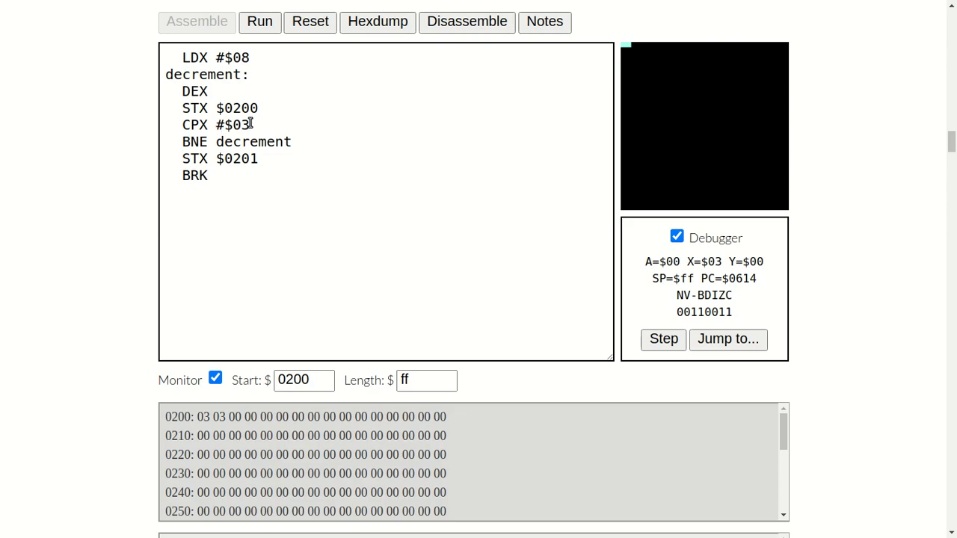
mouse_move(234, 126)
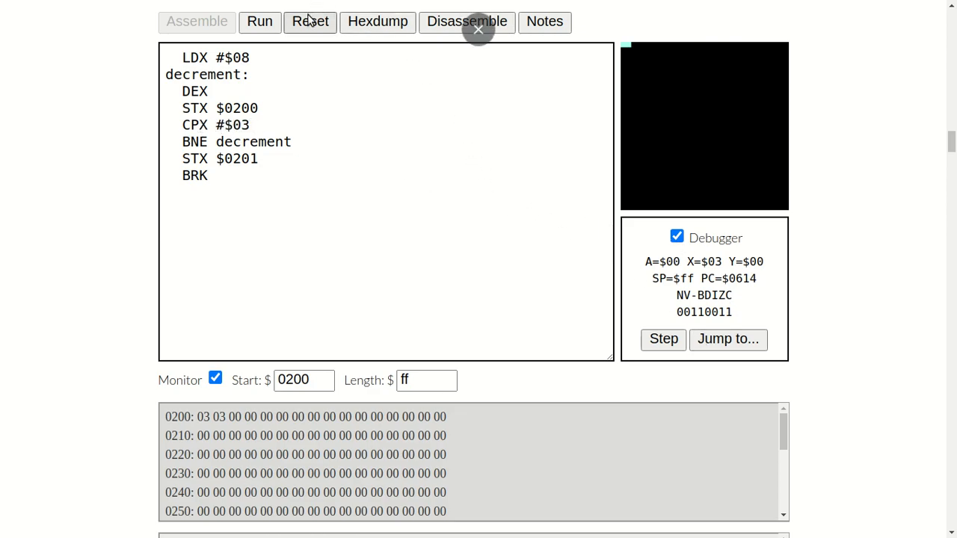
Step: Reset the machine and step LDX #$08, DEX and STX so 07 lands at $0200, resetting once midway
click(309, 21)
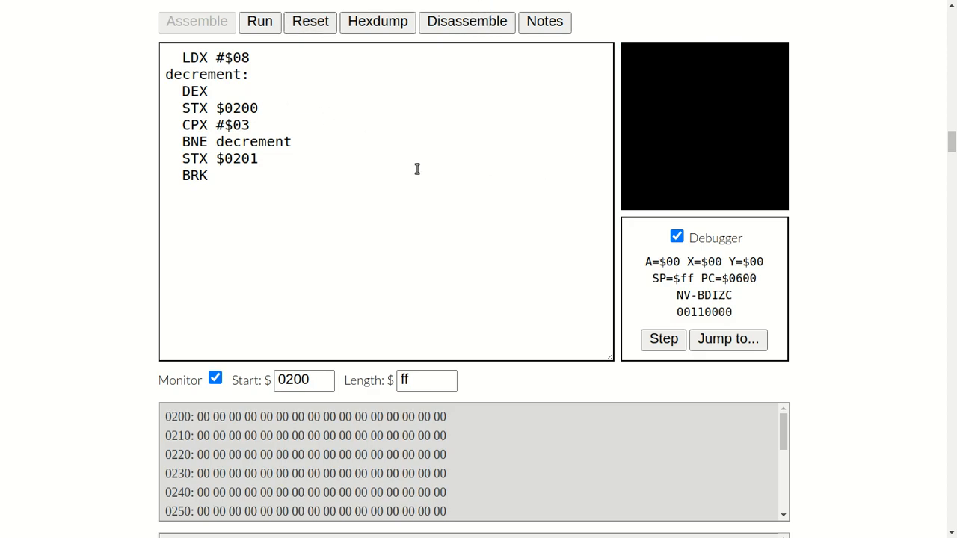
mouse_move(664, 337)
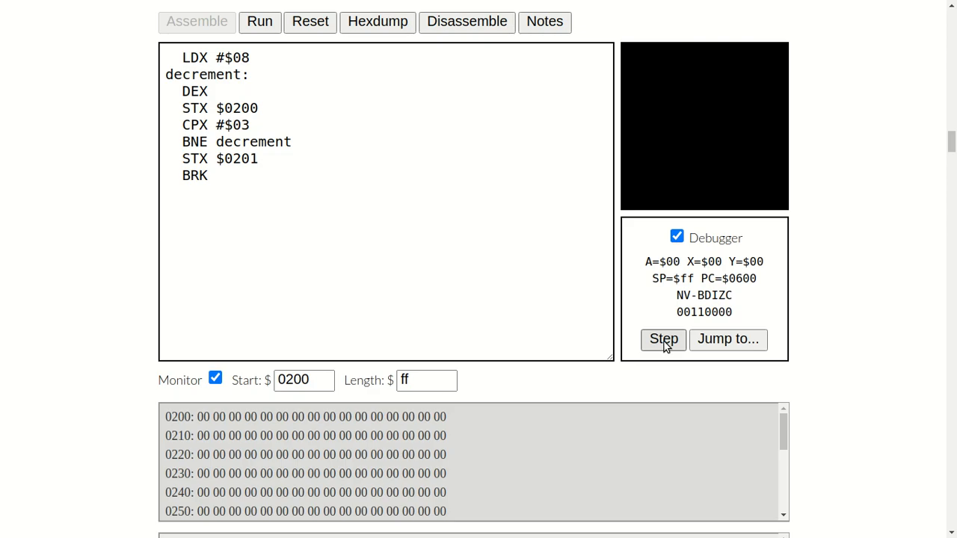
click(664, 338)
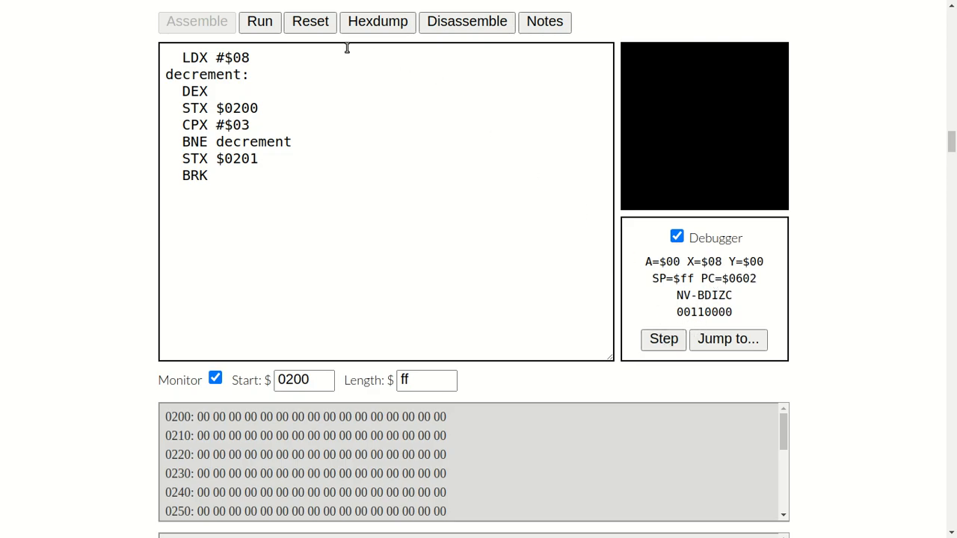
click(310, 21)
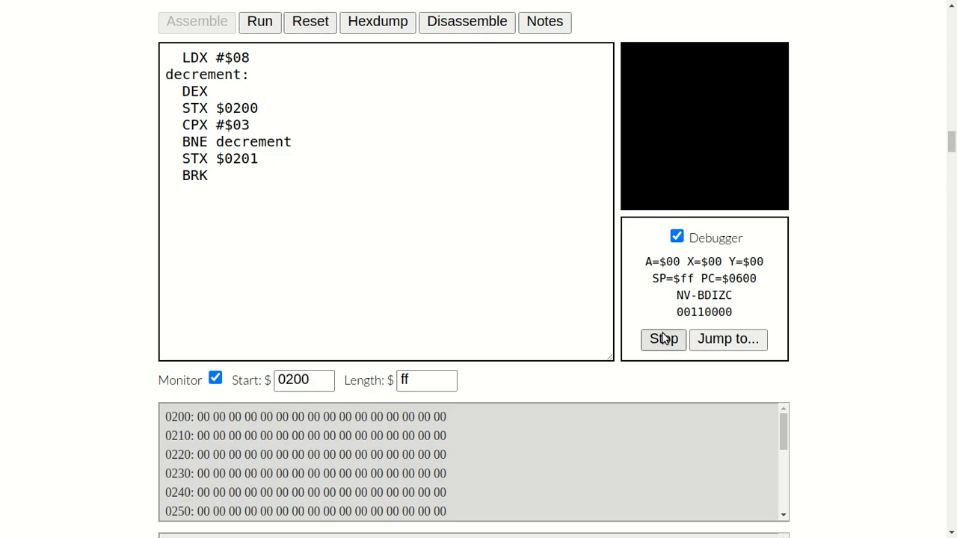
click(664, 338)
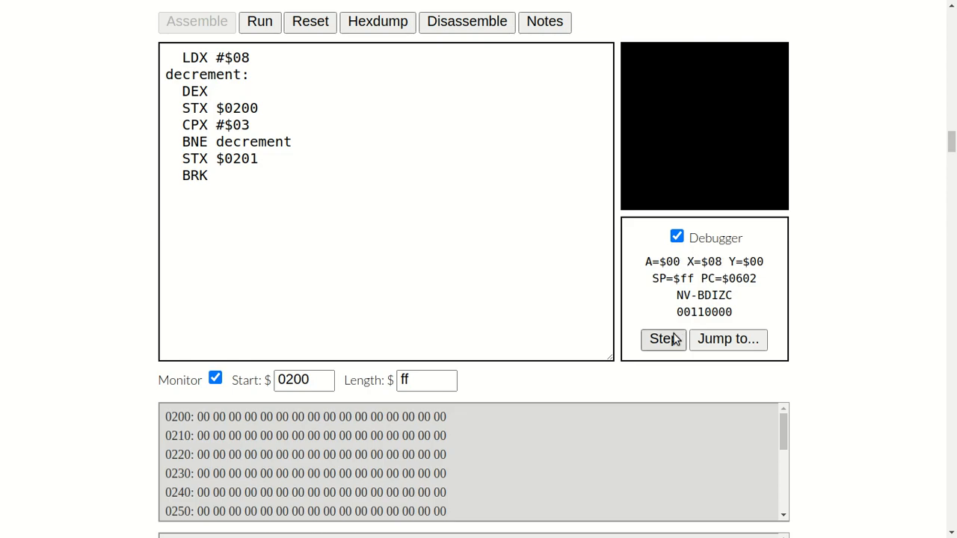
click(664, 338)
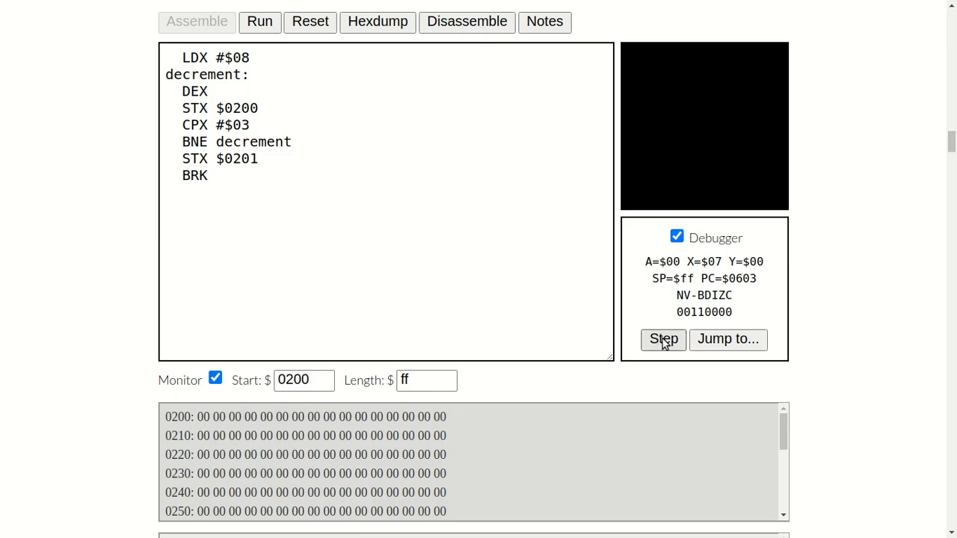
click(662, 337)
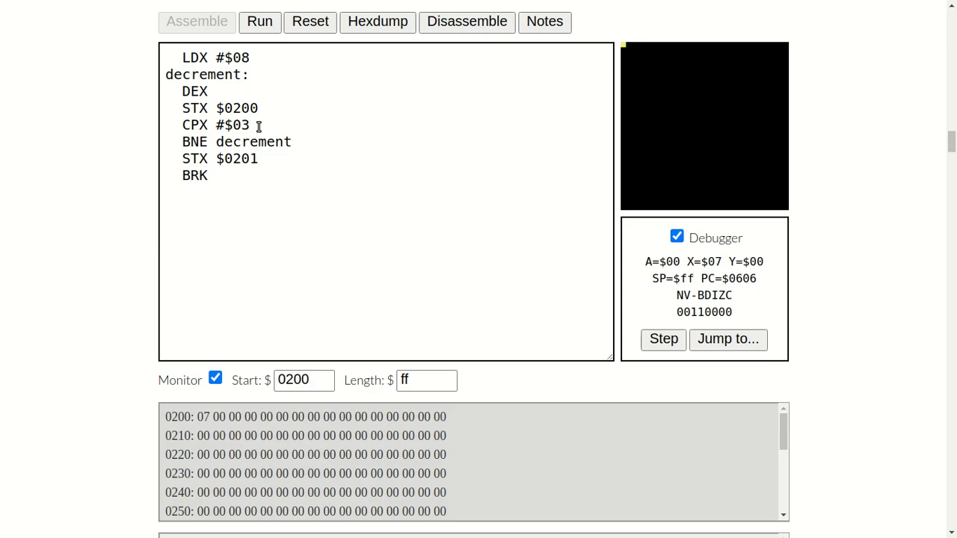
mouse_move(245, 144)
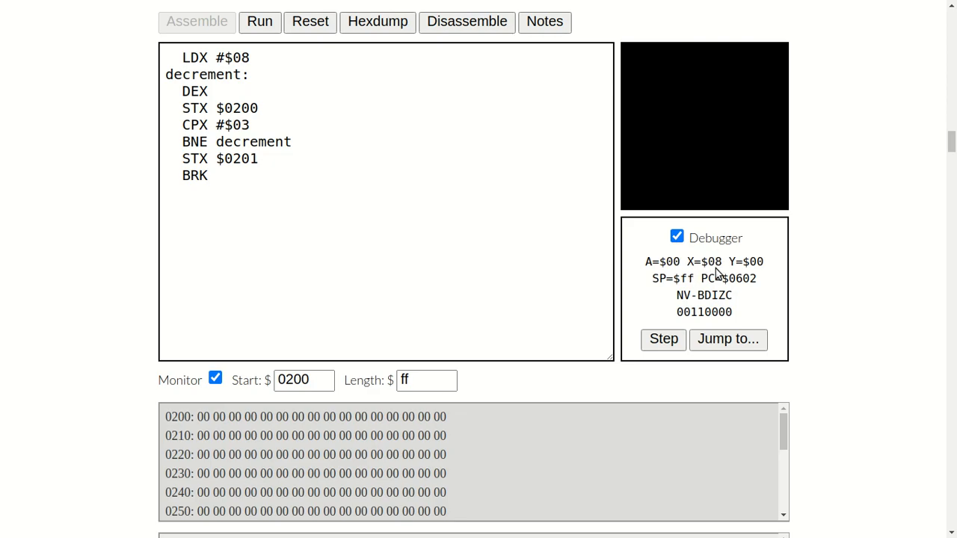
Step: Step two passes so $0200 shows 07 then 06, highlighting the stored value each time
click(664, 337)
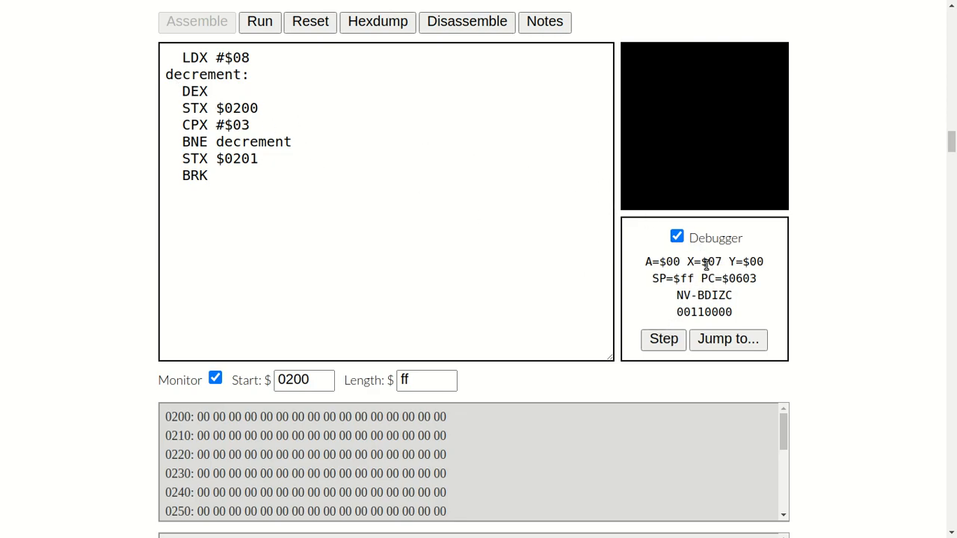
mouse_move(725, 252)
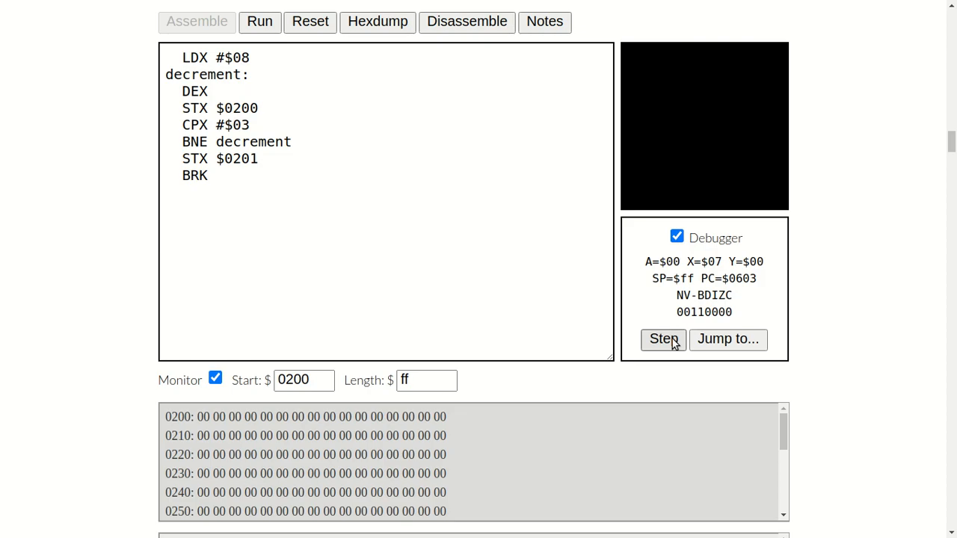
click(663, 337)
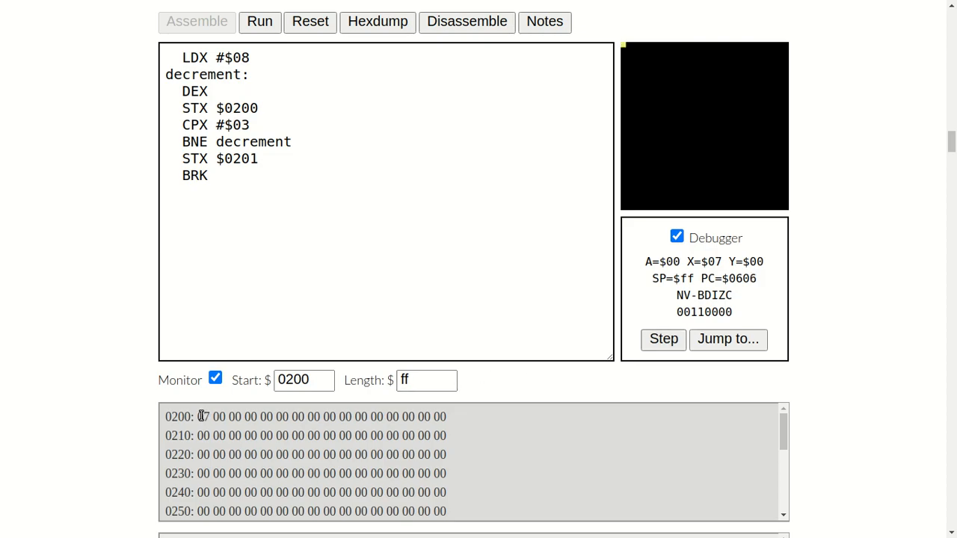
double_click(201, 416)
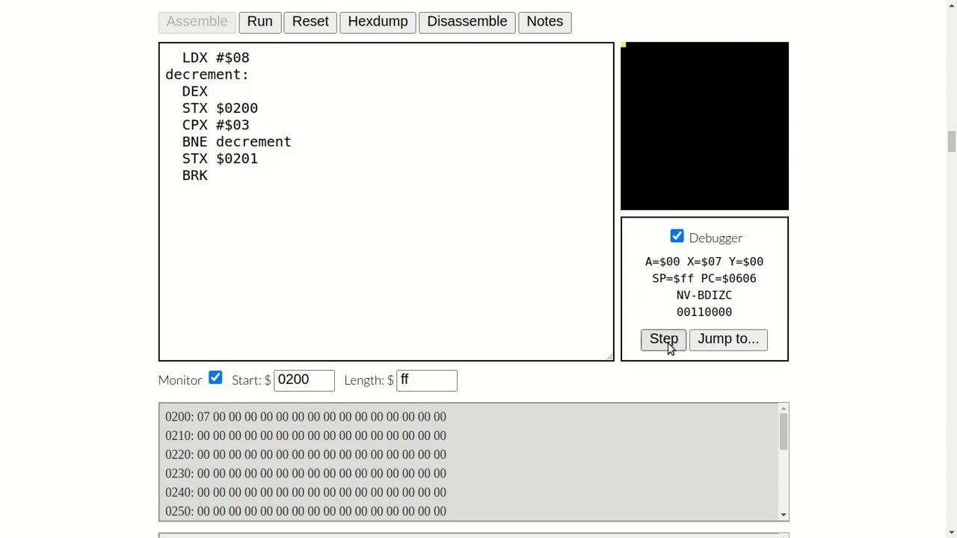
click(662, 338)
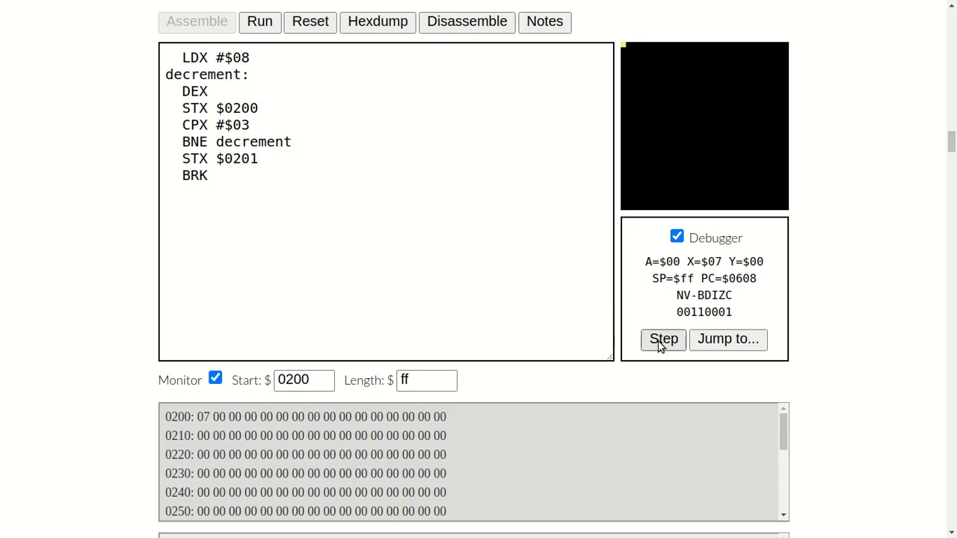
click(664, 338)
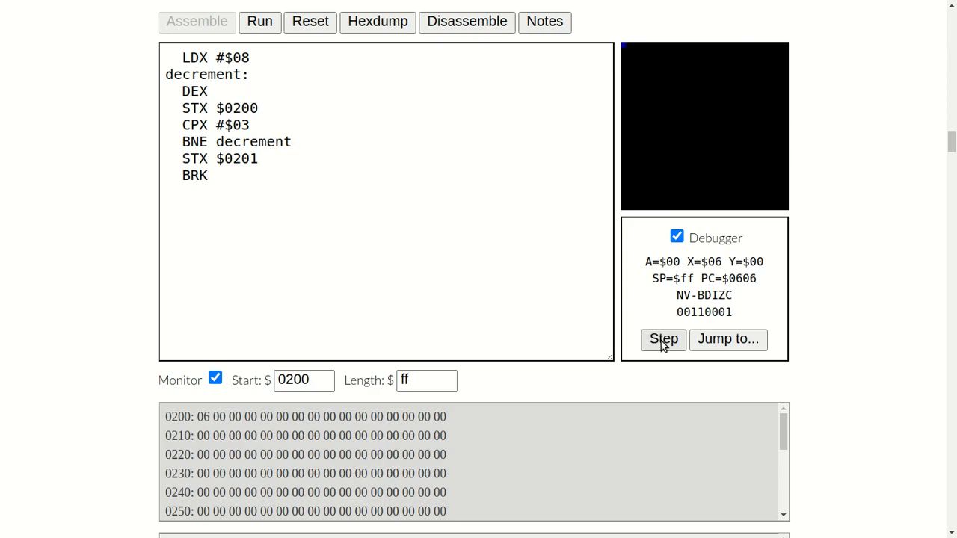
click(662, 338)
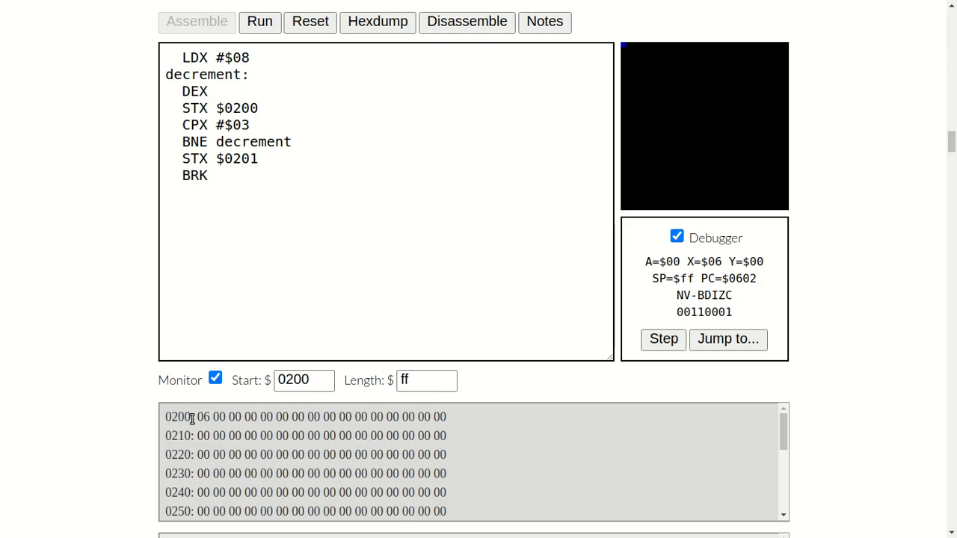
double_click(204, 416)
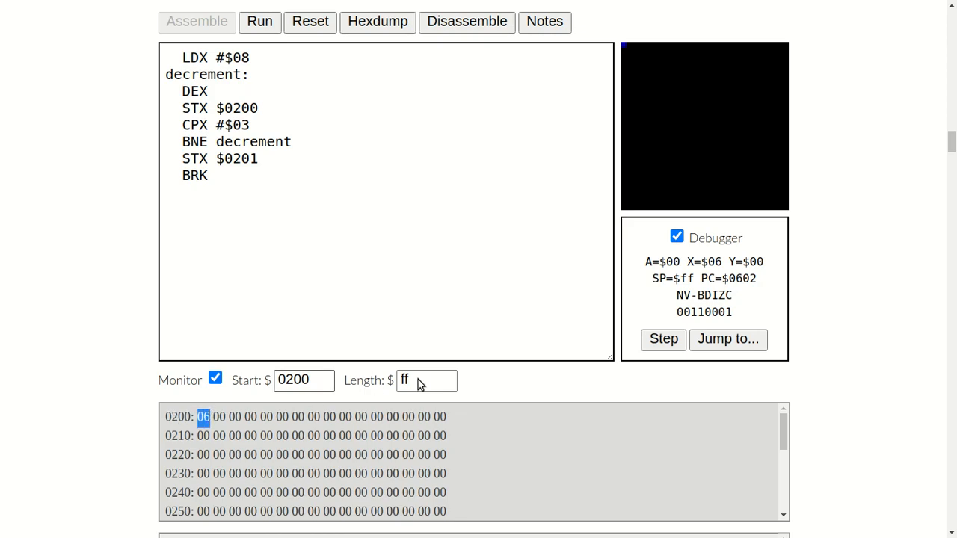
Step: Keep stepping until X reaches 03, the loop exits and 03 is stored at $0200 and $0201
click(664, 338)
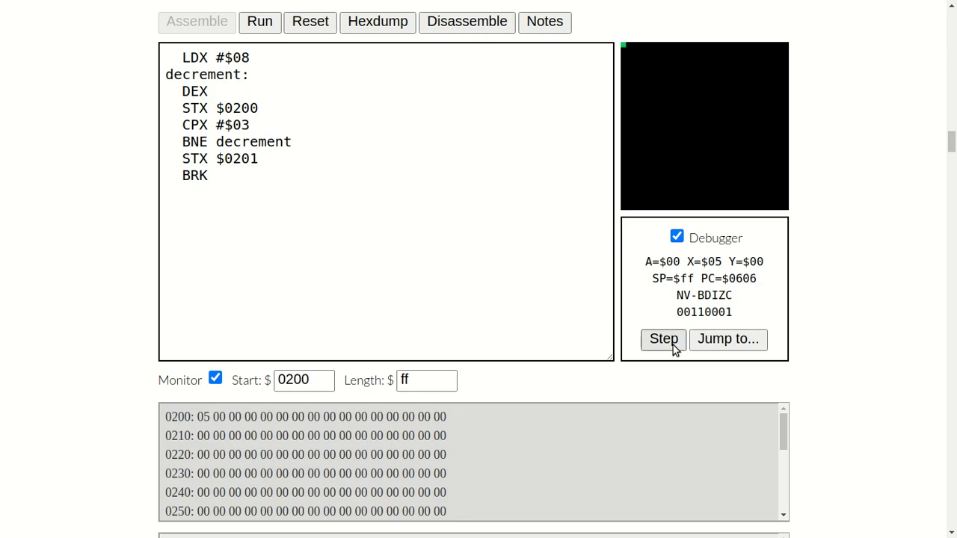
click(664, 338)
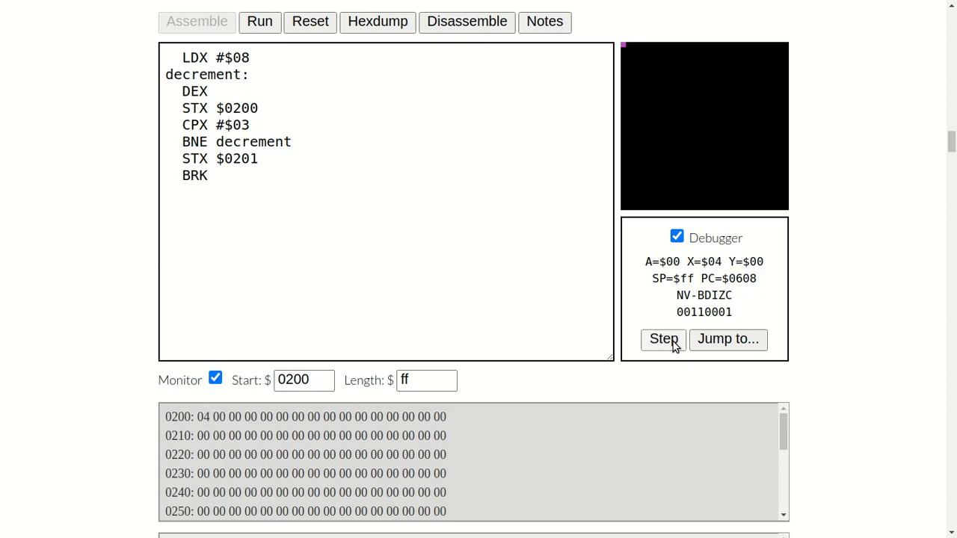
click(662, 338)
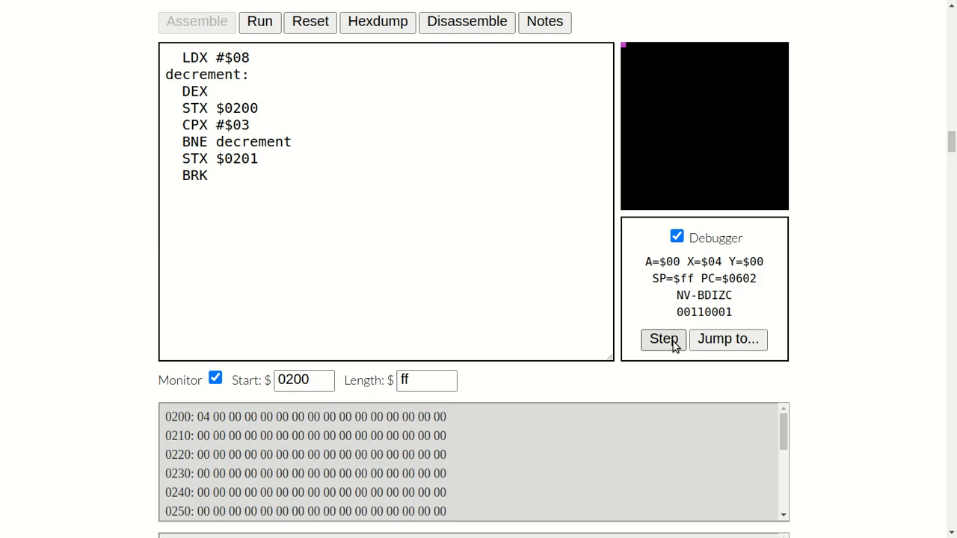
click(662, 338)
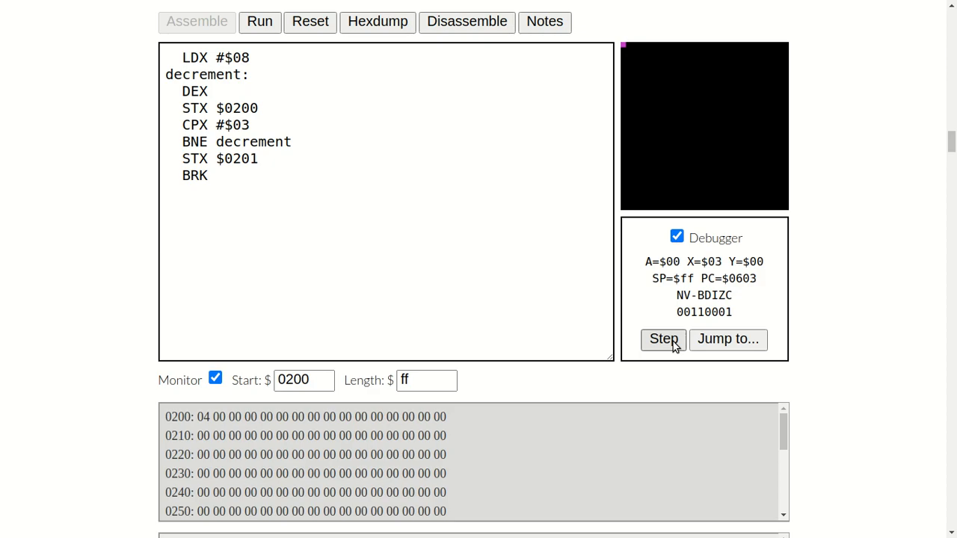
click(663, 337)
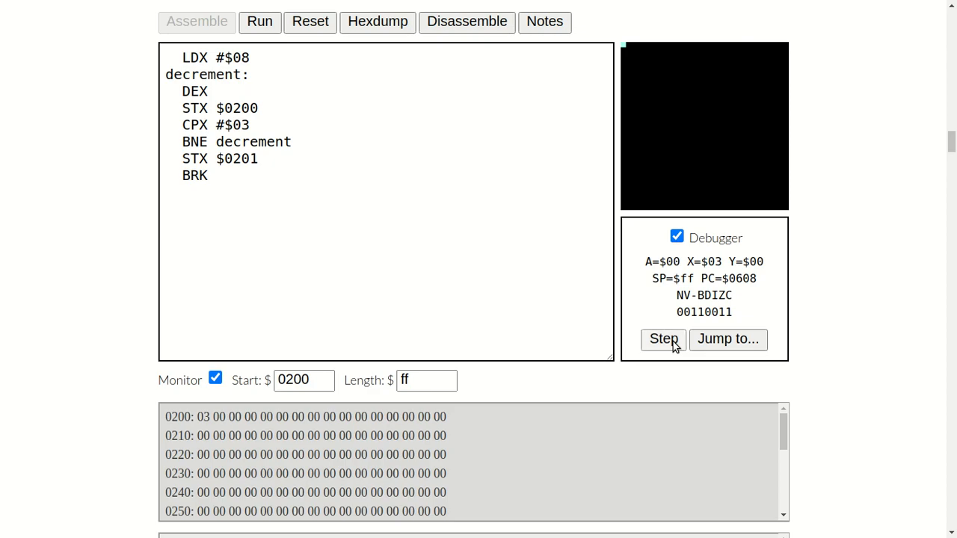
click(662, 338)
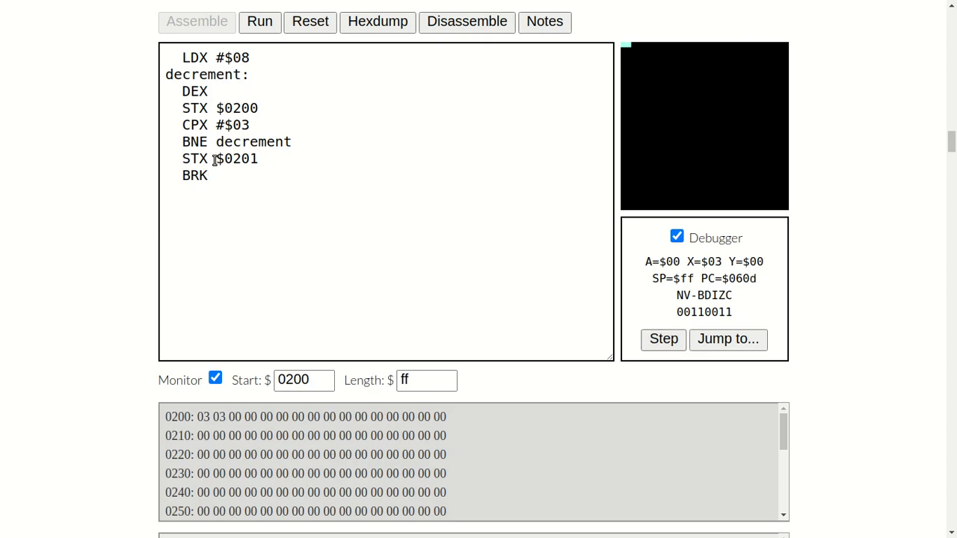
mouse_move(263, 123)
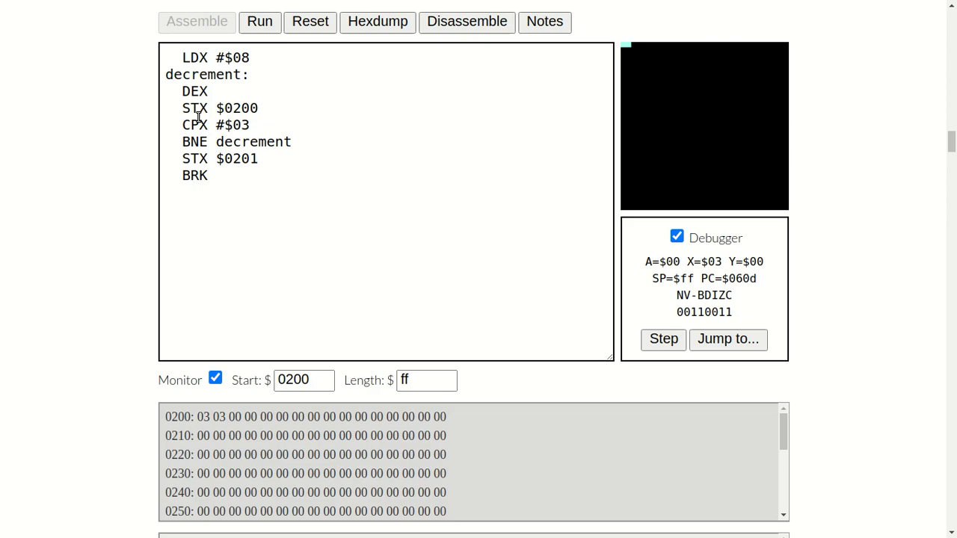
mouse_move(361, 153)
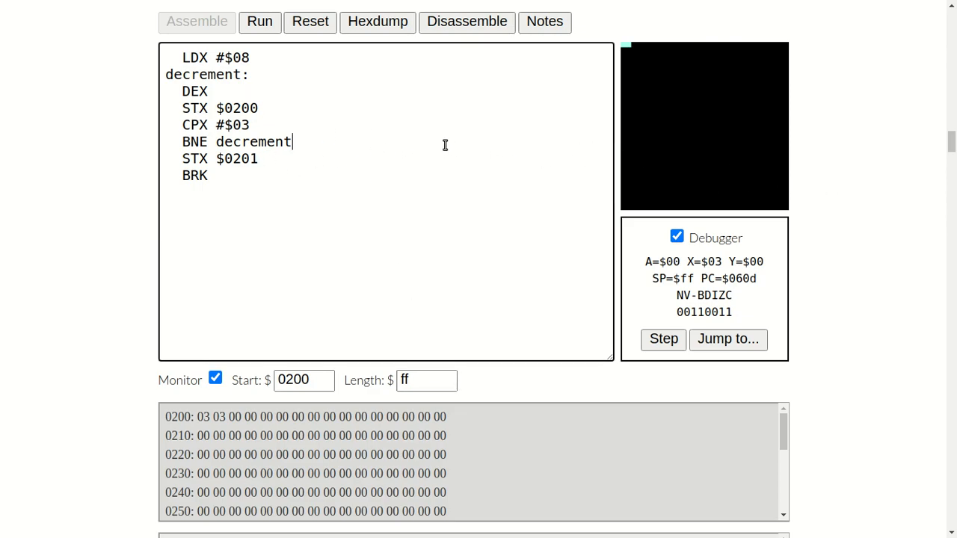
click(309, 21)
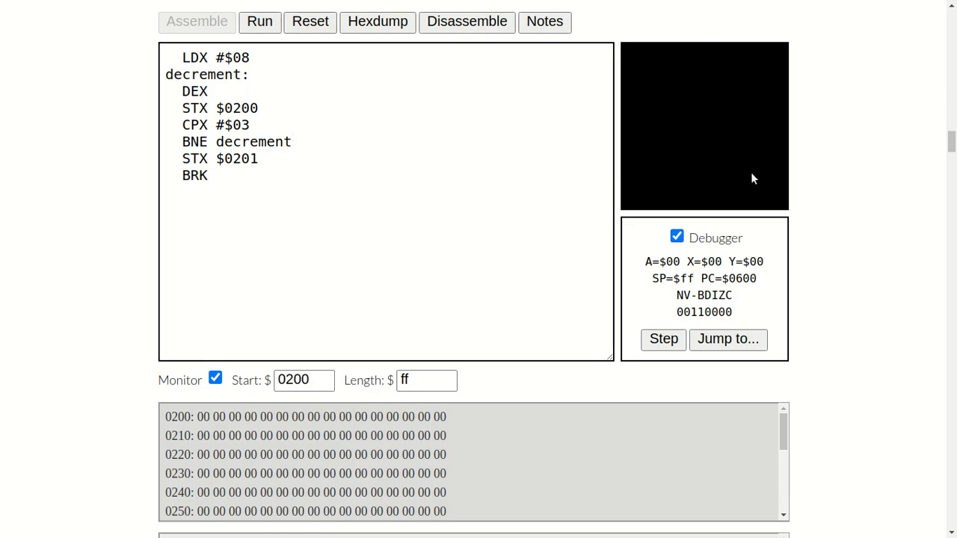
mouse_move(323, 284)
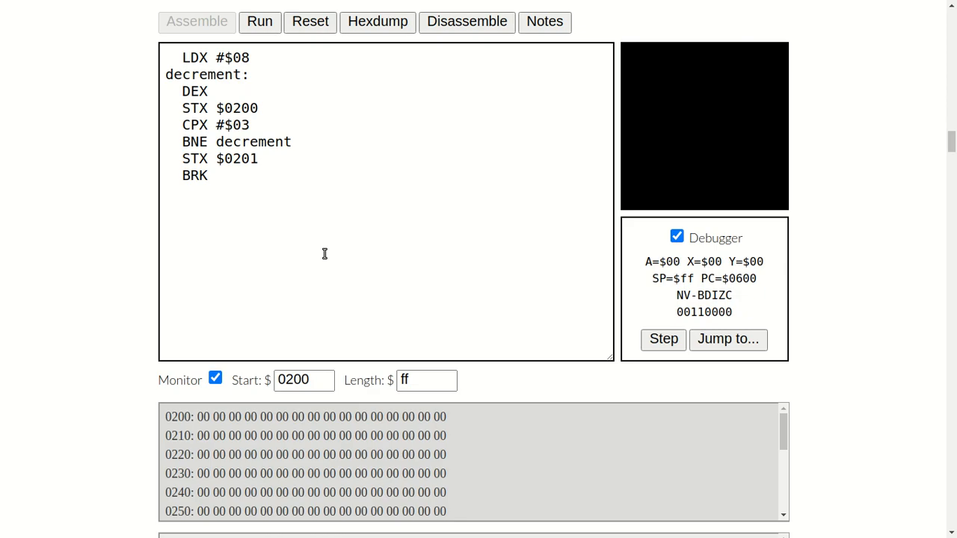
mouse_move(239, 60)
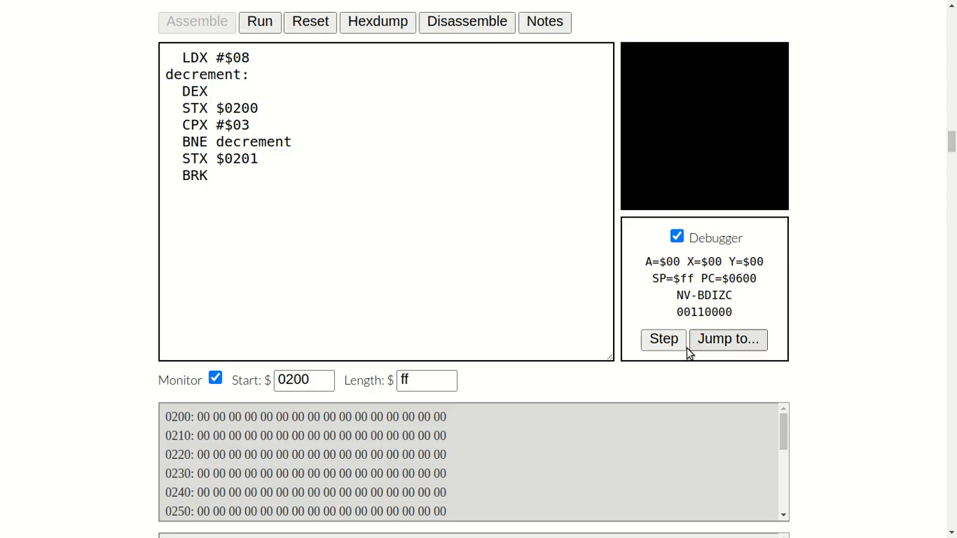
Step: Step LDX #$08, DEX, STX $0200 and CPX #$03 so 07 sits at $0200 and is compared
click(664, 338)
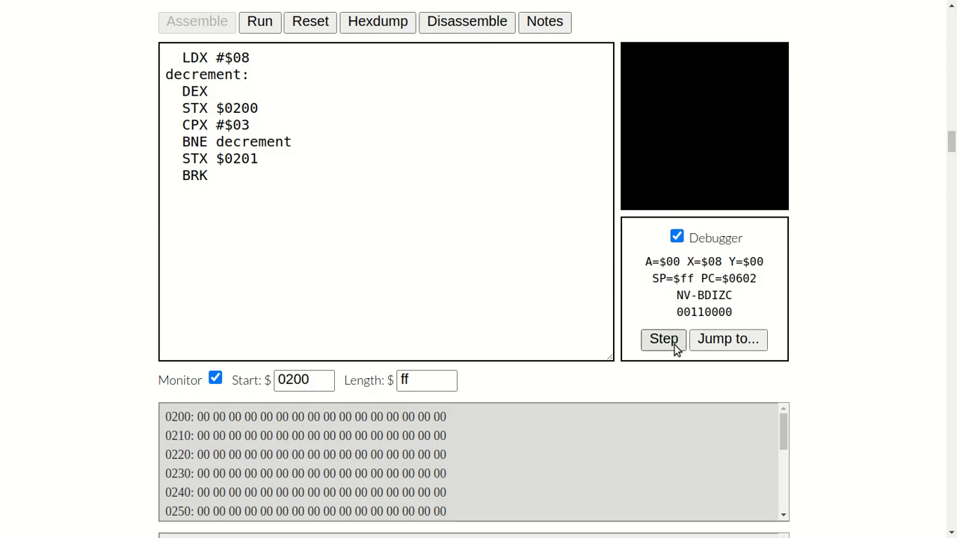
click(663, 338)
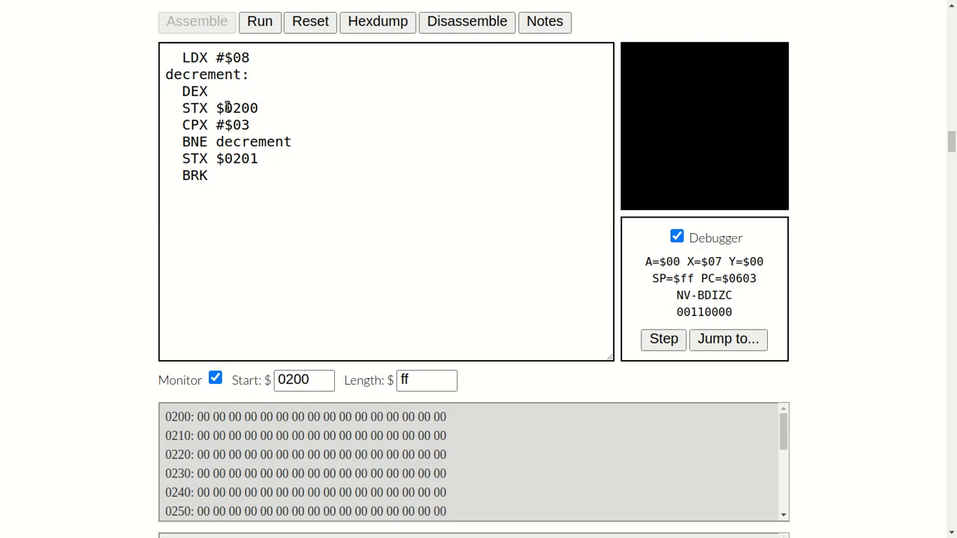
click(664, 337)
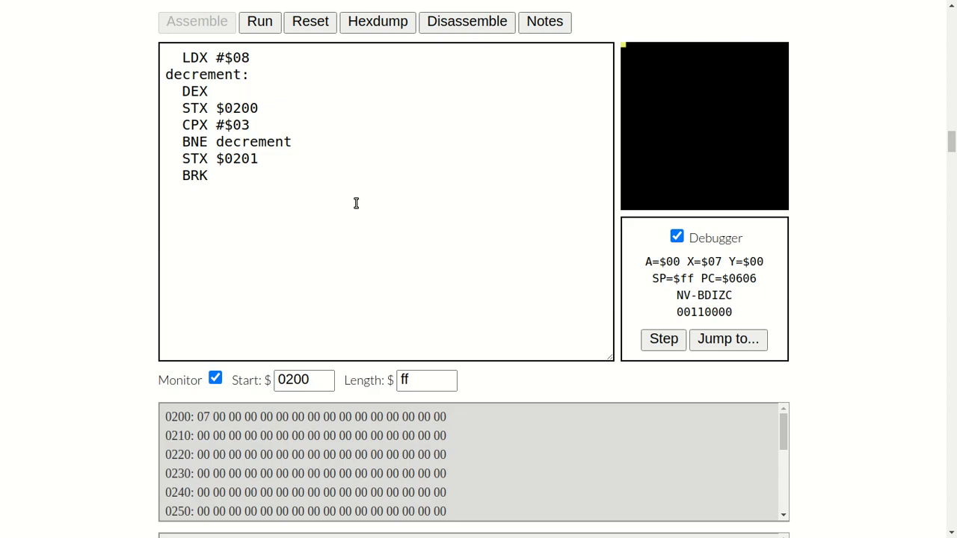
mouse_move(224, 392)
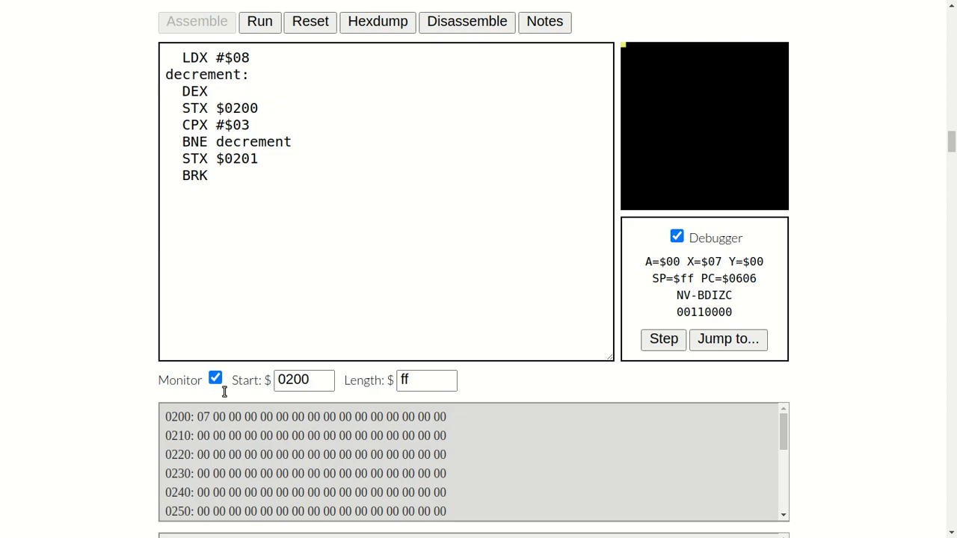
mouse_move(207, 417)
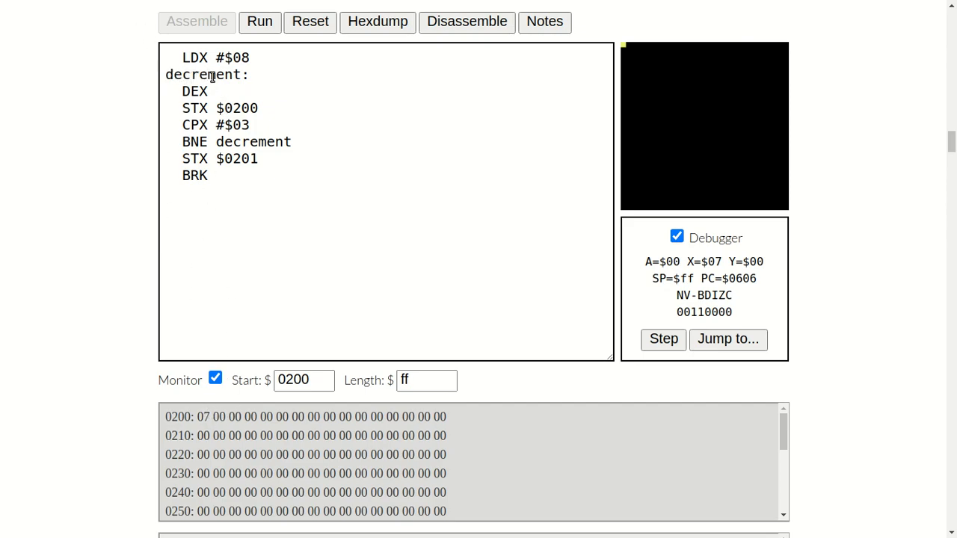
mouse_move(293, 226)
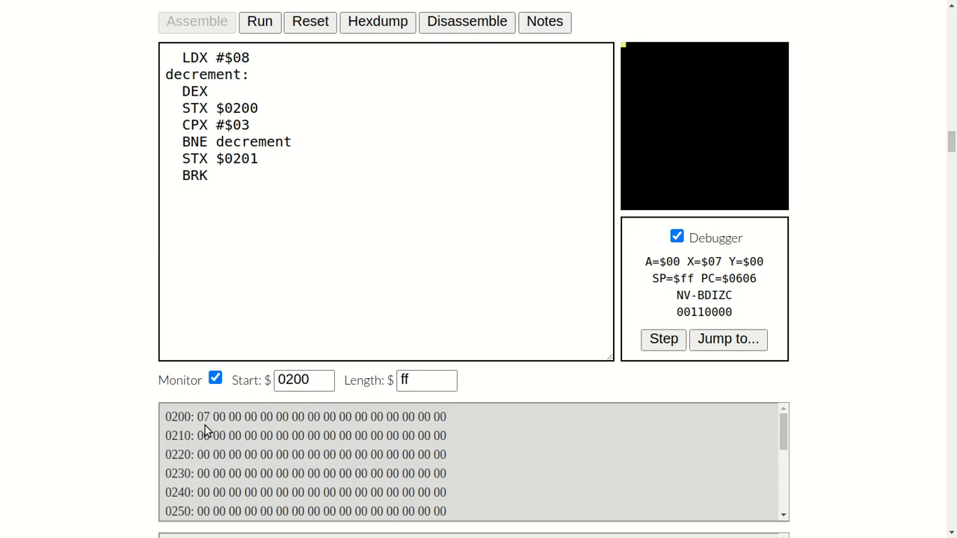
mouse_move(364, 264)
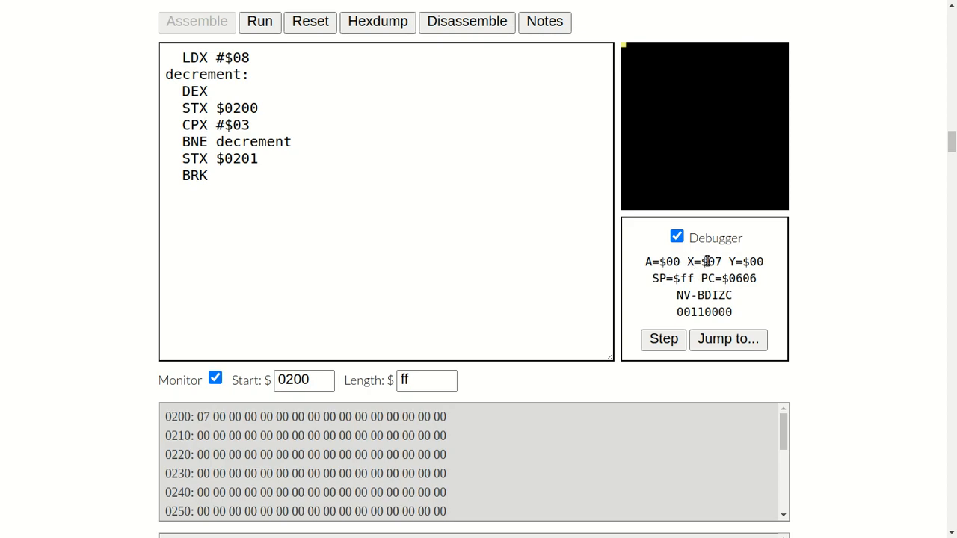
click(662, 338)
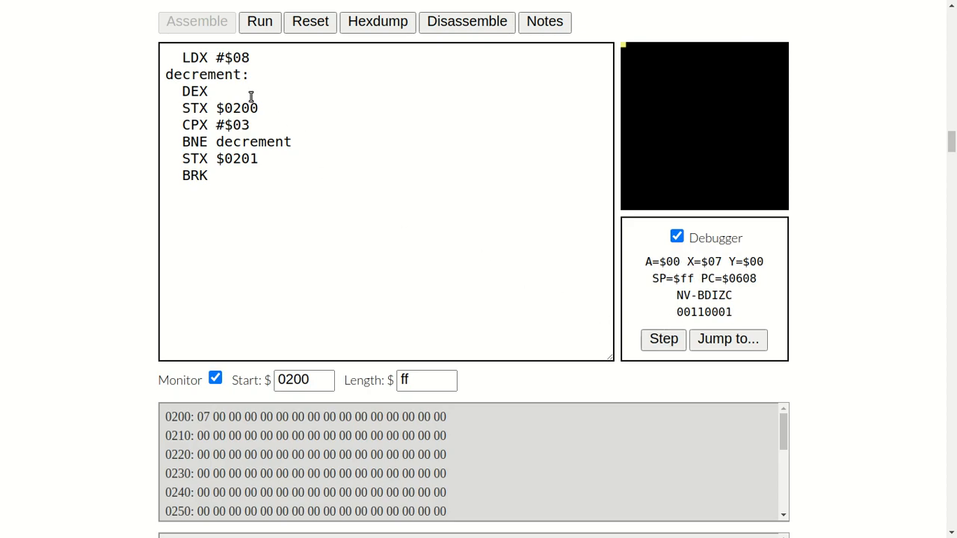
mouse_move(216, 410)
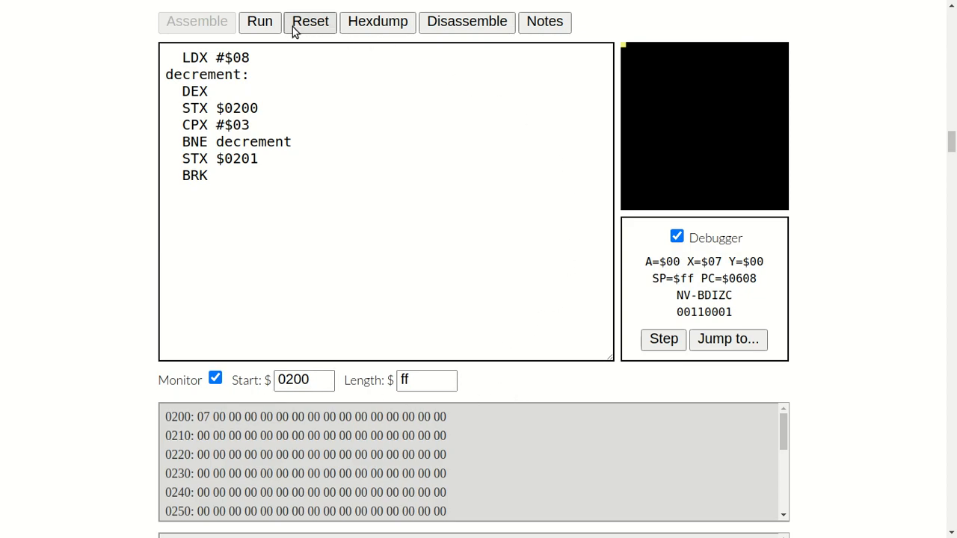
Step: Reset and step the first pass: X loads 08, drops to 07, stored at $0200 and compared with 03
click(309, 21)
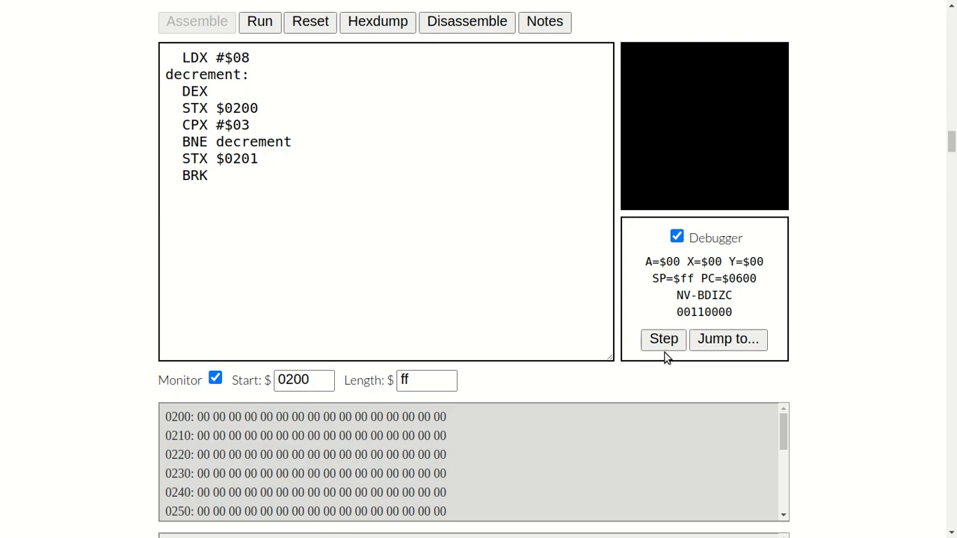
click(663, 338)
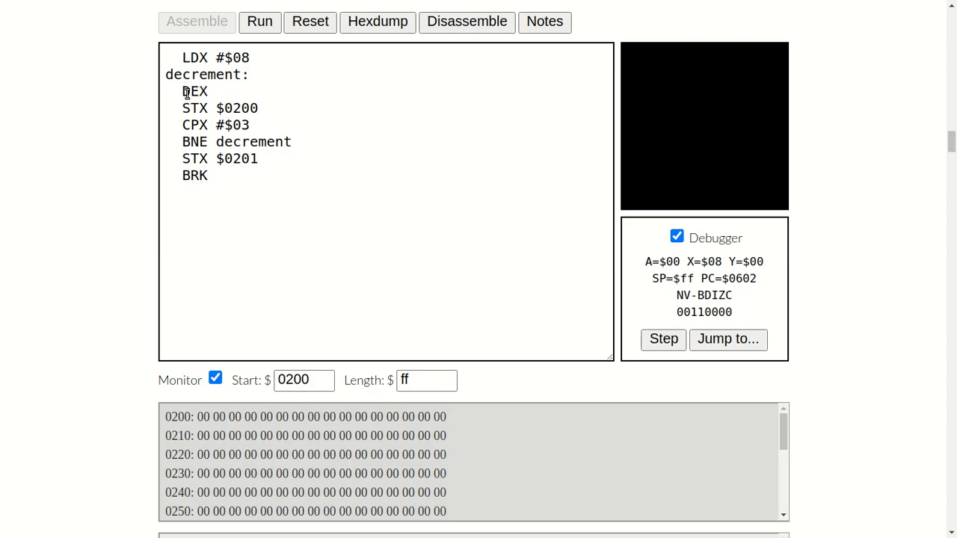
click(663, 338)
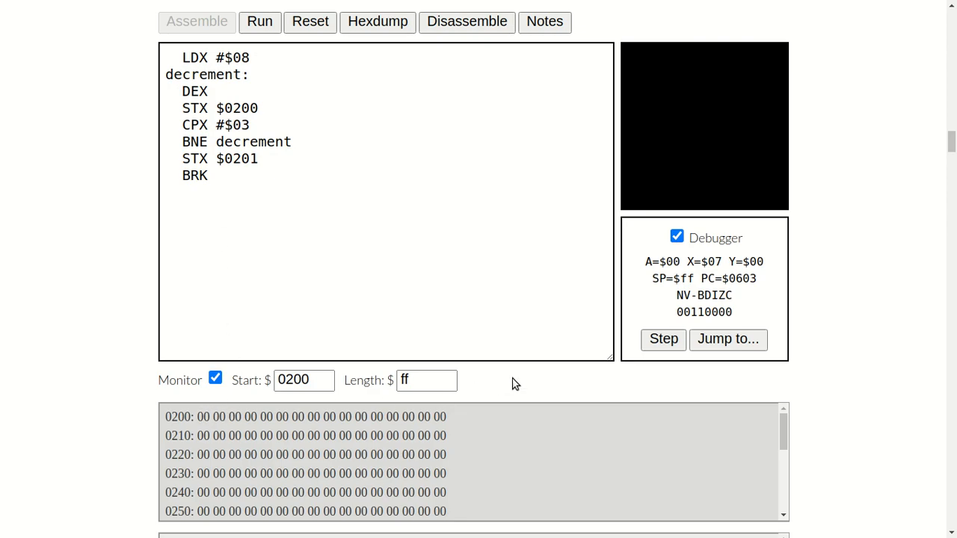
click(664, 338)
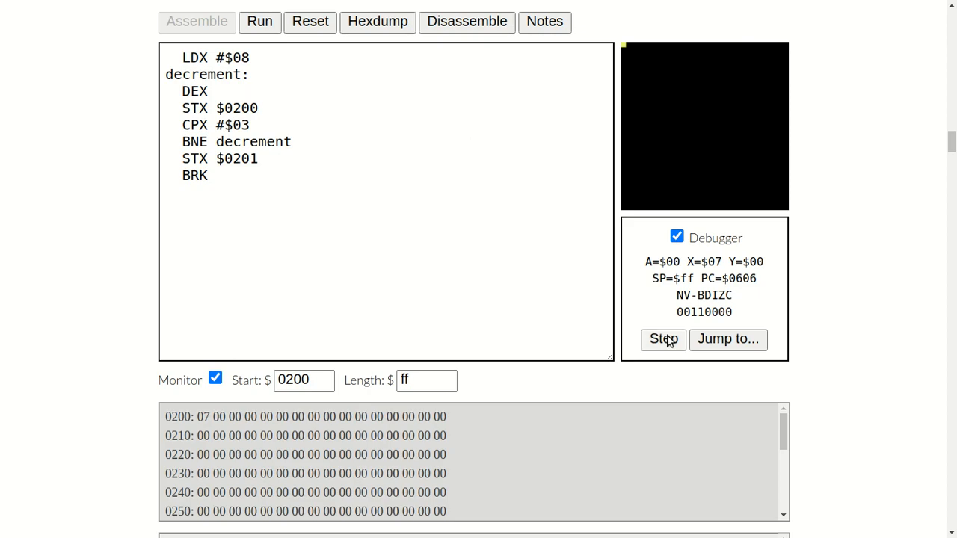
click(662, 337)
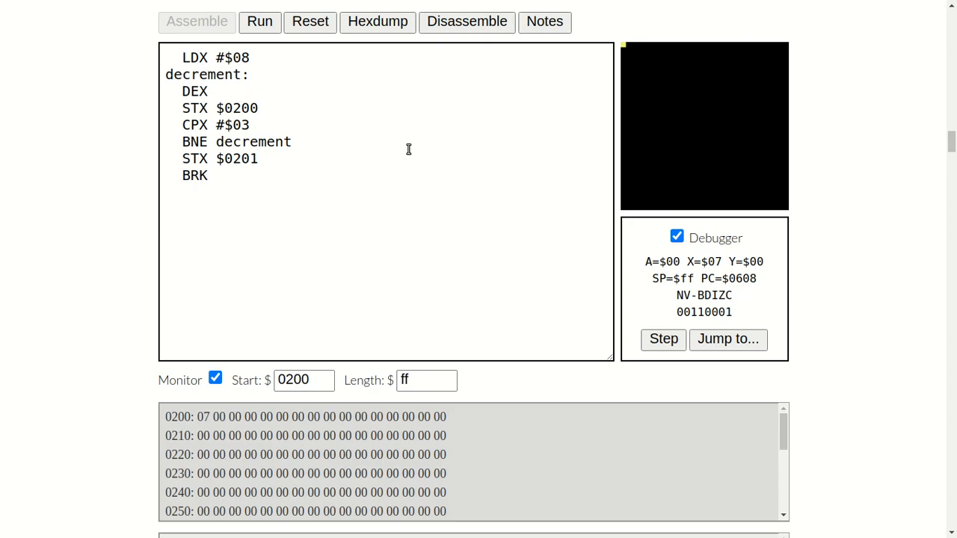
Step: Step two more passes so X falls to 06 then 05, with $0200 now holding 05
click(664, 338)
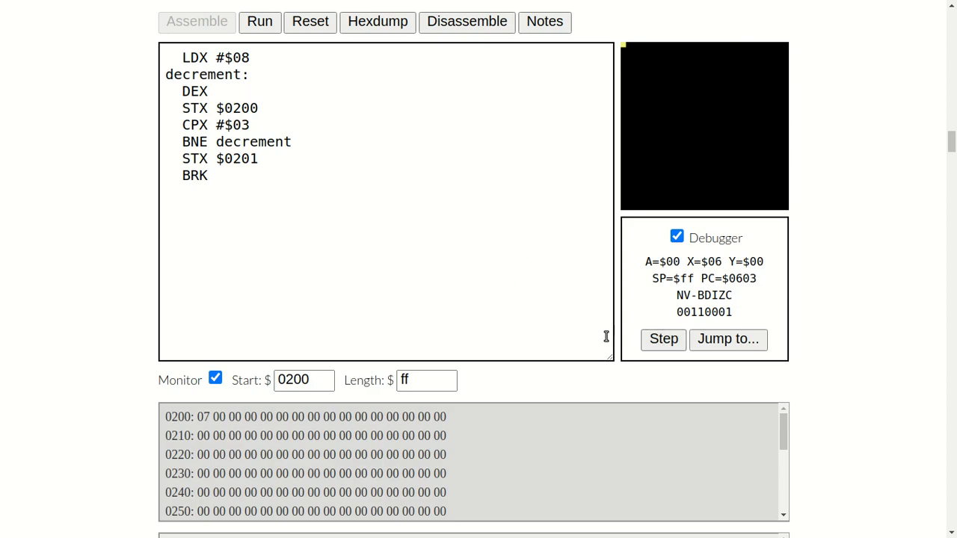
click(662, 338)
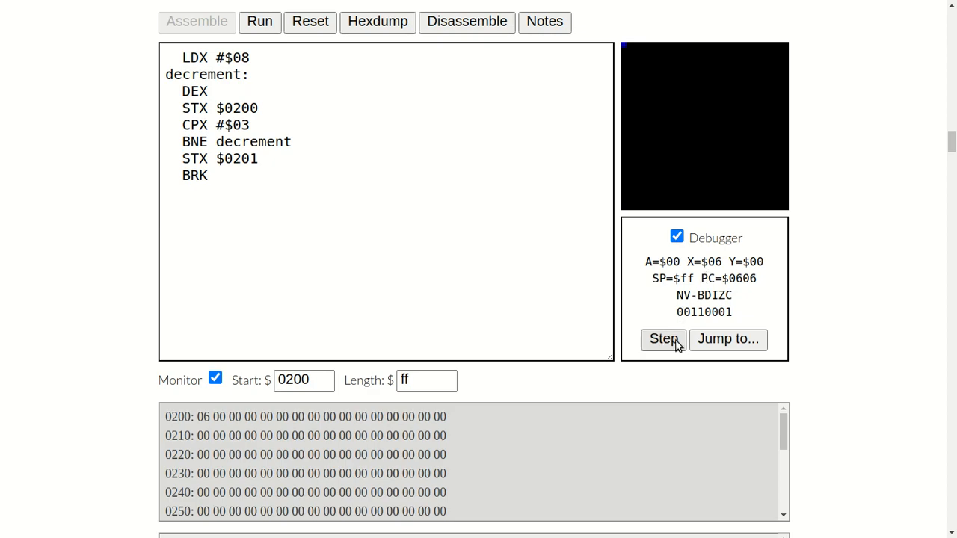
click(663, 337)
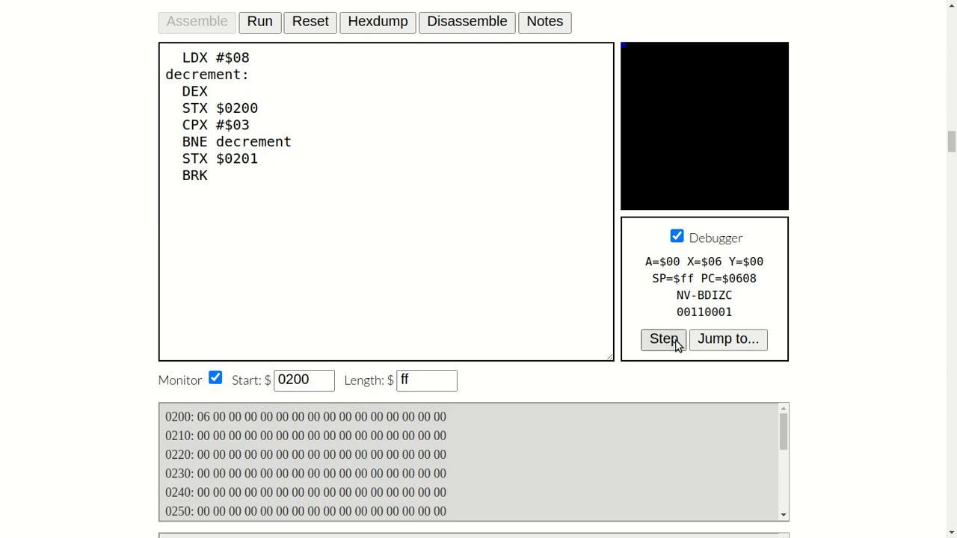
click(662, 338)
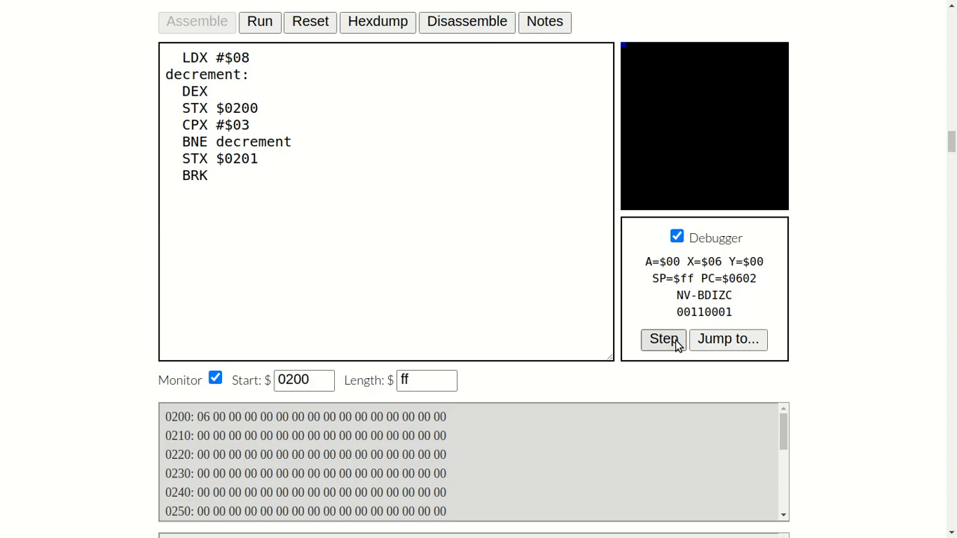
click(664, 337)
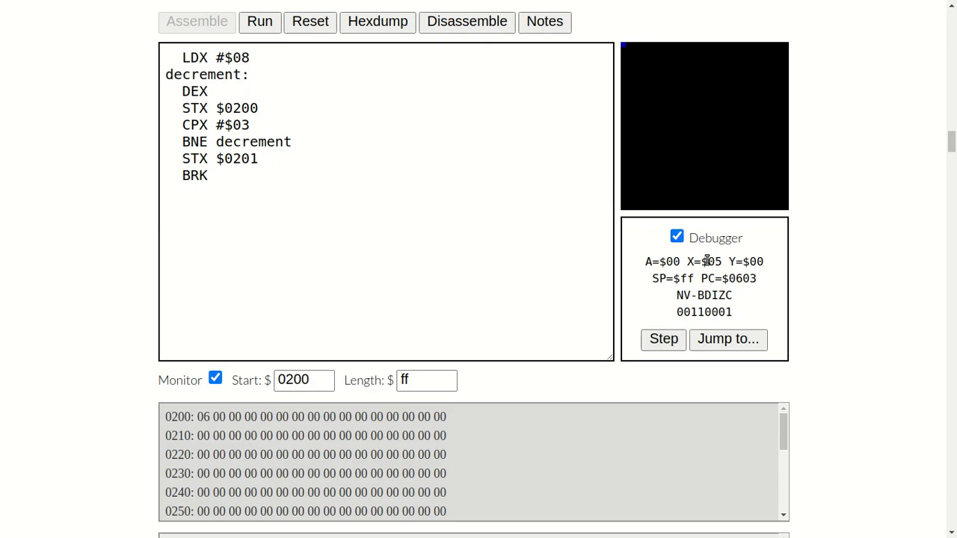
click(664, 338)
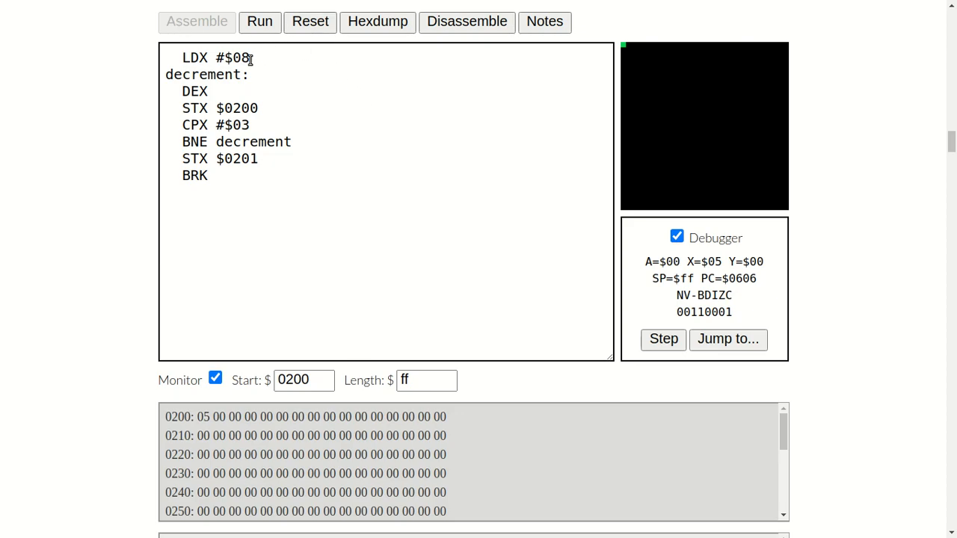
mouse_move(822, 184)
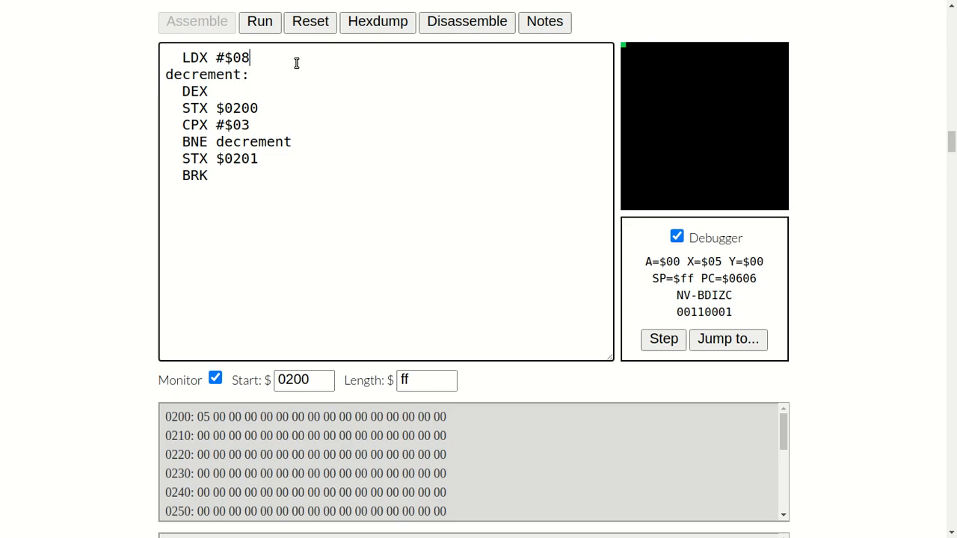
mouse_move(372, 239)
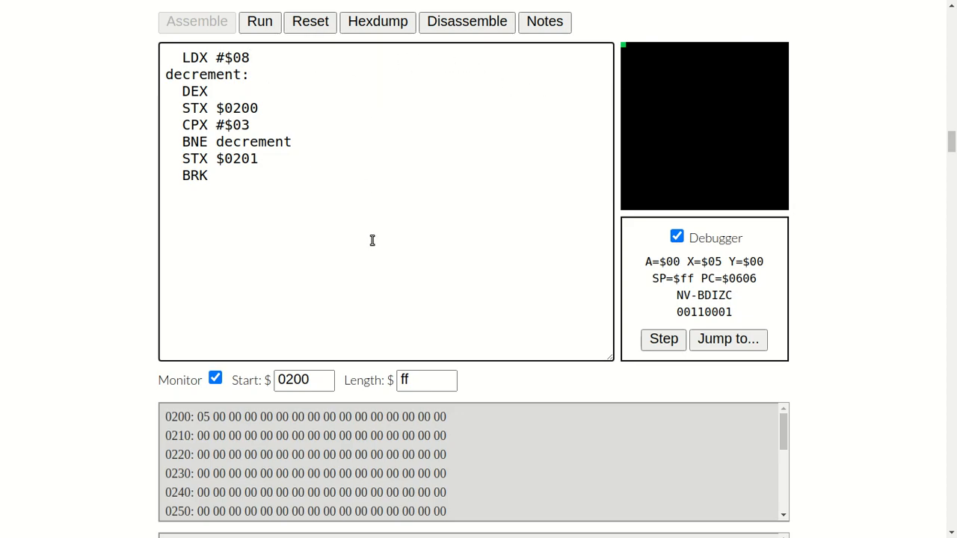
mouse_move(465, 51)
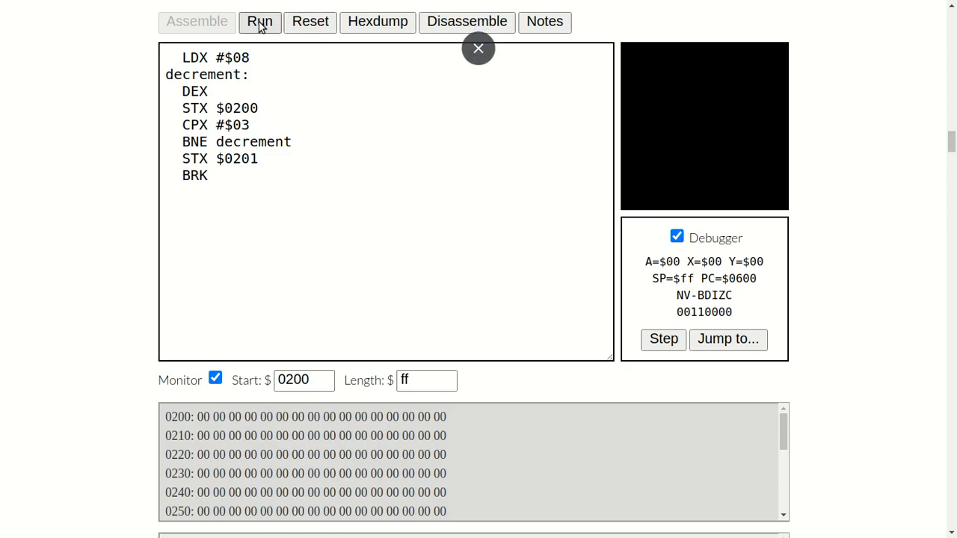
Step: Step the first pass: X loads 08, drops to 07, stored at $0200, compared and branched back
click(664, 338)
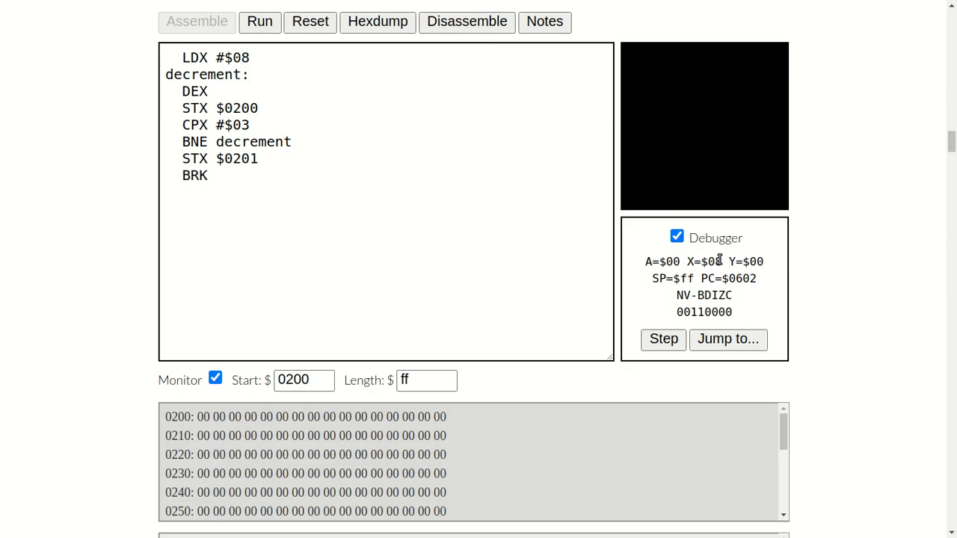
click(663, 337)
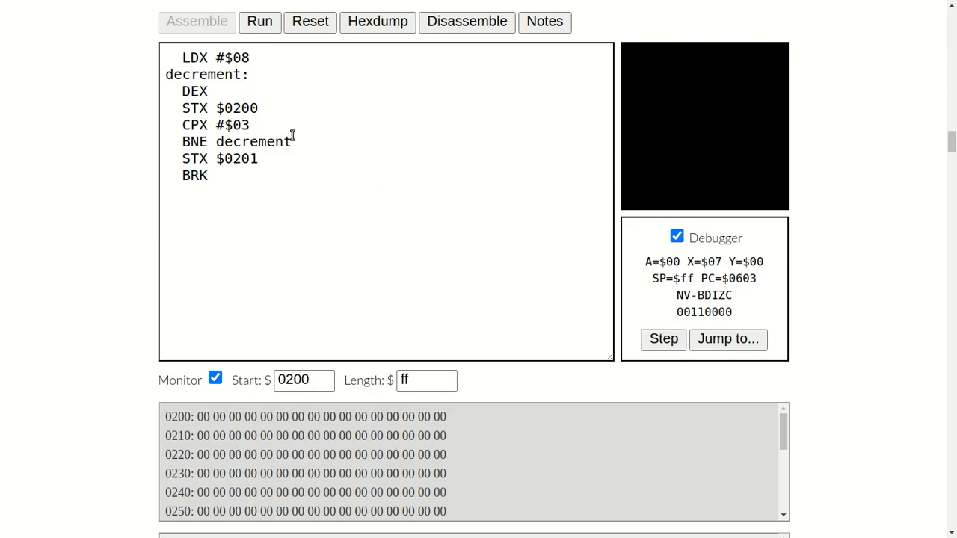
click(662, 338)
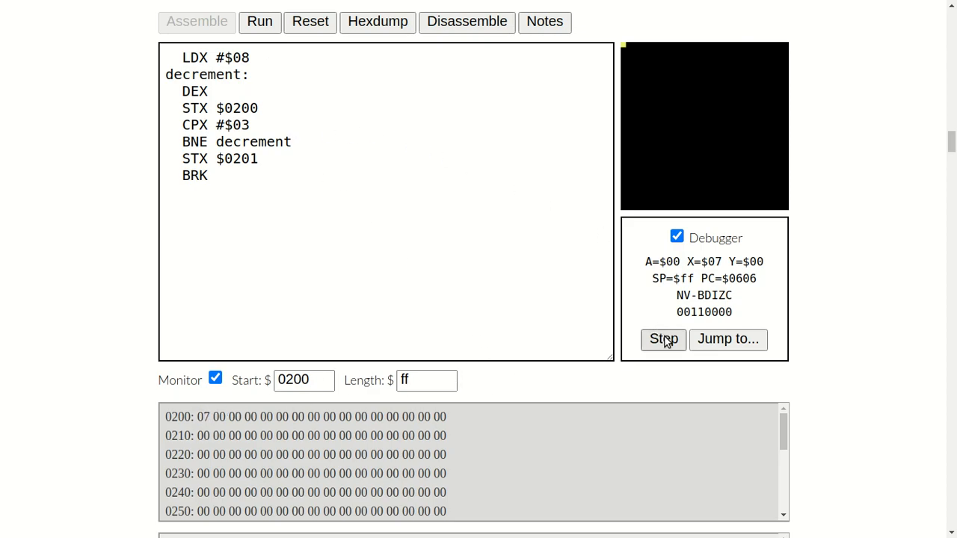
click(662, 338)
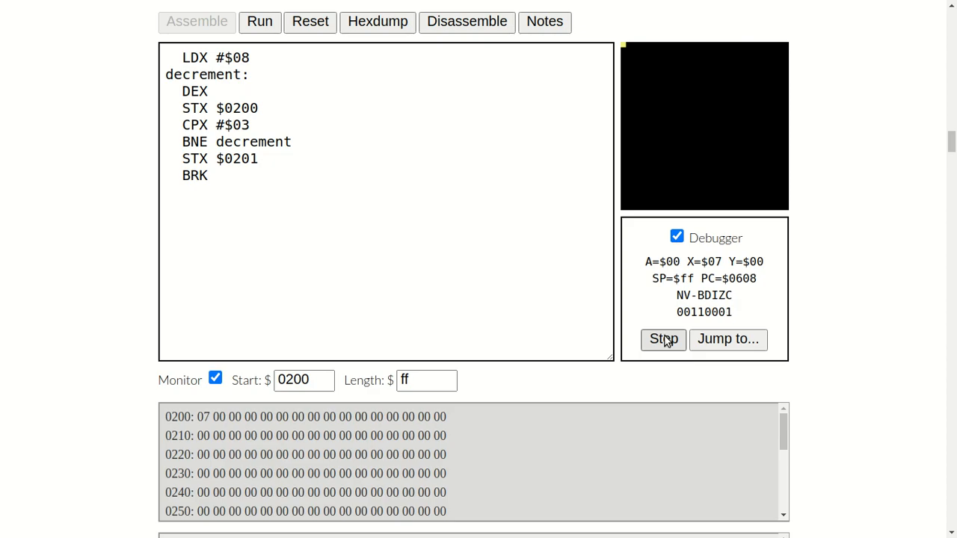
click(664, 338)
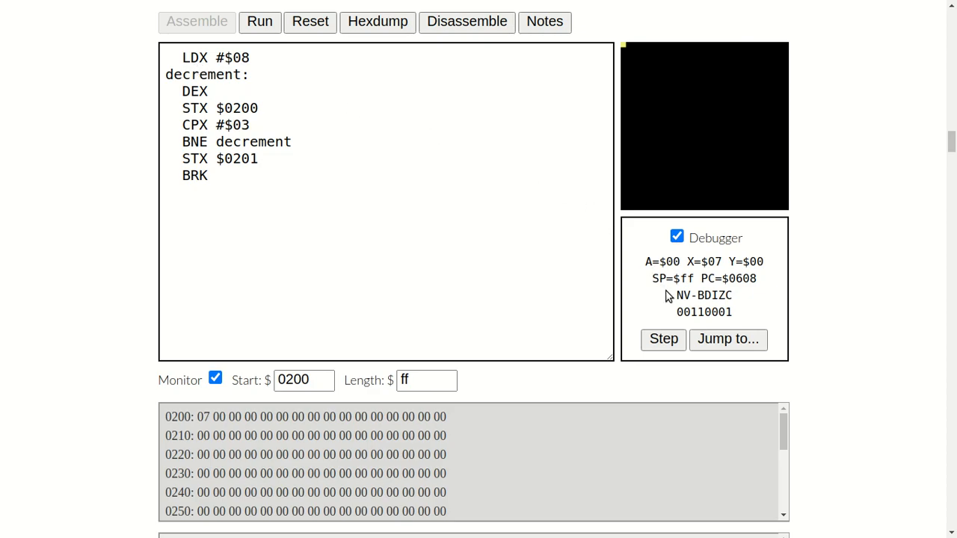
click(663, 338)
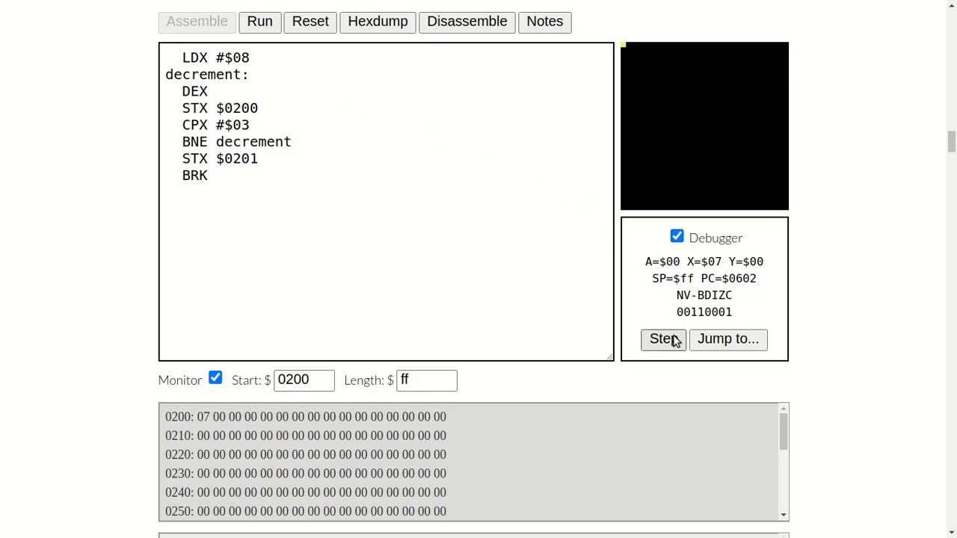
Step: Step two more passes so X drops to 06 then 05, each stored at $0200 and compared with 03
click(664, 338)
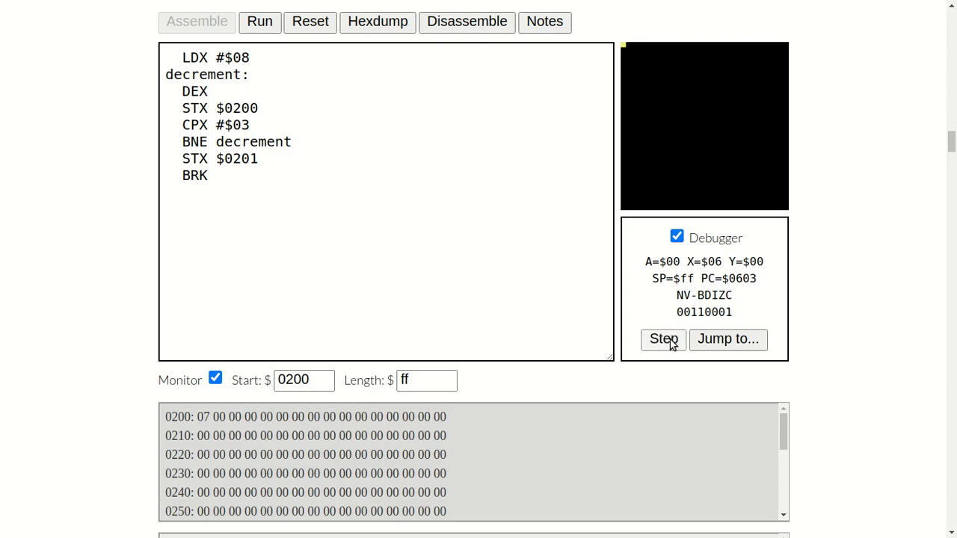
click(664, 337)
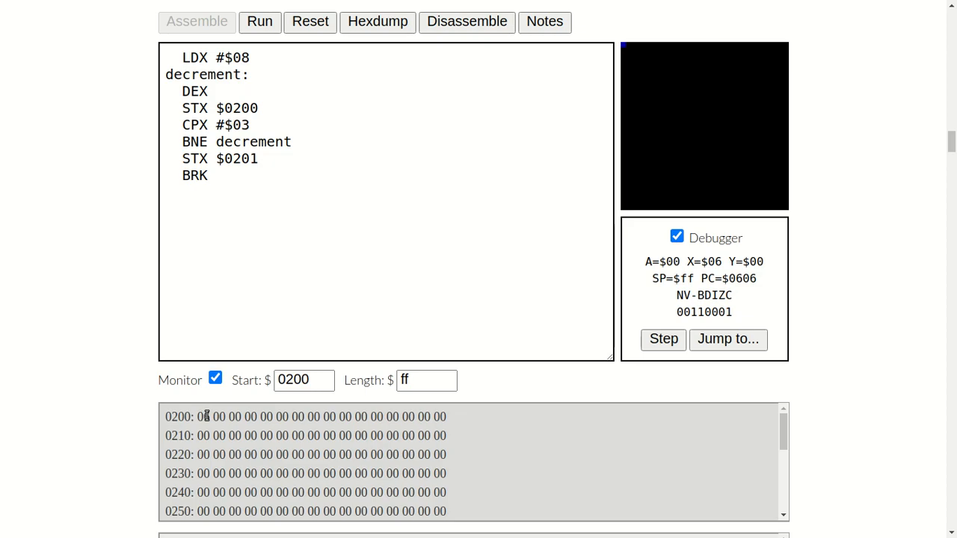
click(664, 338)
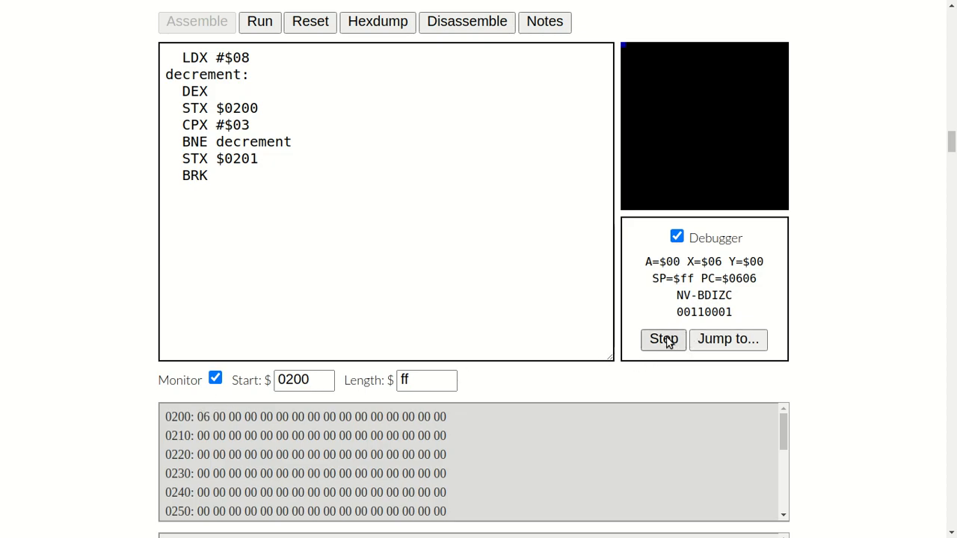
click(662, 338)
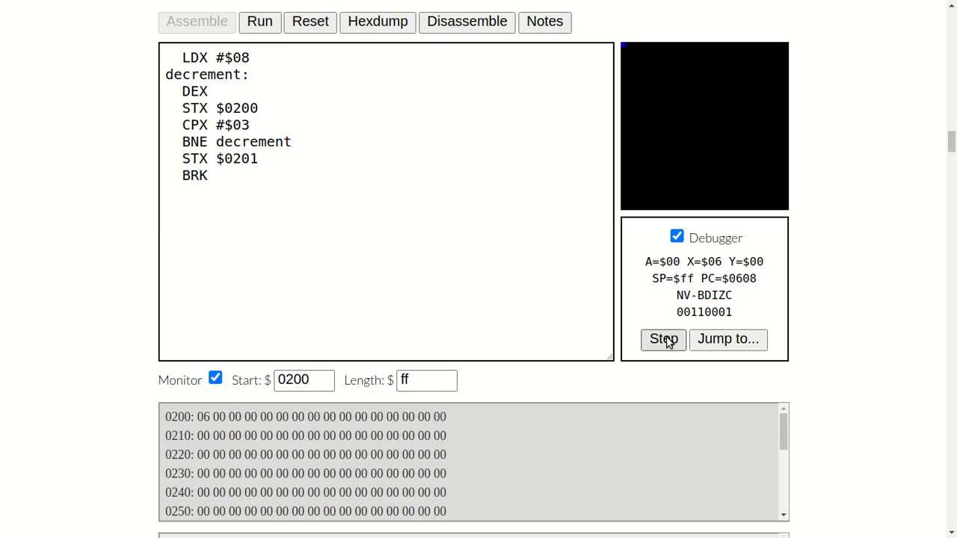
click(662, 338)
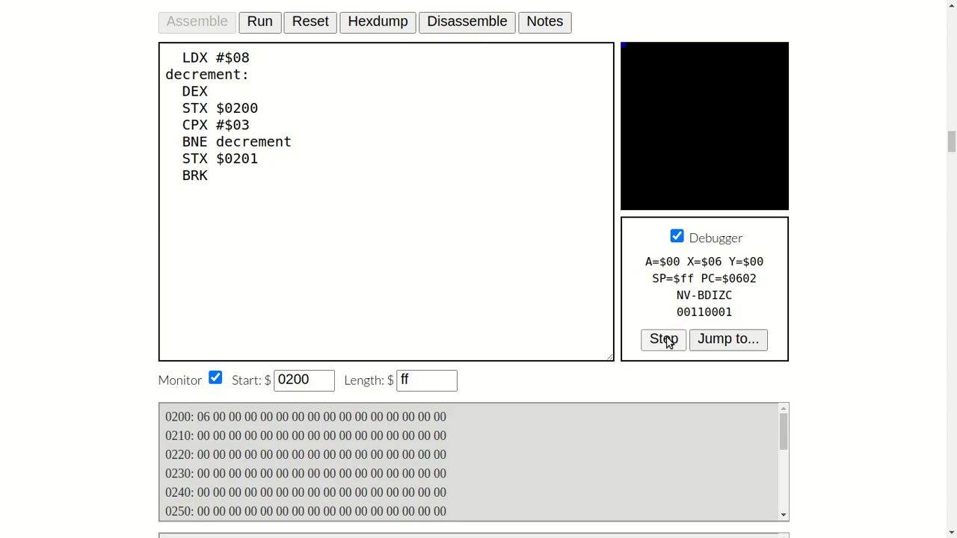
click(664, 338)
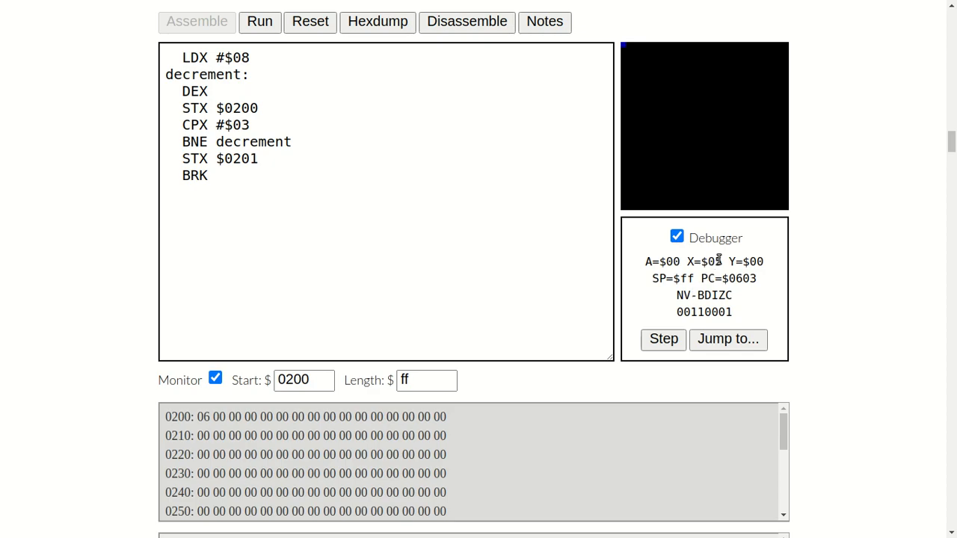
click(663, 338)
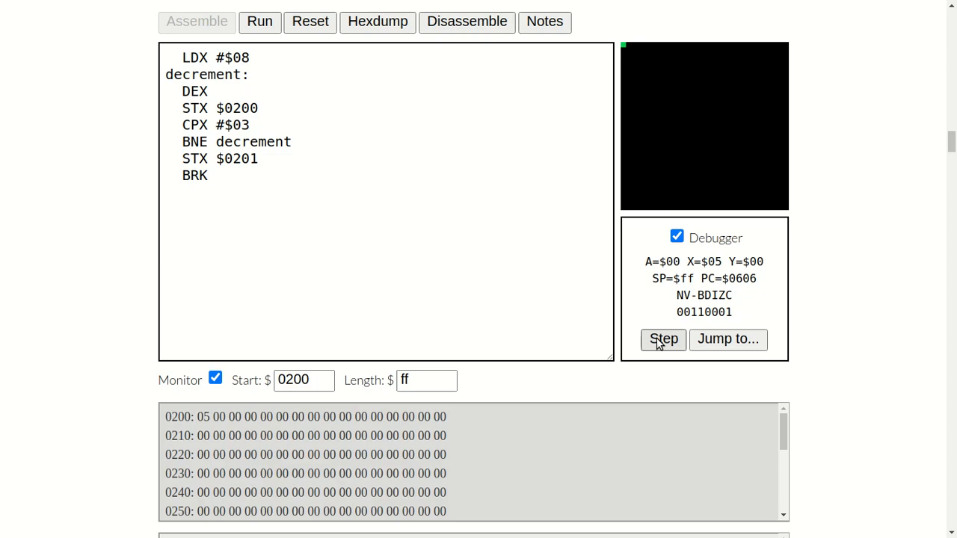
click(663, 337)
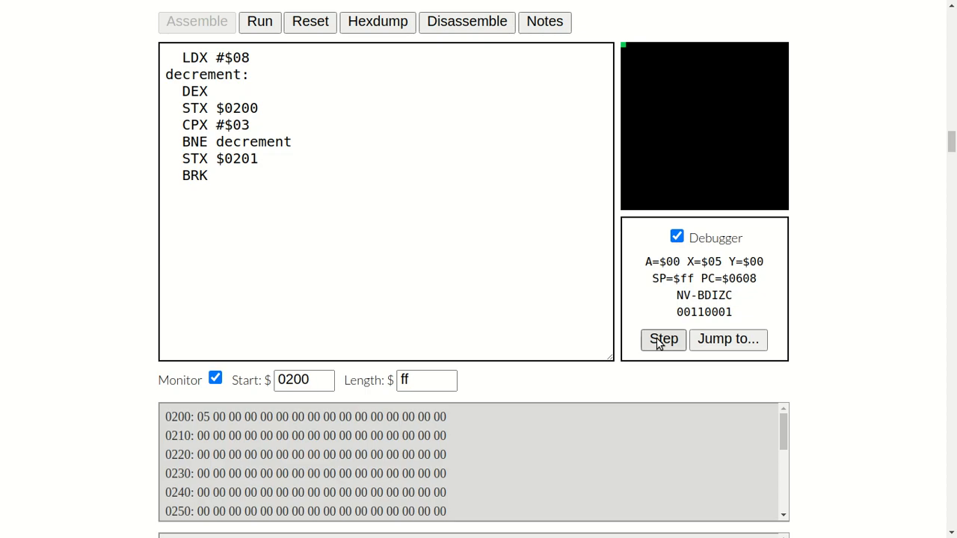
click(664, 338)
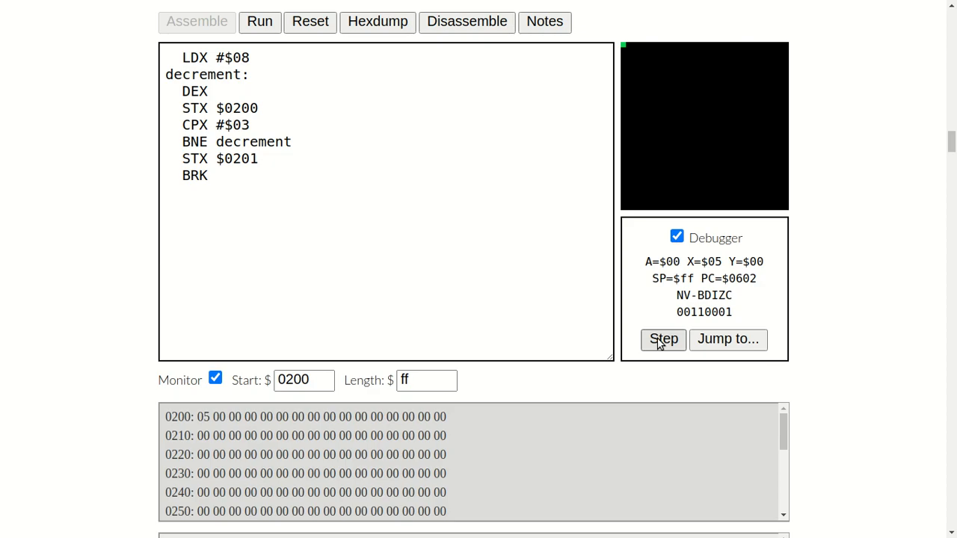
mouse_move(681, 347)
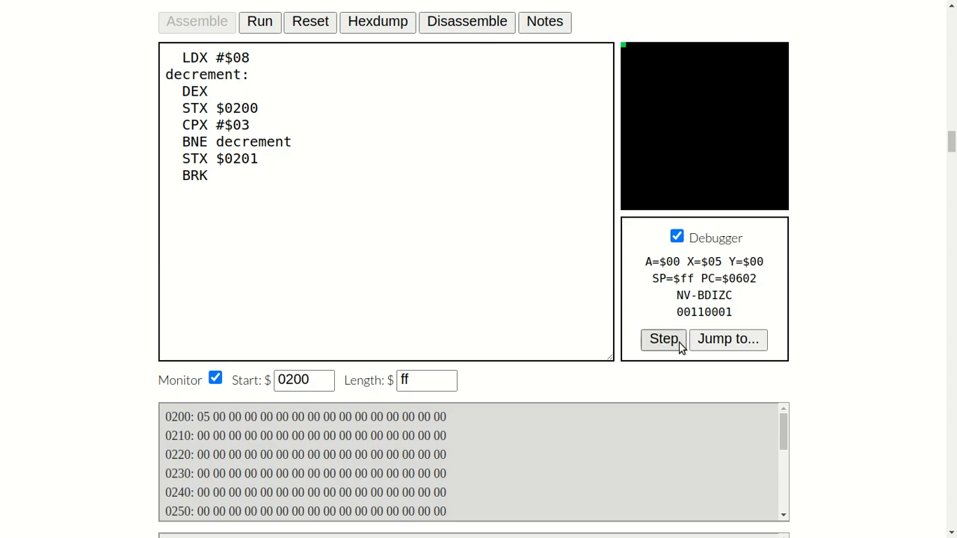
Step: Step until X reaches 03, the loop falls through, 03 is stored at $0201, then reset the machine
click(663, 338)
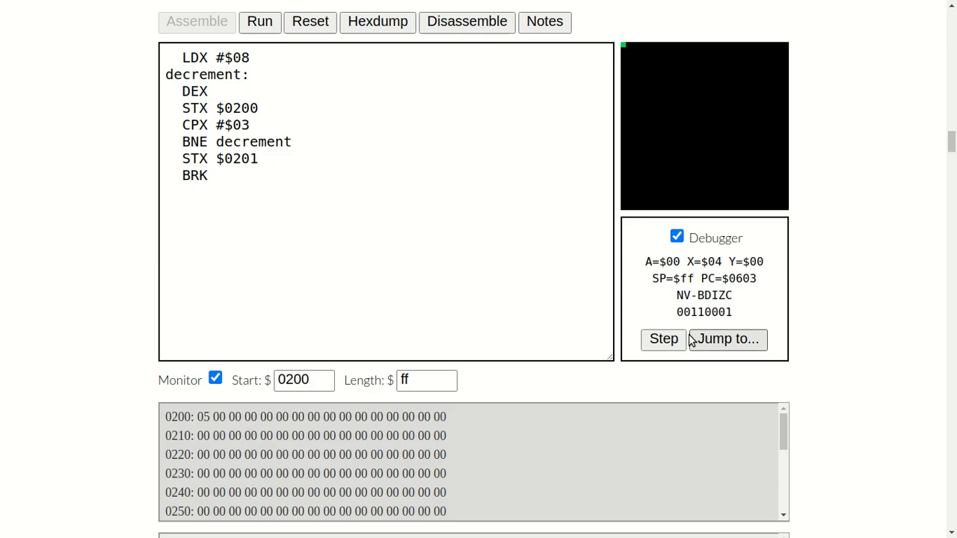
click(664, 338)
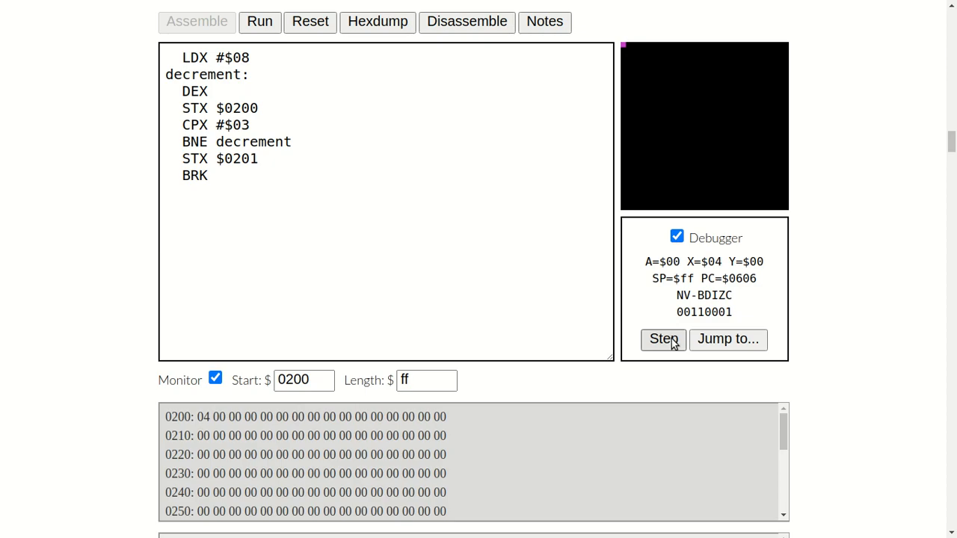
click(662, 338)
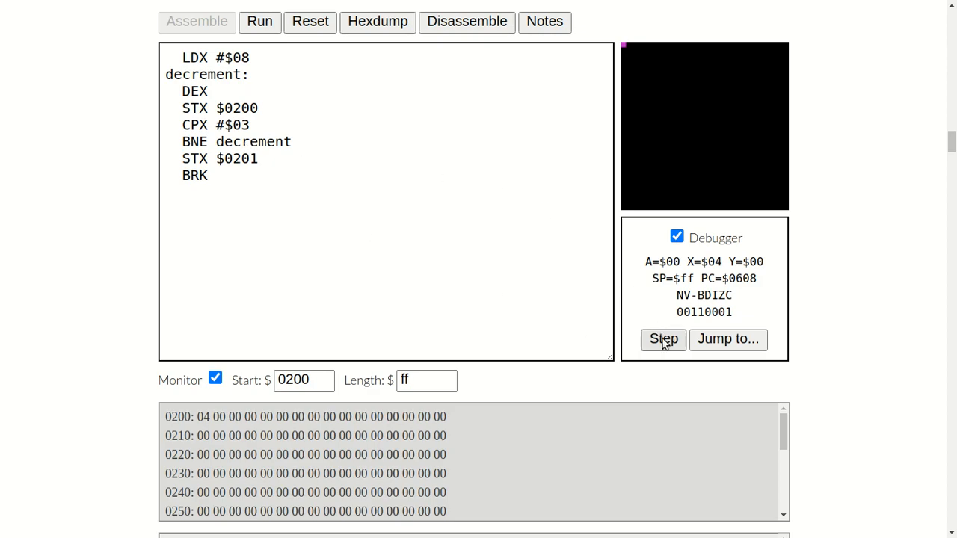
click(663, 338)
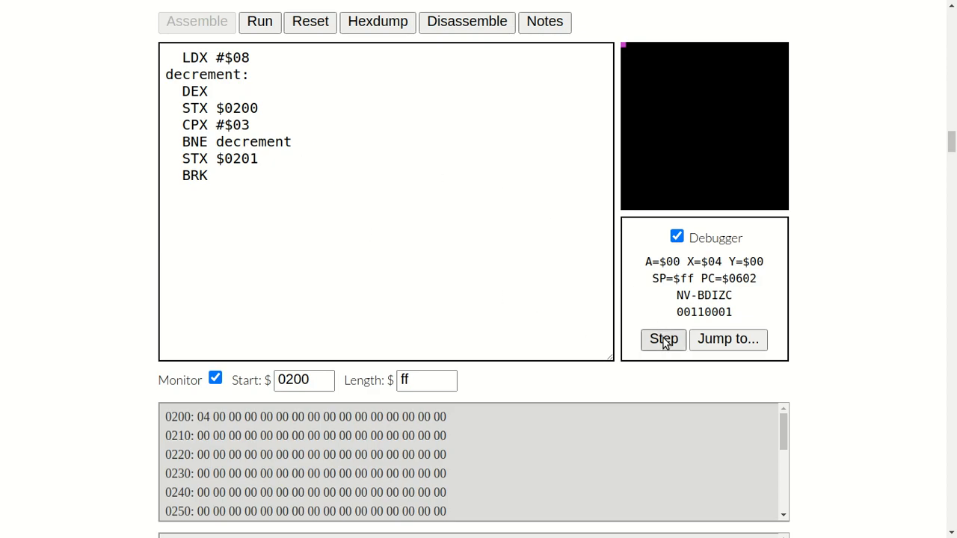
click(663, 338)
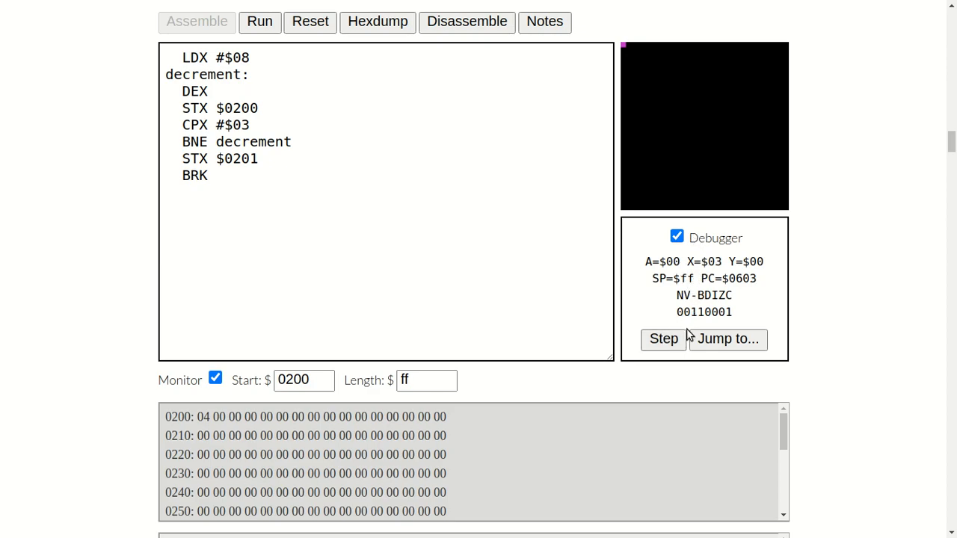
click(664, 338)
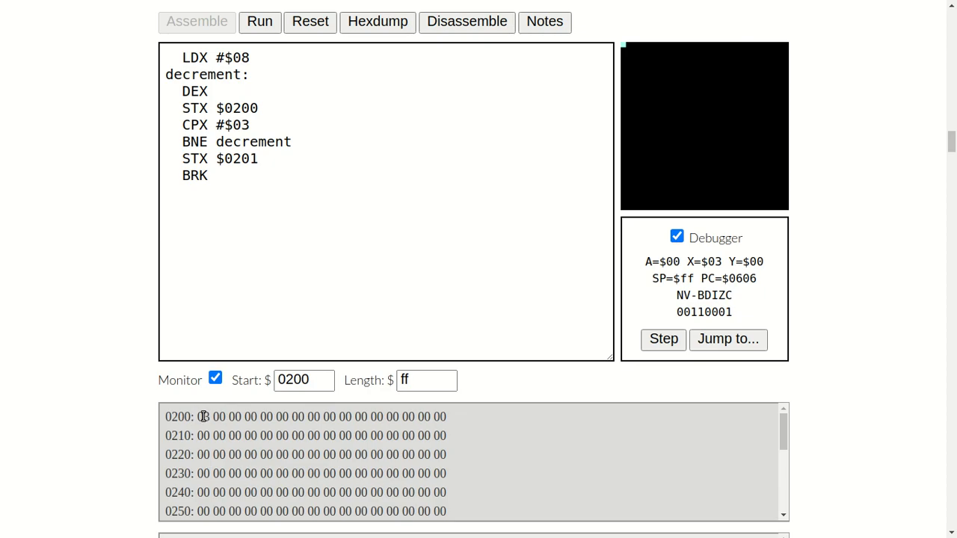
click(664, 338)
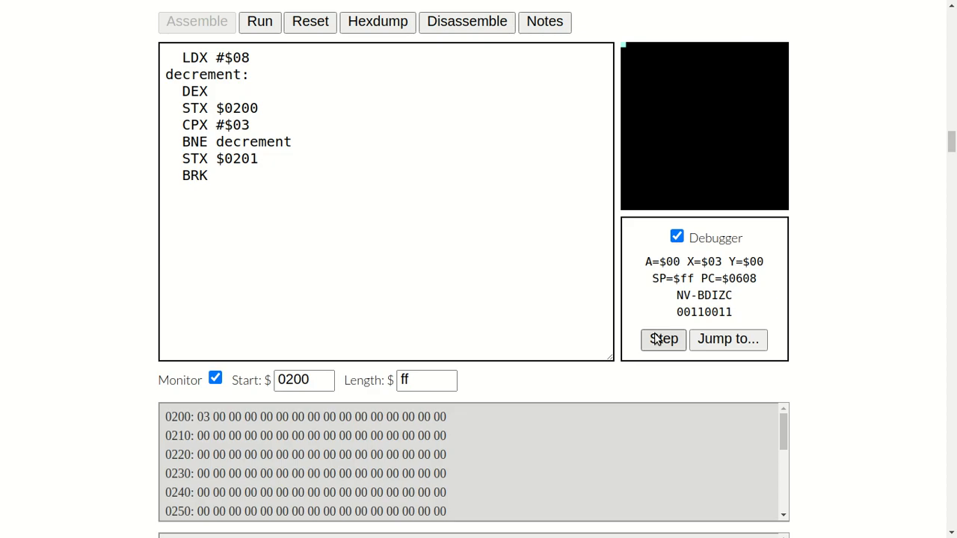
click(664, 338)
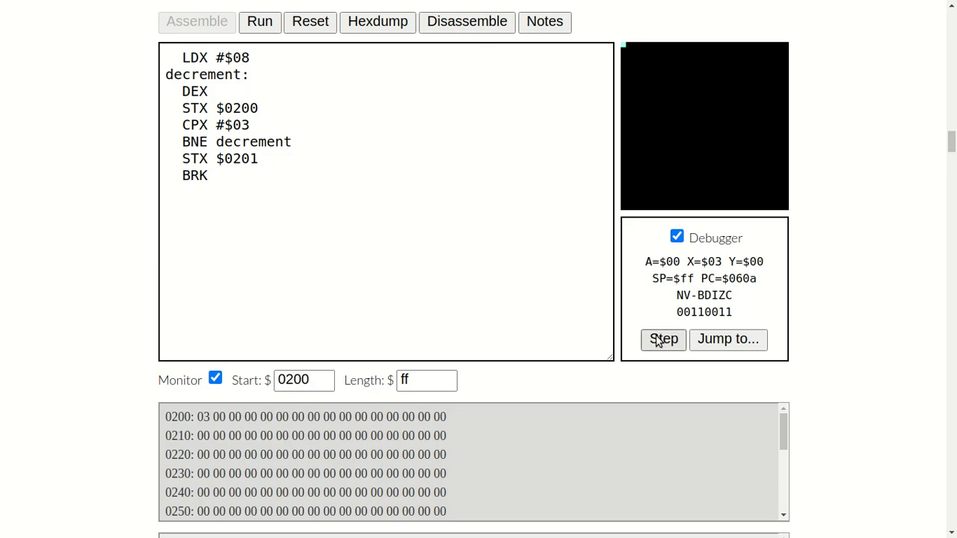
click(662, 338)
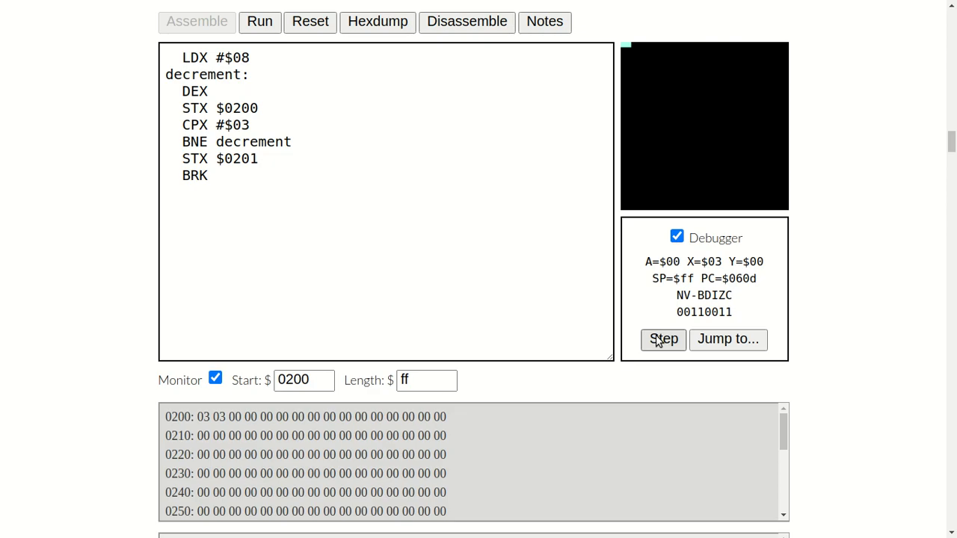
click(310, 21)
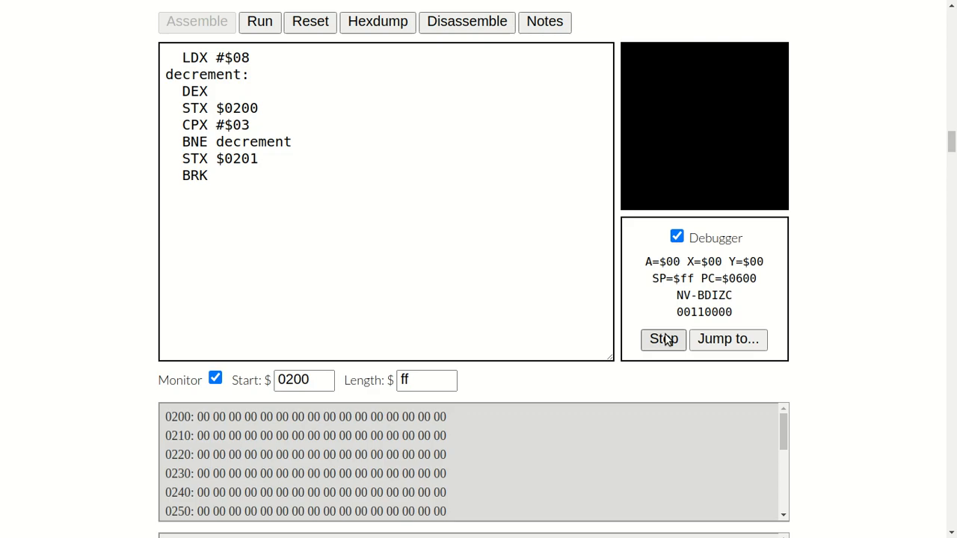
Step: Step the loop so X decrements through 04 to 03 and 03 is stored at $0200
click(664, 338)
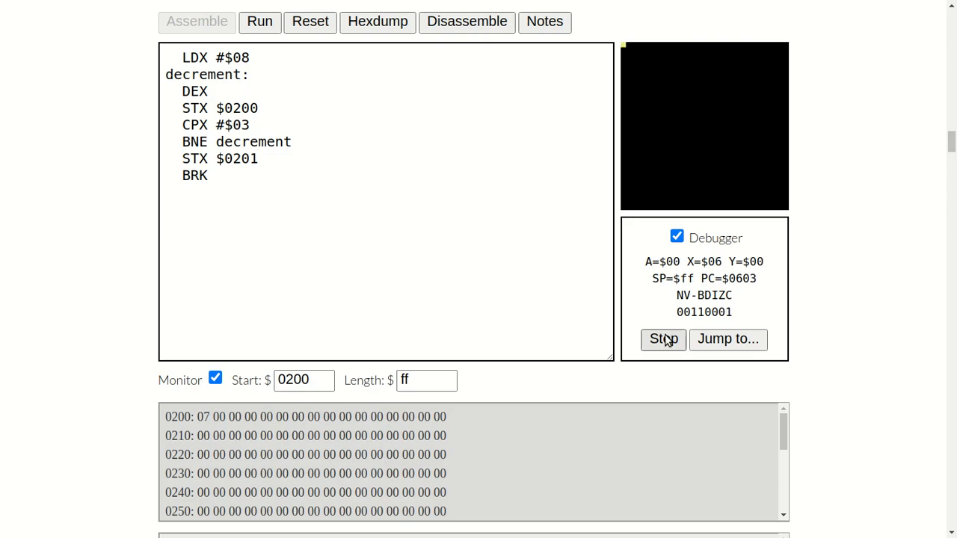
click(662, 338)
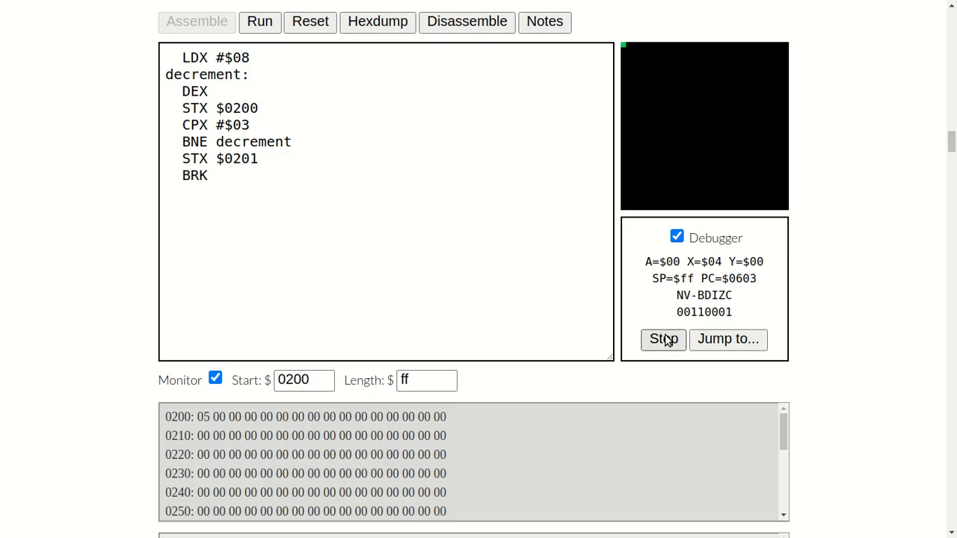
click(663, 338)
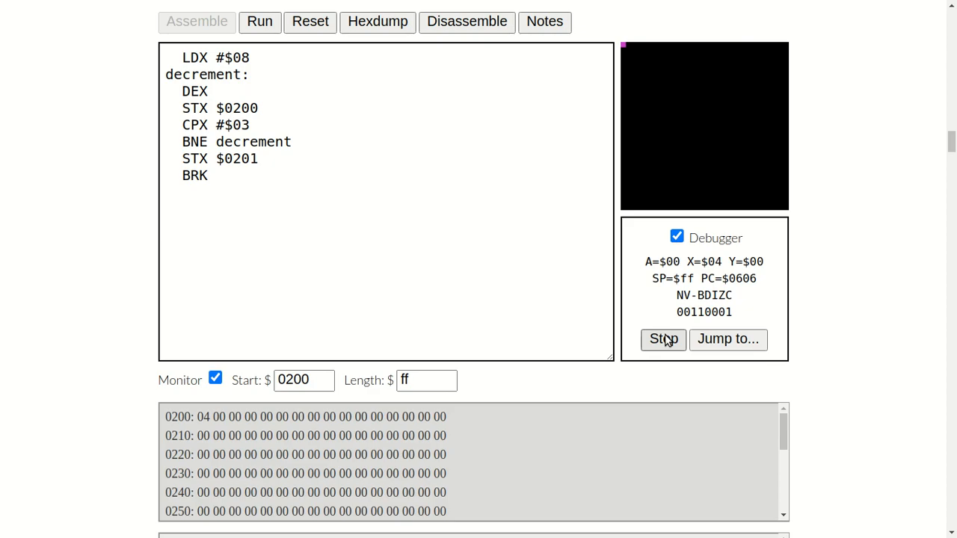
click(663, 338)
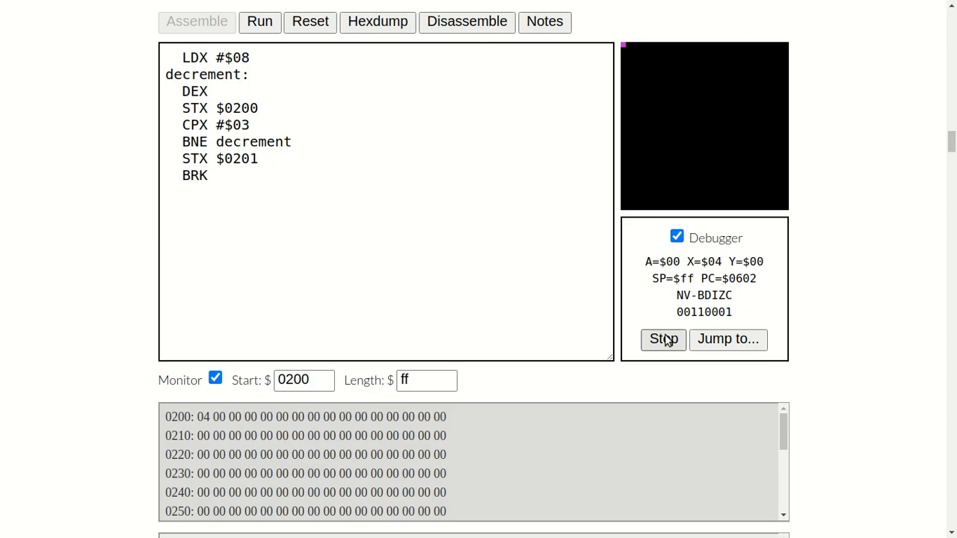
click(664, 338)
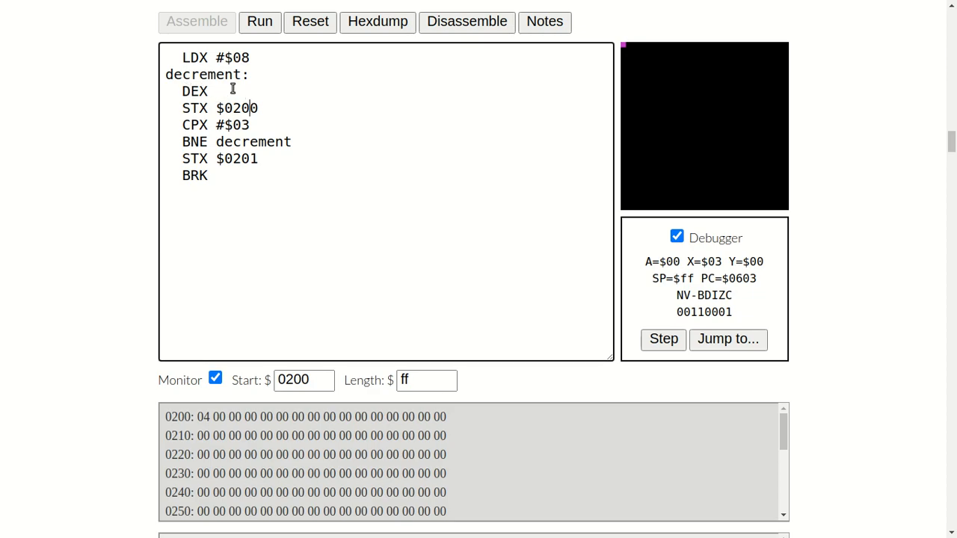
click(210, 91)
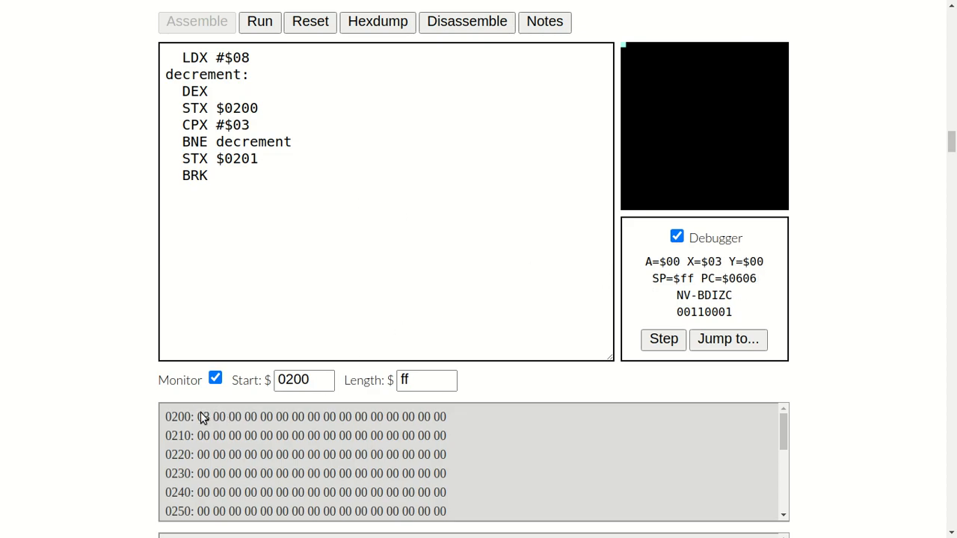
Step: Step through CPX #$03 and the untaken BNE so 03 is stored at $0201, then reset
click(663, 338)
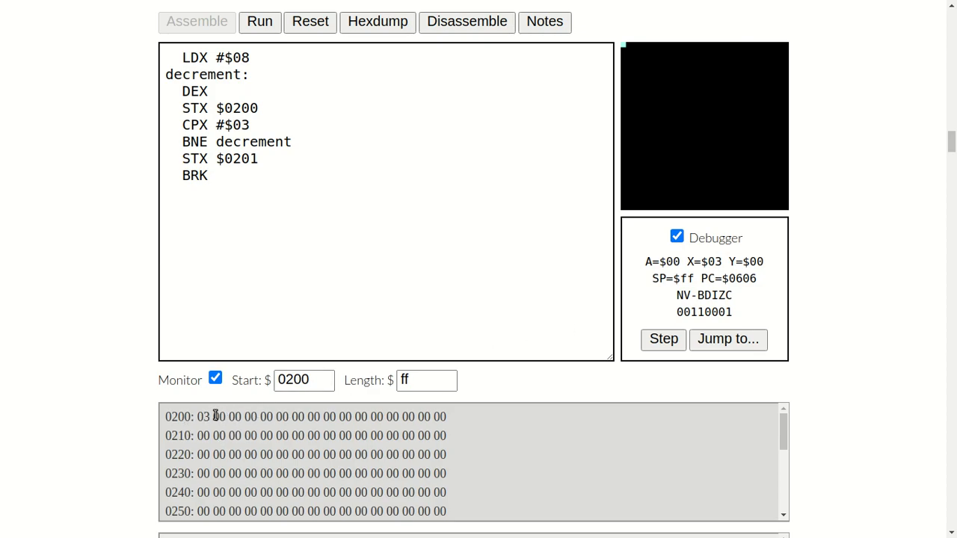
click(663, 338)
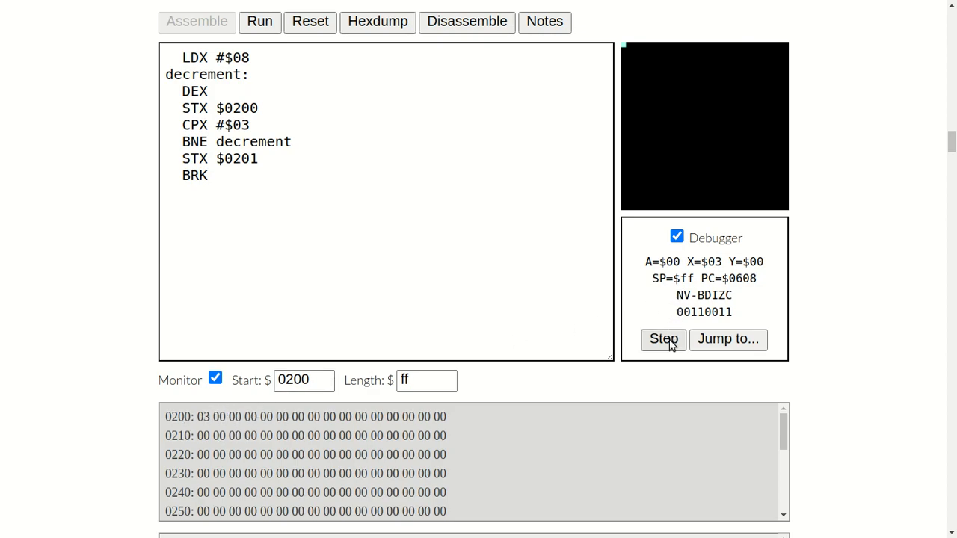
click(663, 338)
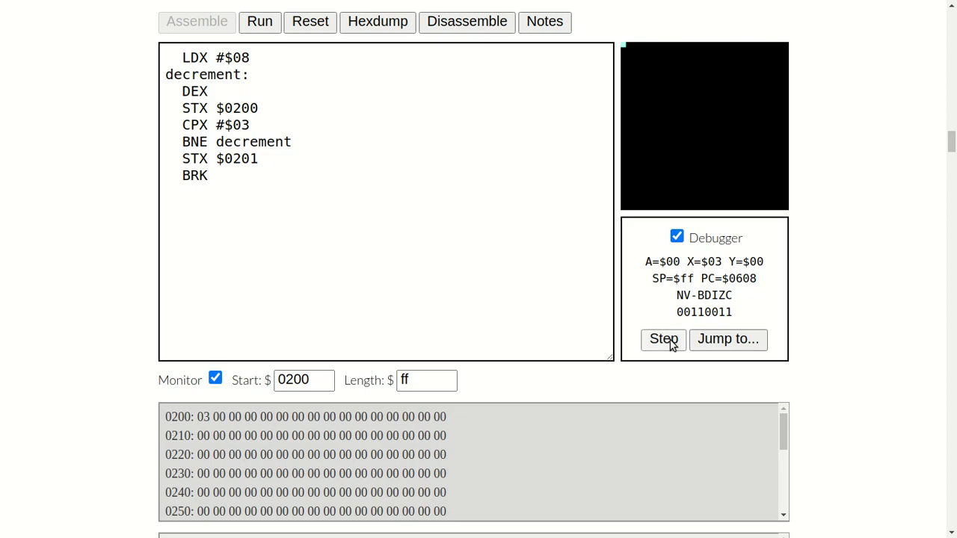
click(664, 337)
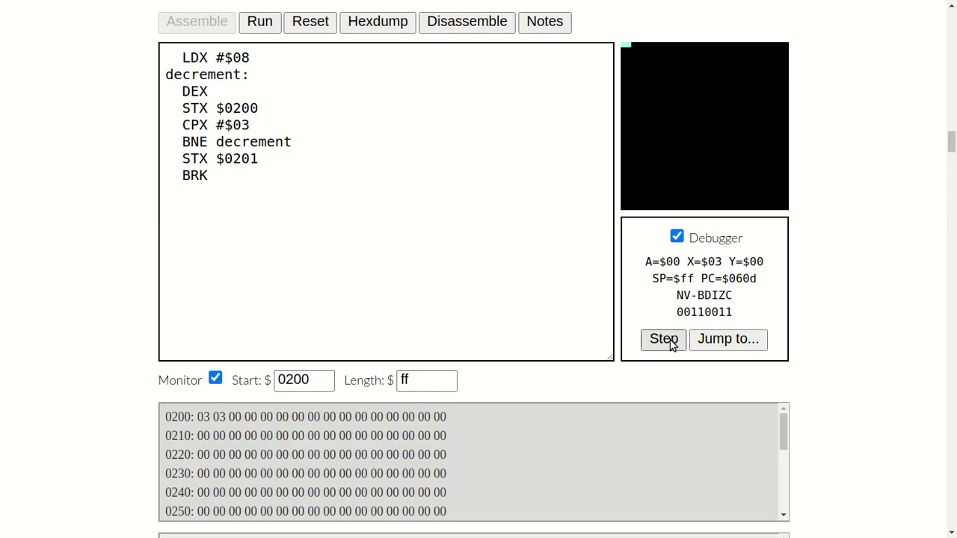
mouse_move(606, 292)
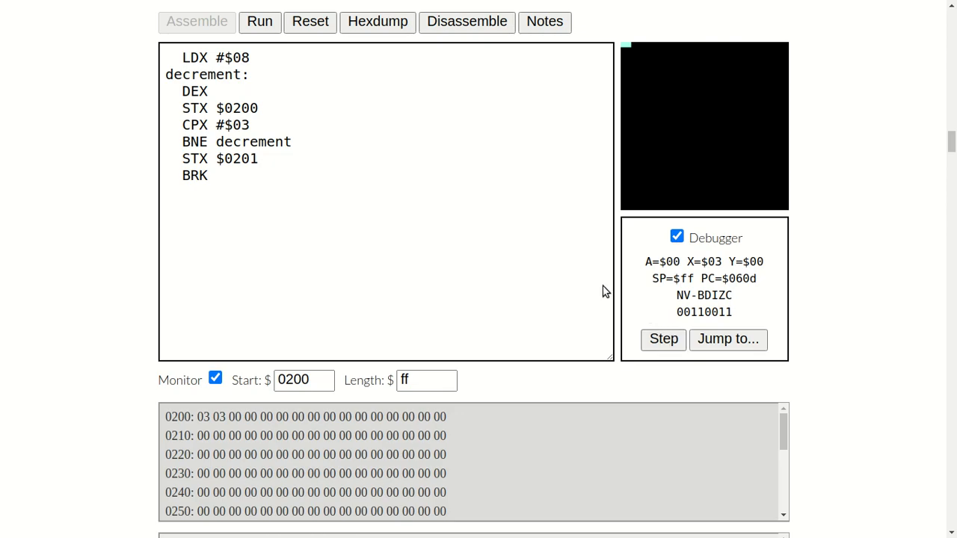
click(310, 21)
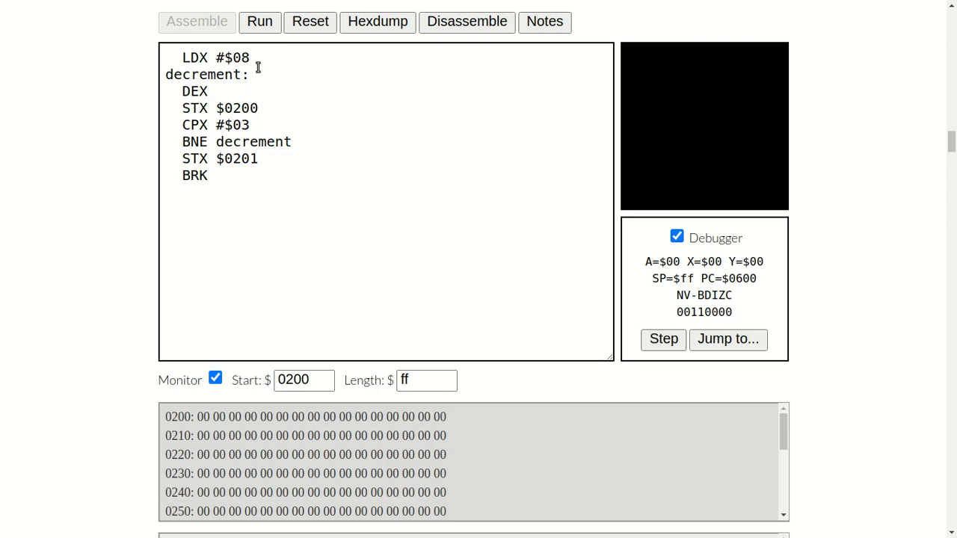
mouse_move(628, 302)
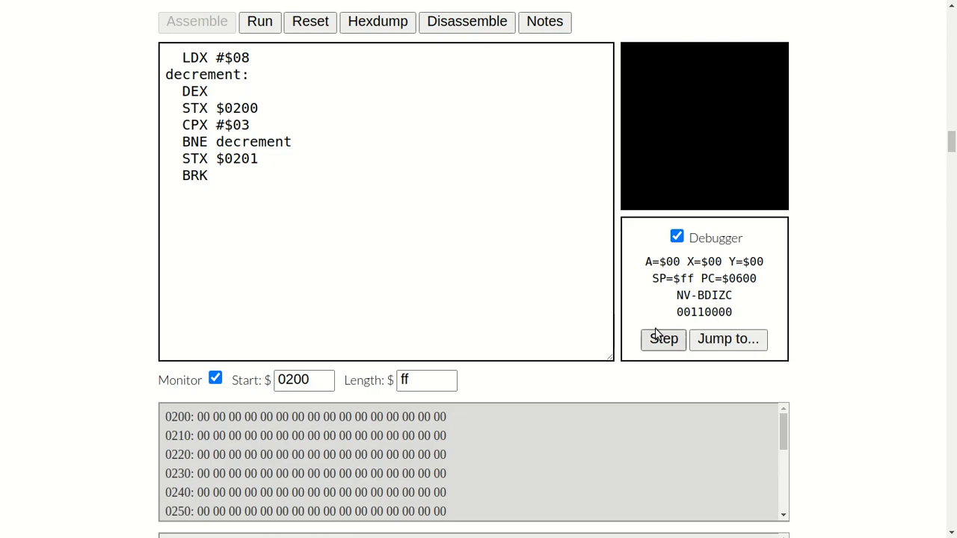
mouse_move(816, 350)
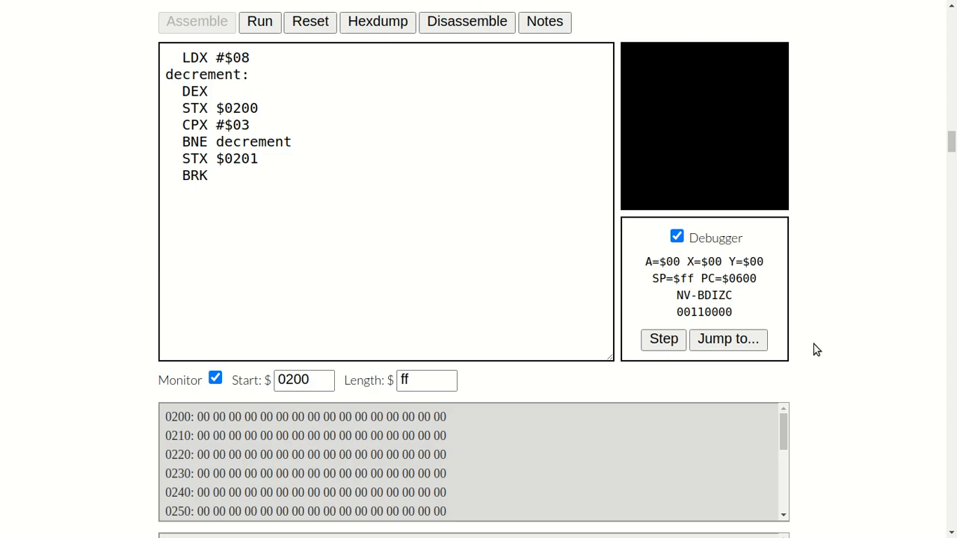
Step: Execute LDX #$08 so X holds 08
click(662, 338)
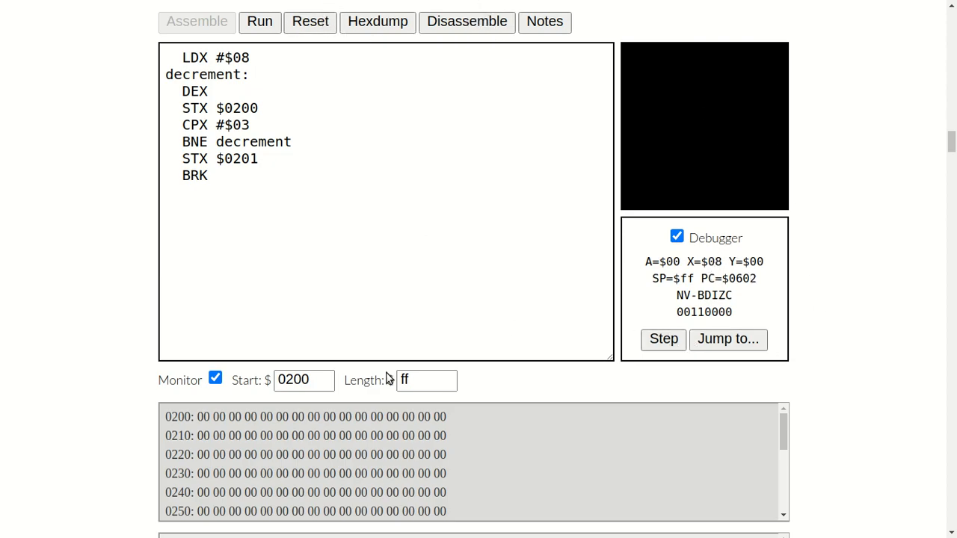
Step: Step DEX/STX/CPX/BNE passes counting X down 07, 06, 05, each stored at $0200
click(664, 338)
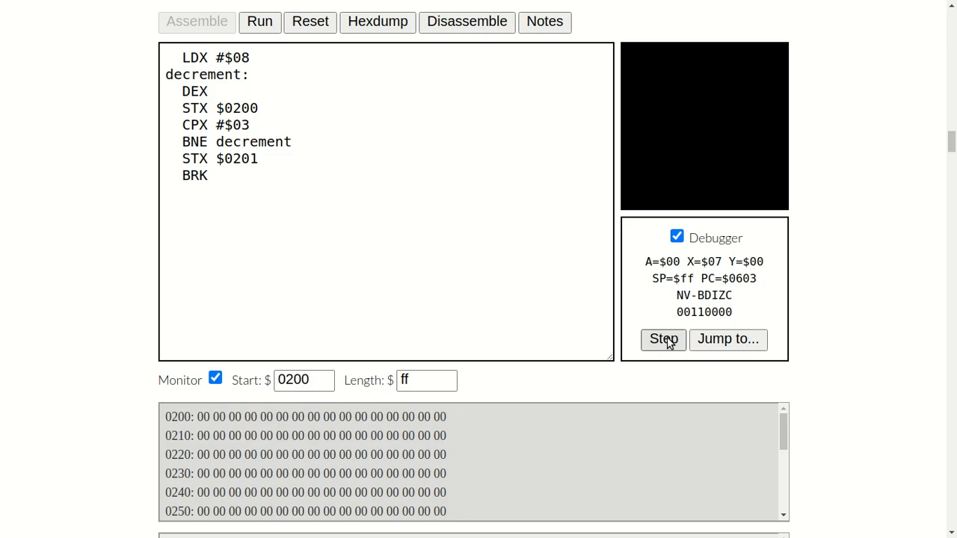
click(662, 338)
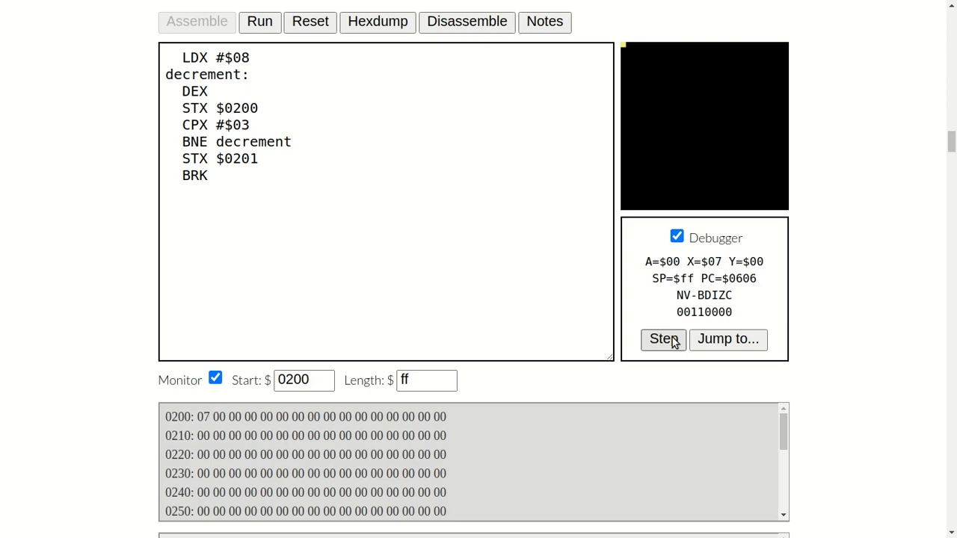
click(663, 338)
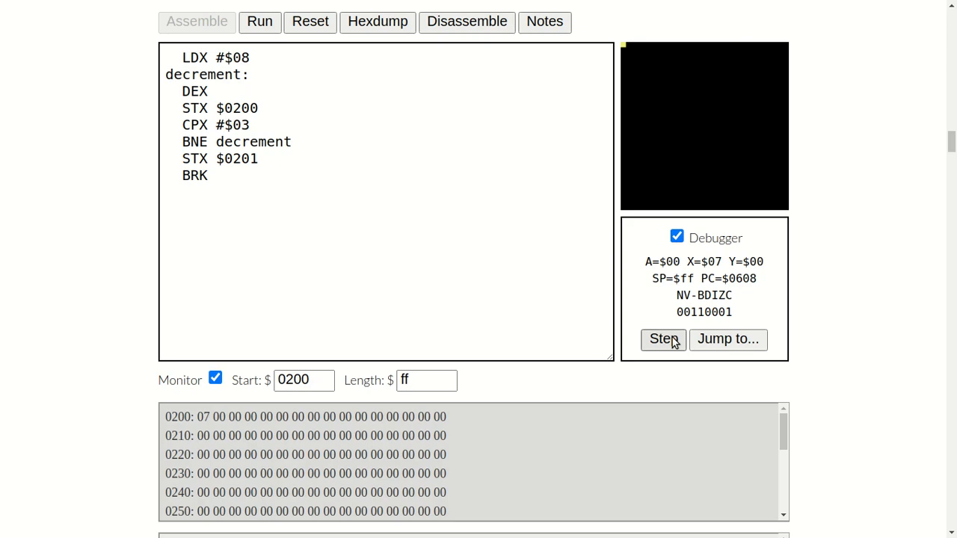
click(664, 337)
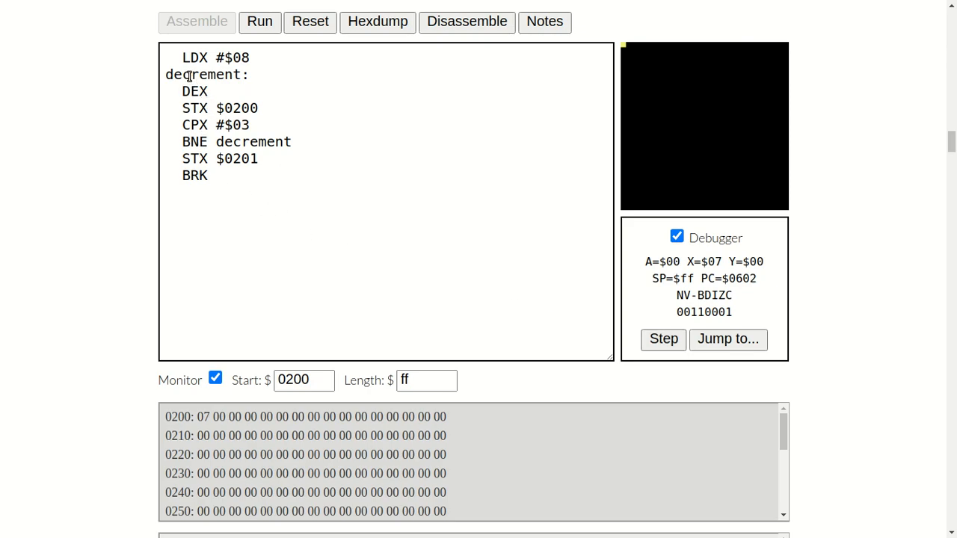
click(662, 338)
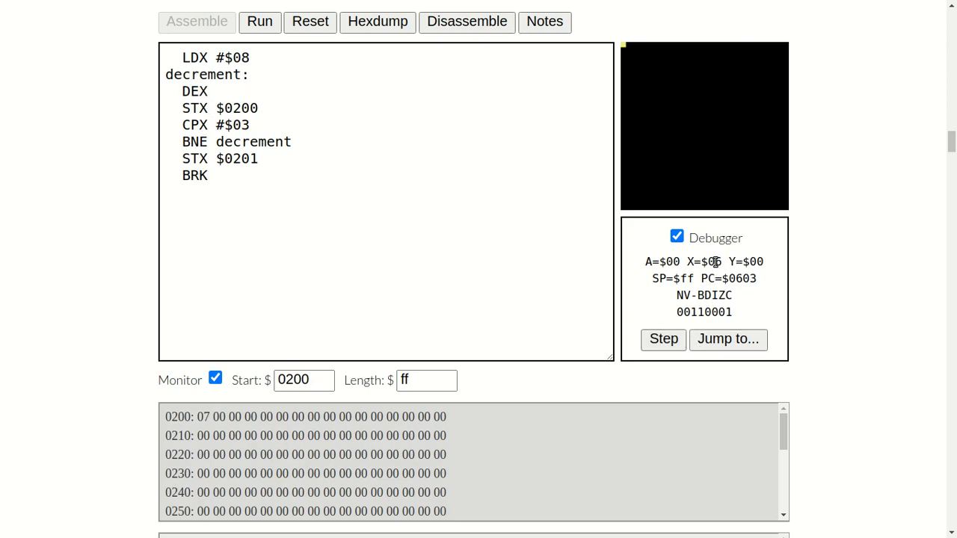
click(662, 338)
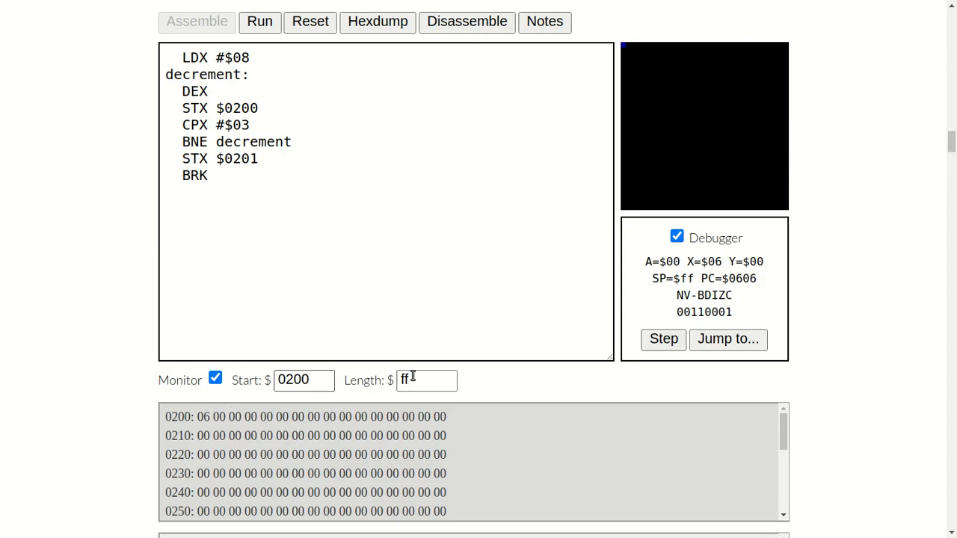
click(662, 338)
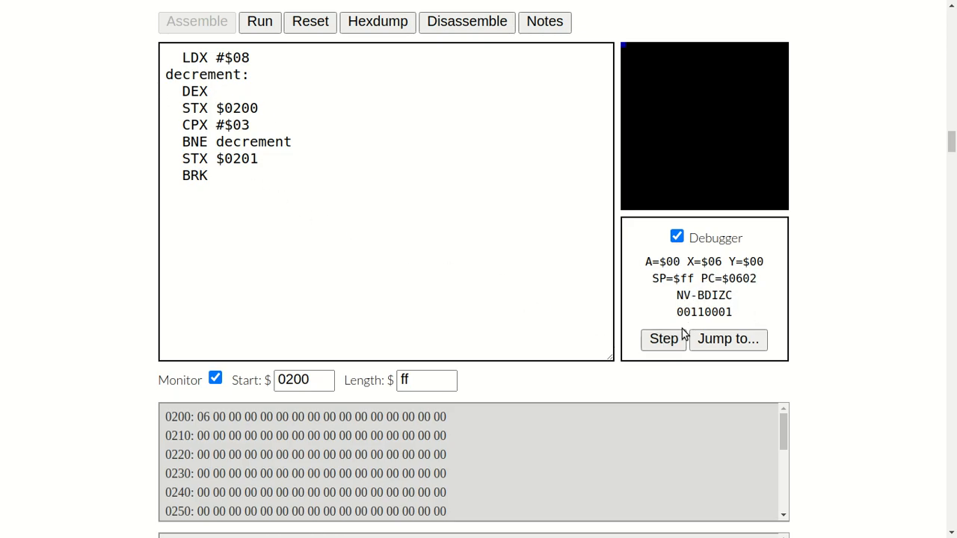
click(663, 338)
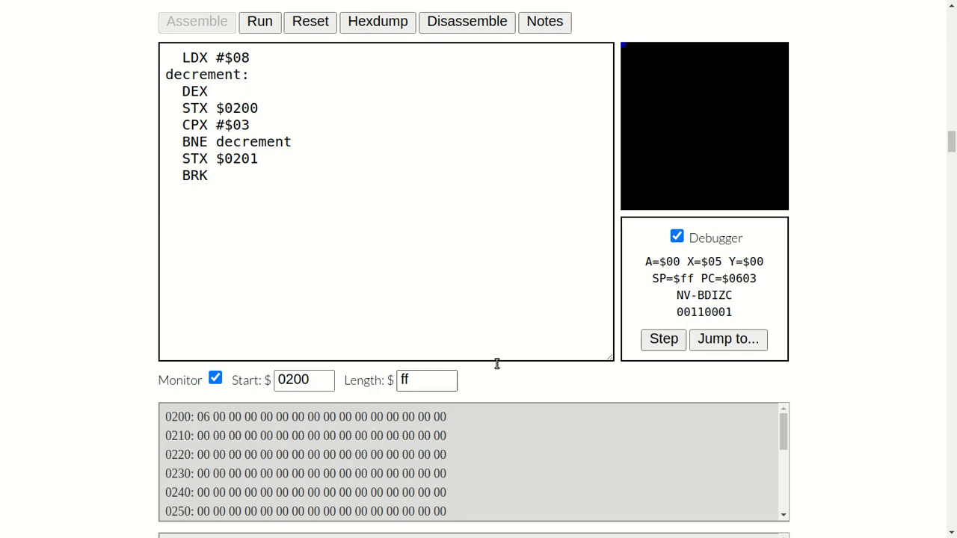
click(662, 338)
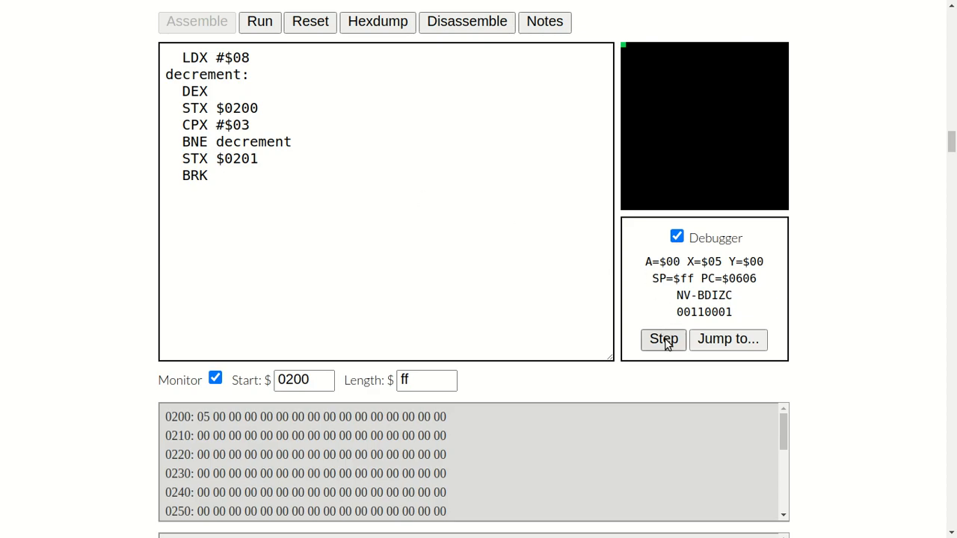
click(663, 338)
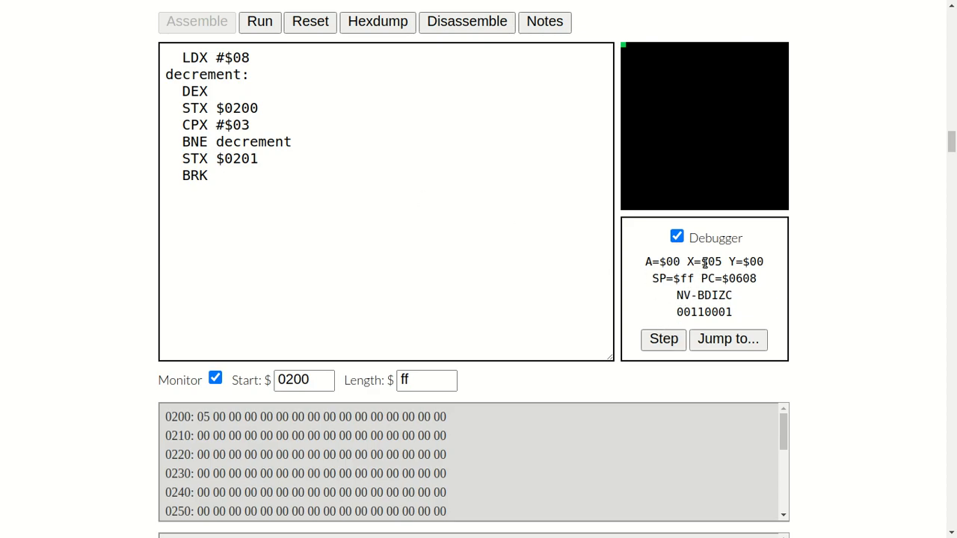
click(664, 337)
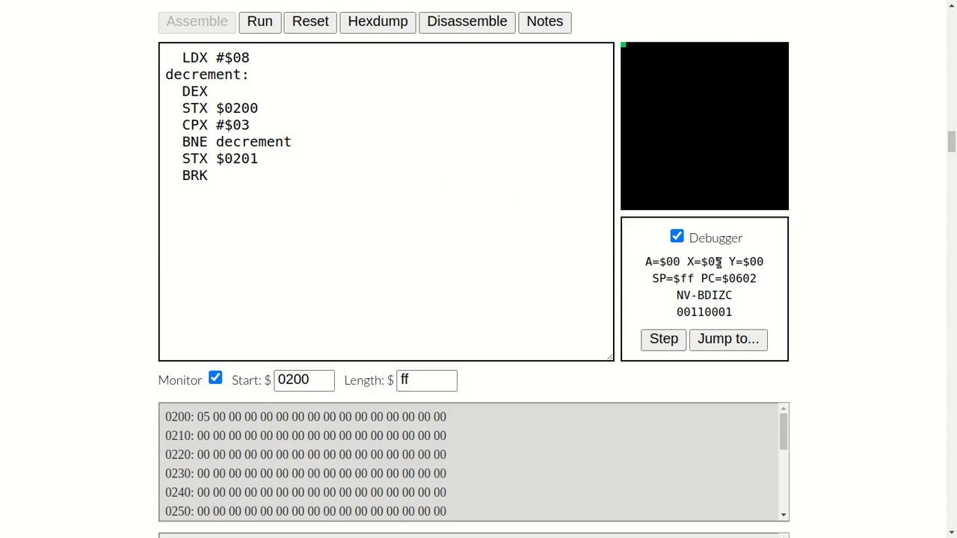
Step: Step X down through 04 to 03, store 03 at $0200, let BNE fall through and write 03 to $0201
click(662, 338)
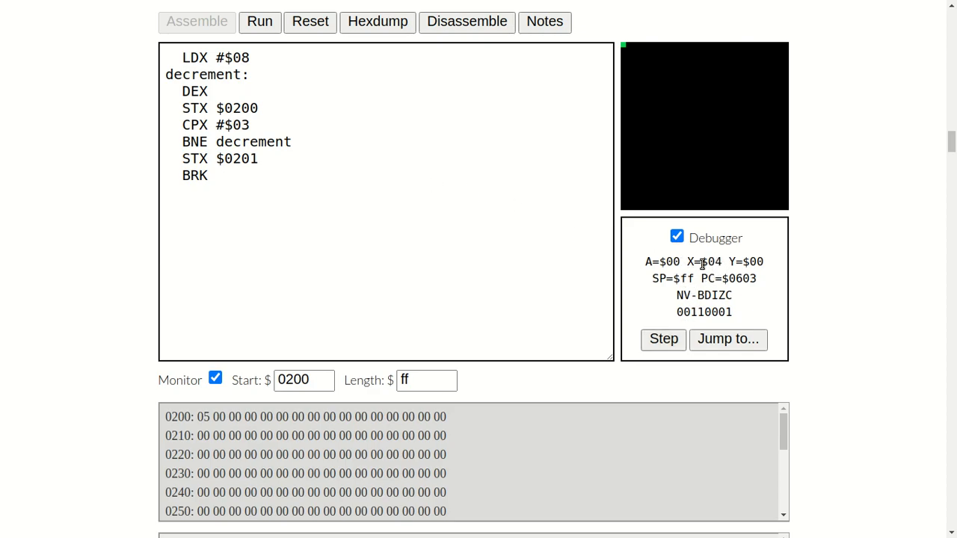
click(664, 337)
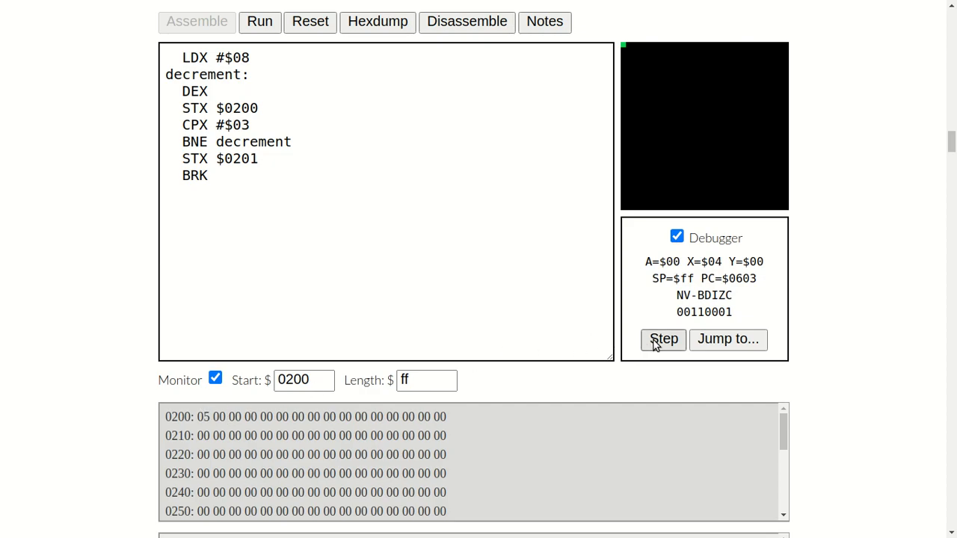
click(664, 337)
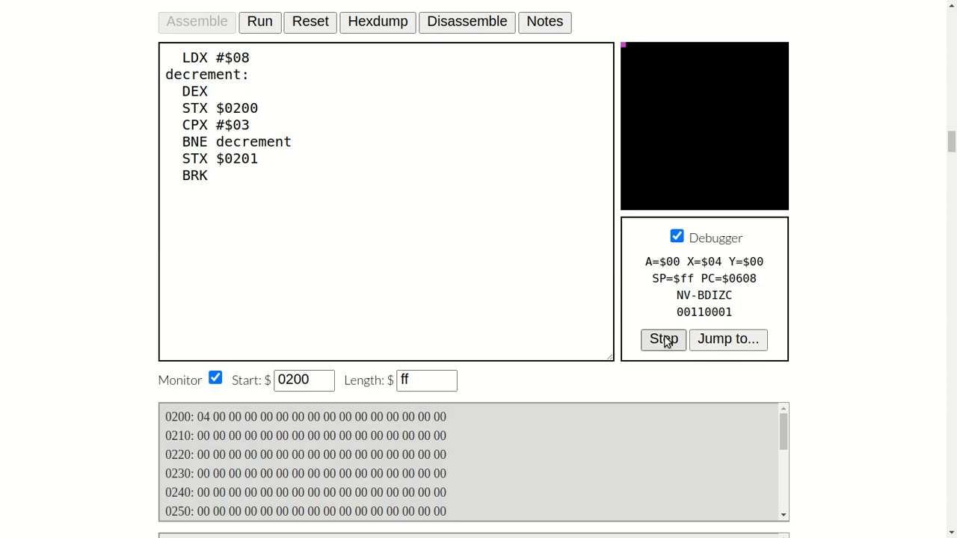
click(664, 338)
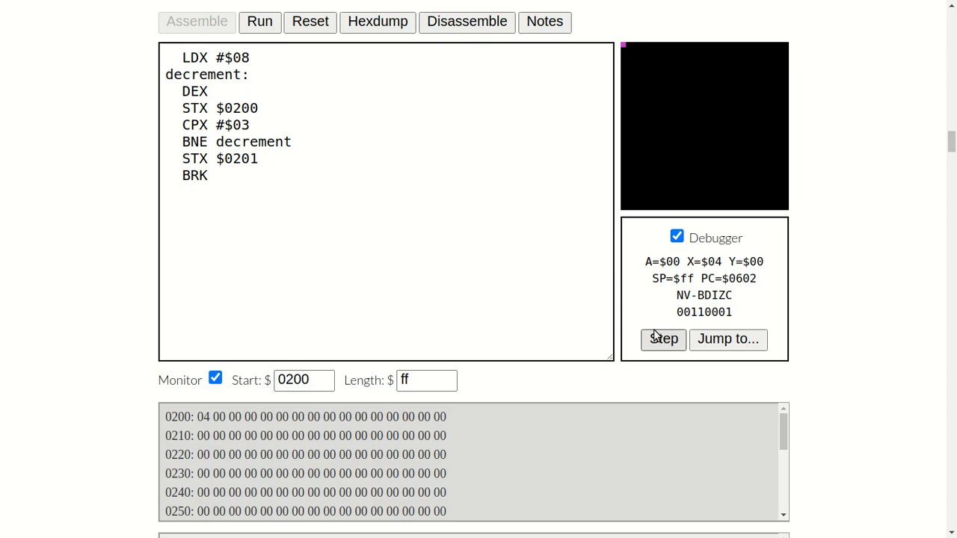
click(662, 338)
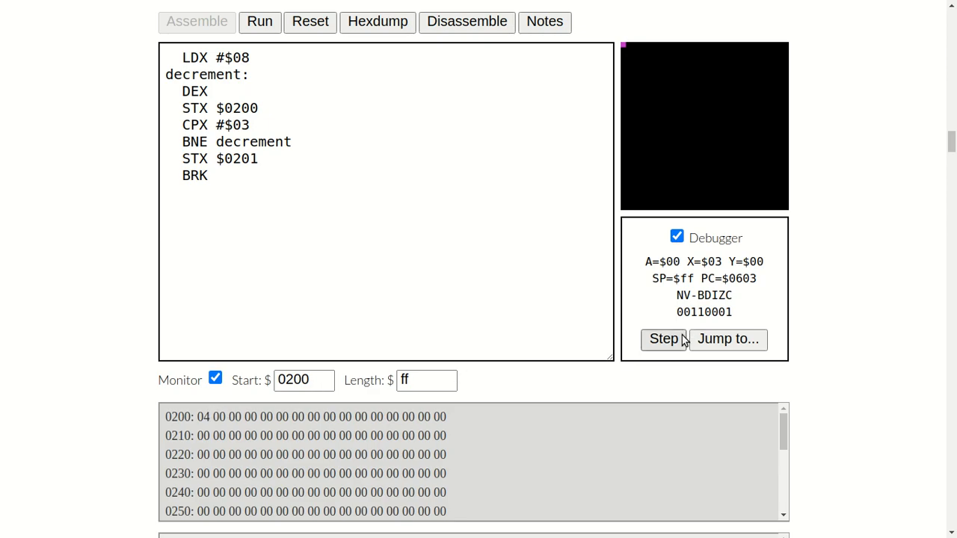
click(664, 337)
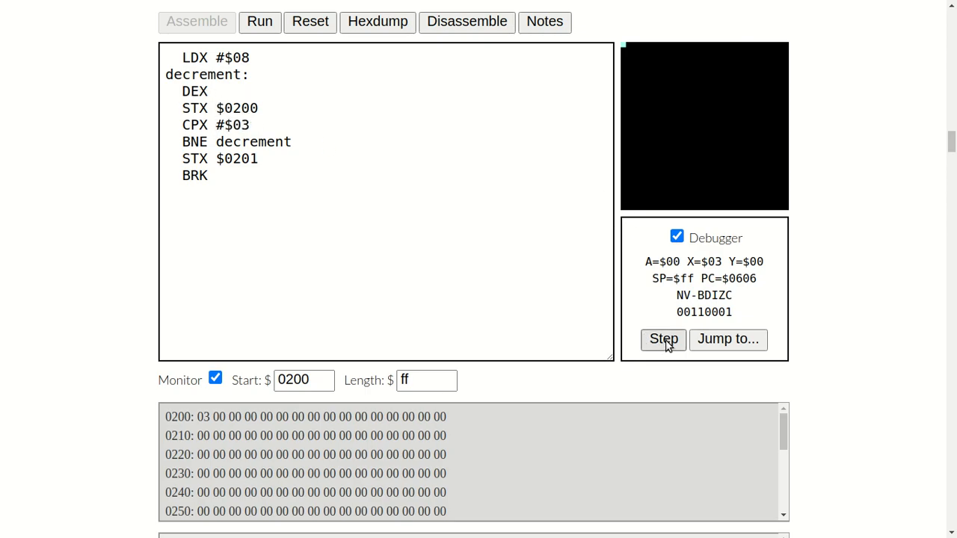
click(662, 338)
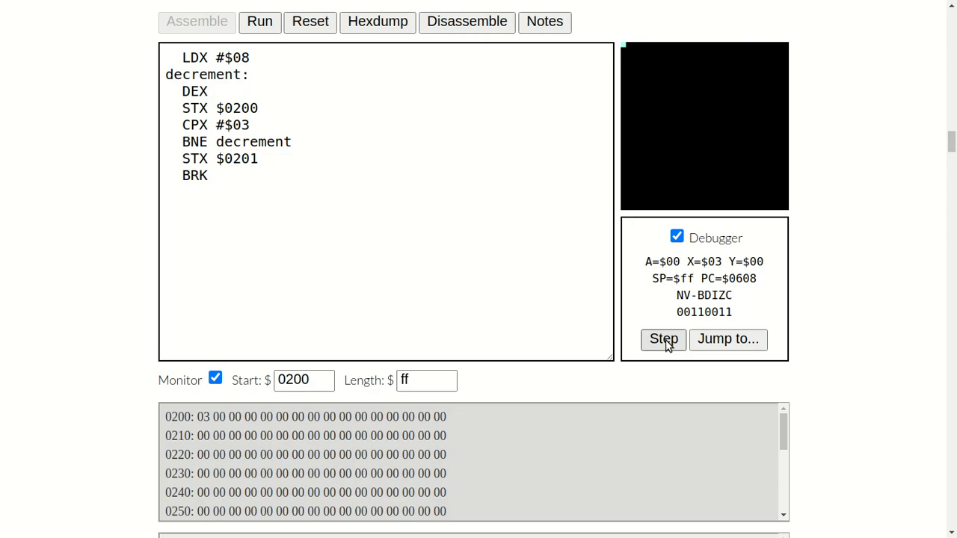
click(664, 338)
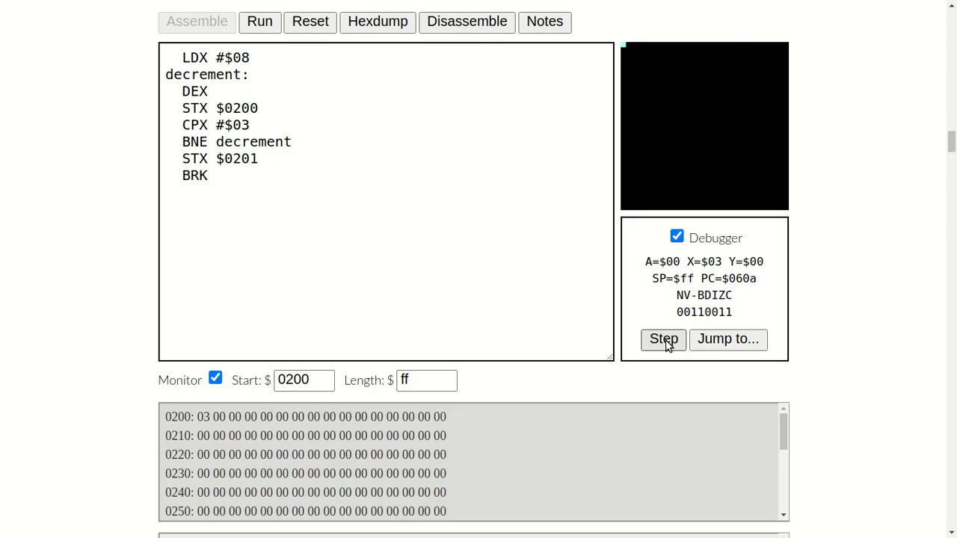
click(664, 338)
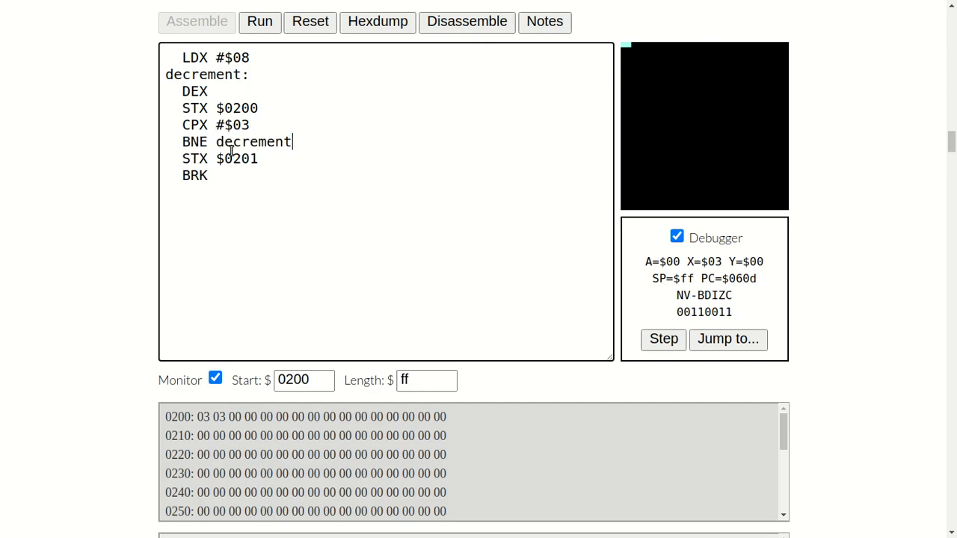
mouse_move(245, 142)
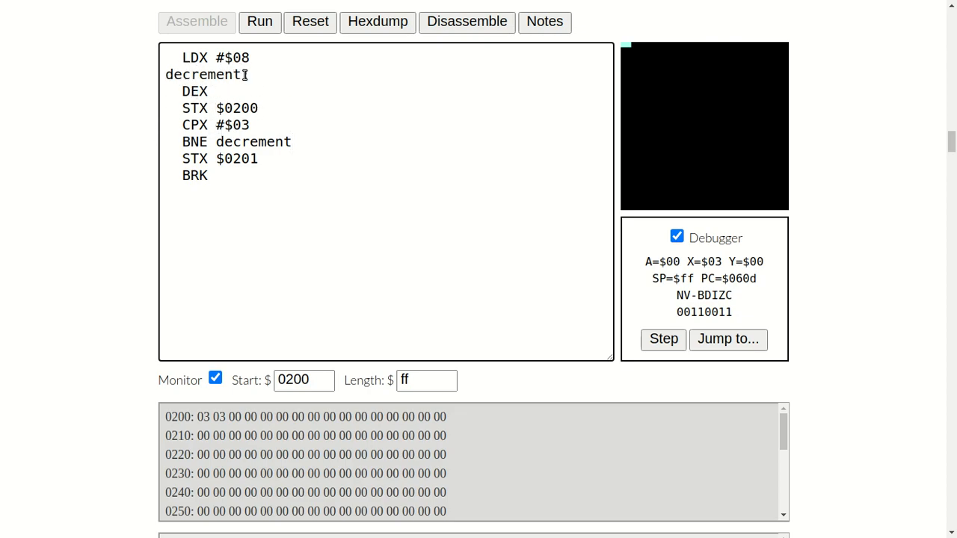
Step: Retype the colon after the decrement label and execute the final STX $0201
text(:)
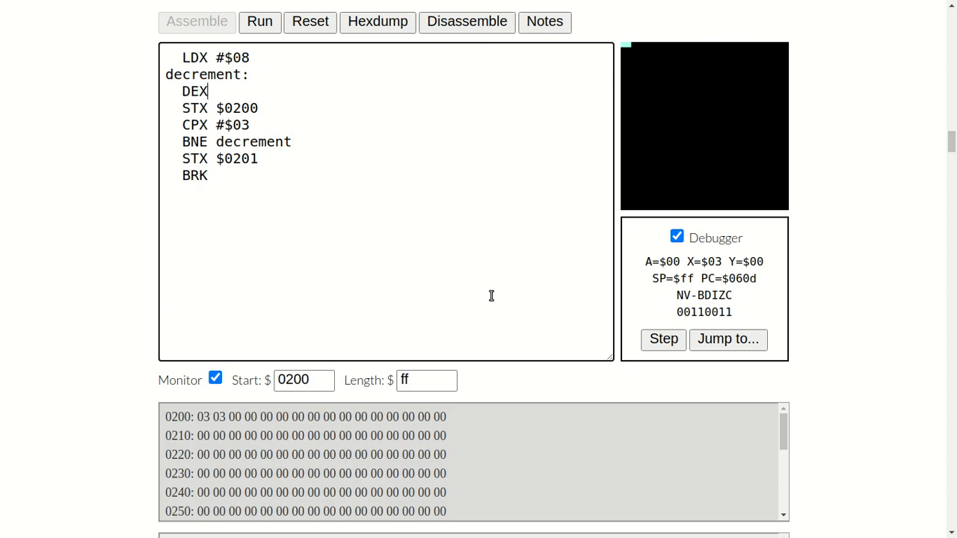
mouse_move(224, 114)
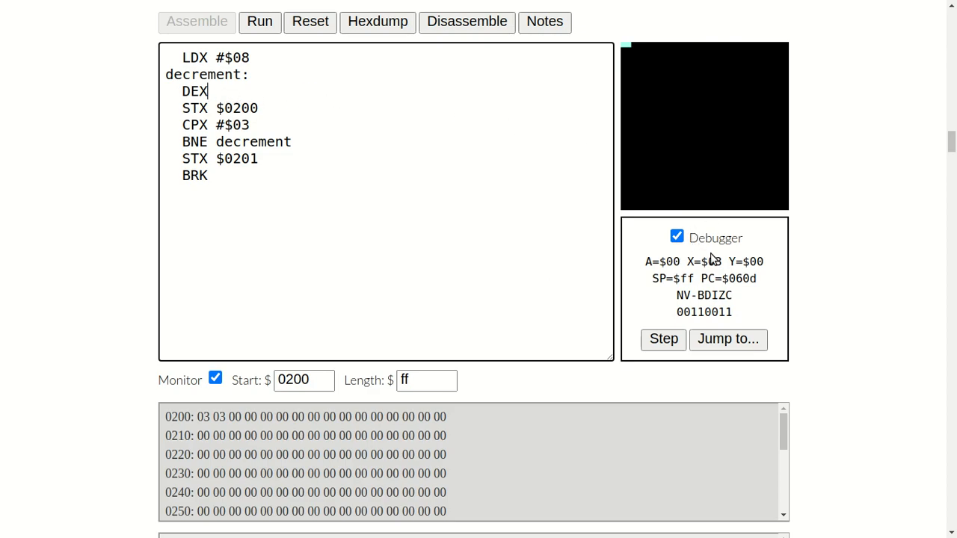
click(662, 338)
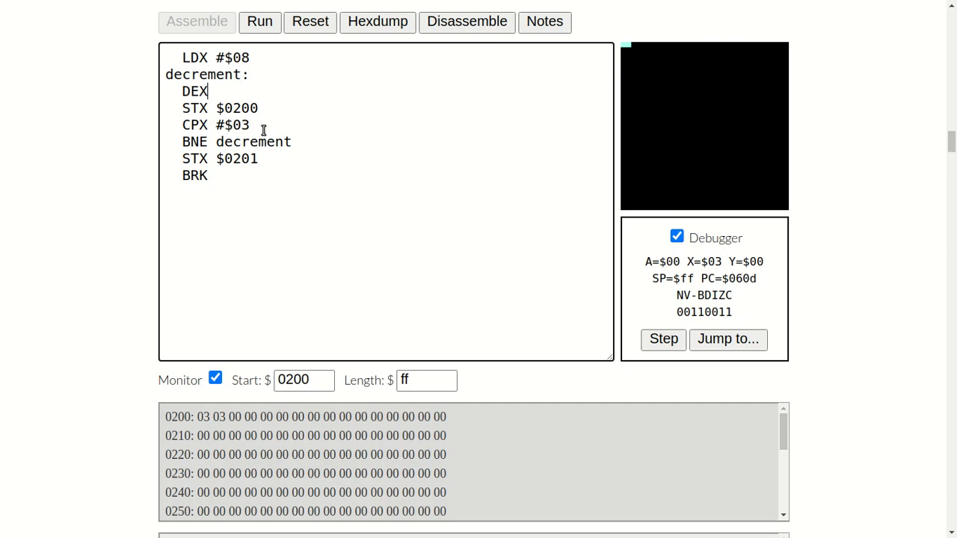
mouse_move(270, 125)
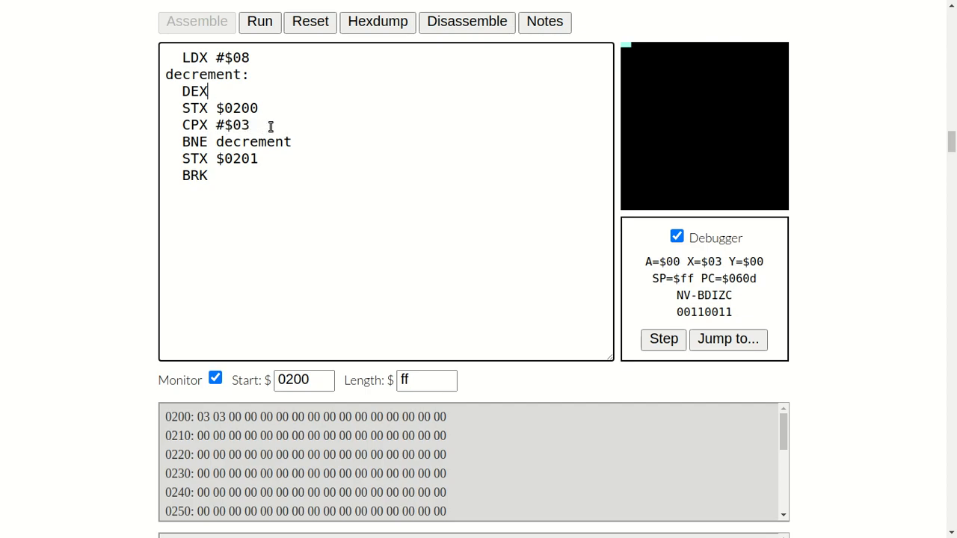